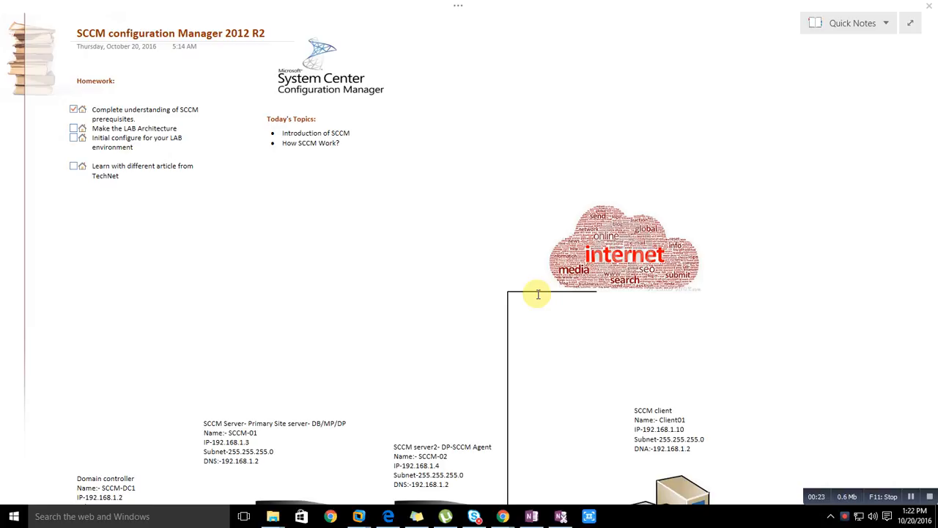
pyautogui.moveTo(456, 191)
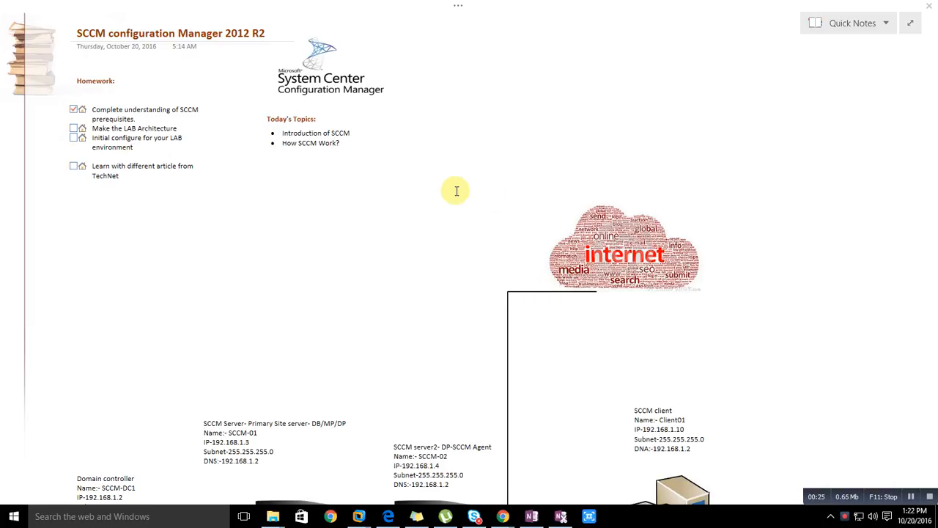
pyautogui.moveTo(445, 190)
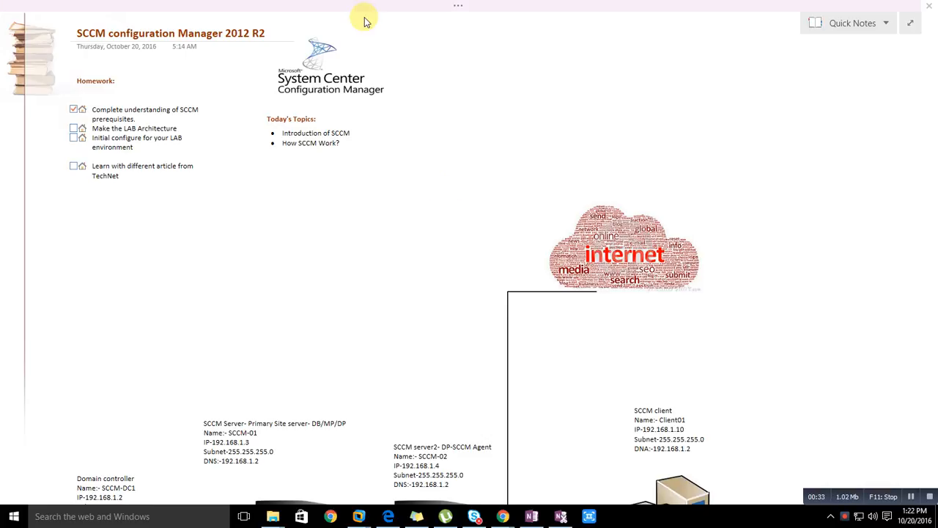
# Sign in as the MYCOMPANY domain administrator with the password to reach the desktop.
pyautogui.click(172, 8)
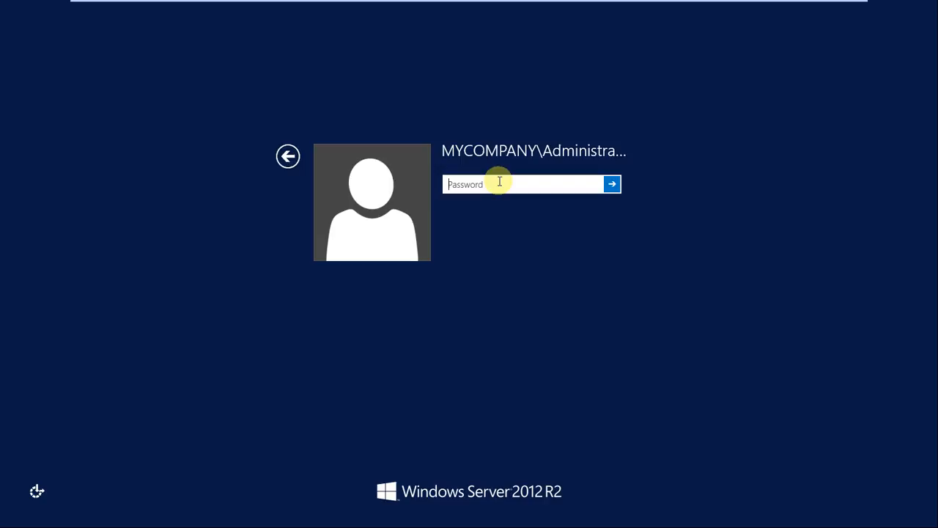
pyautogui.write('password')
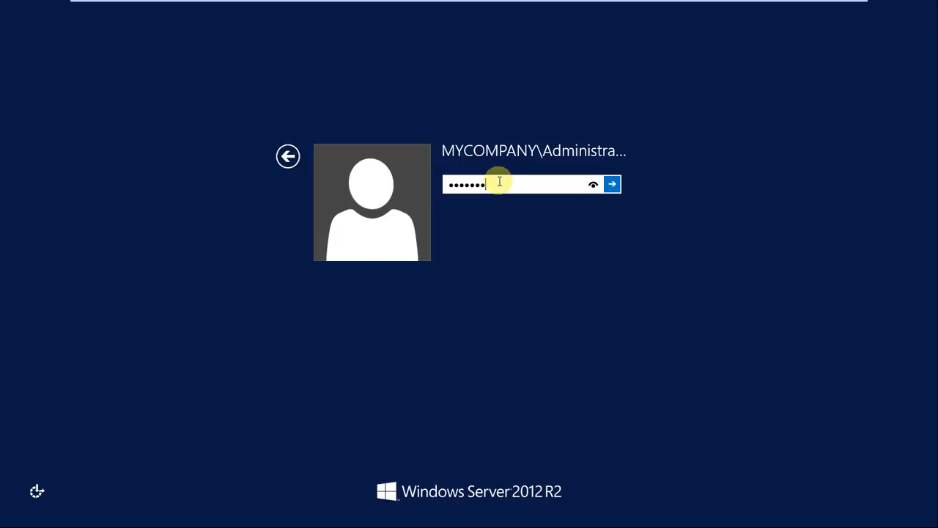
pyautogui.click(612, 184)
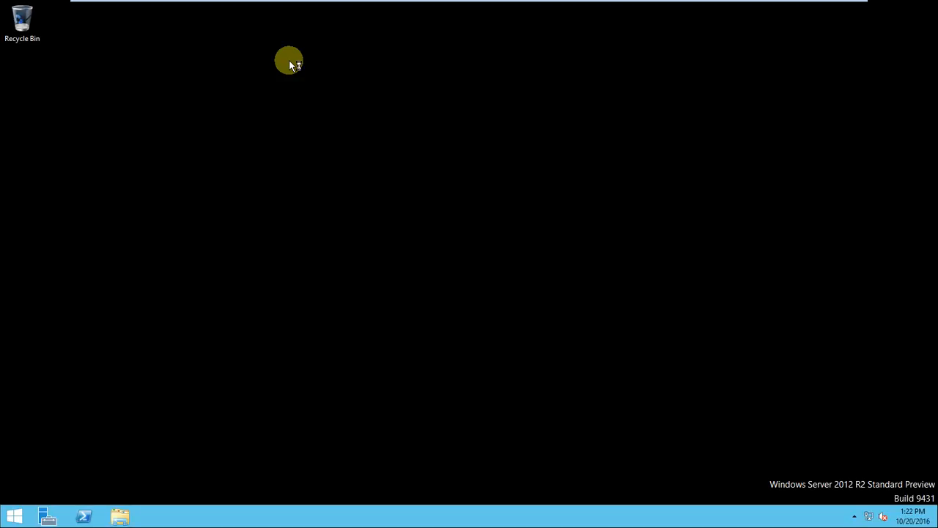
# Launch Server Manager from the taskbar and let its dashboard load.
pyautogui.click(47, 516)
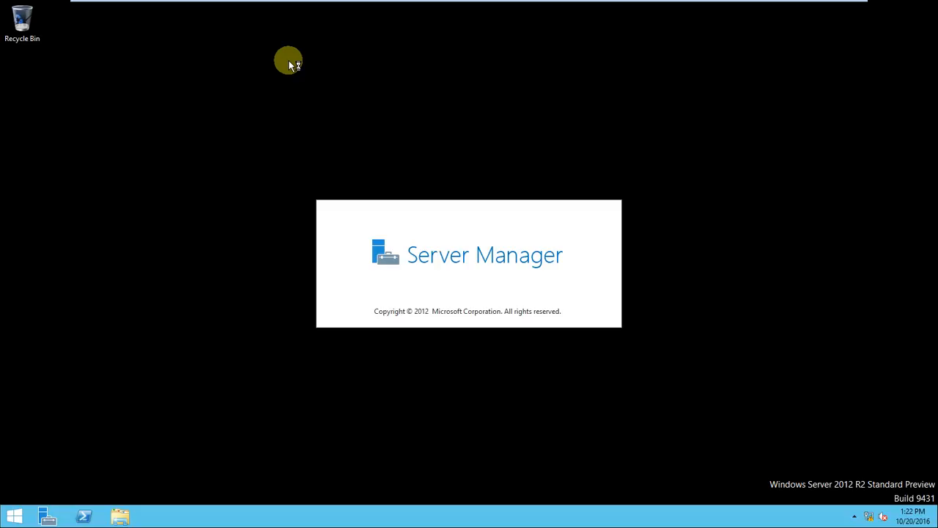
pyautogui.moveTo(288, 61)
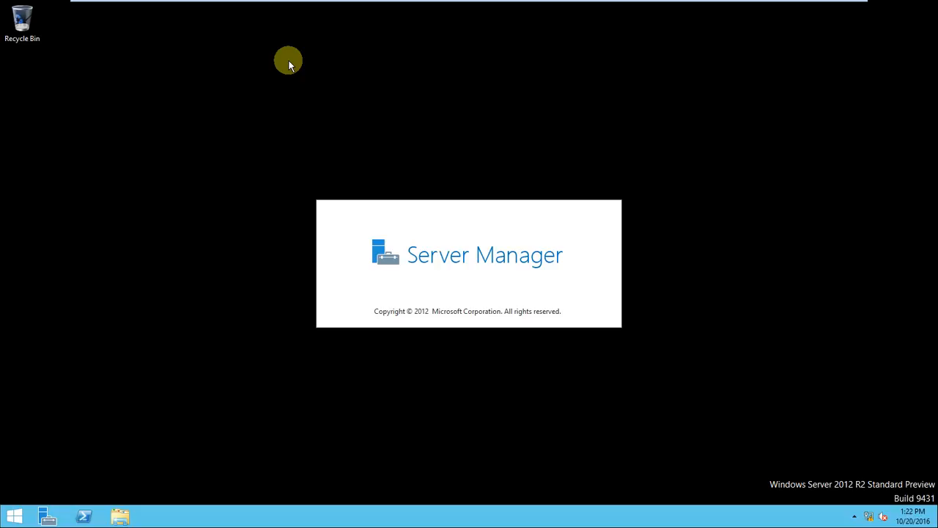
pyautogui.moveTo(288, 52)
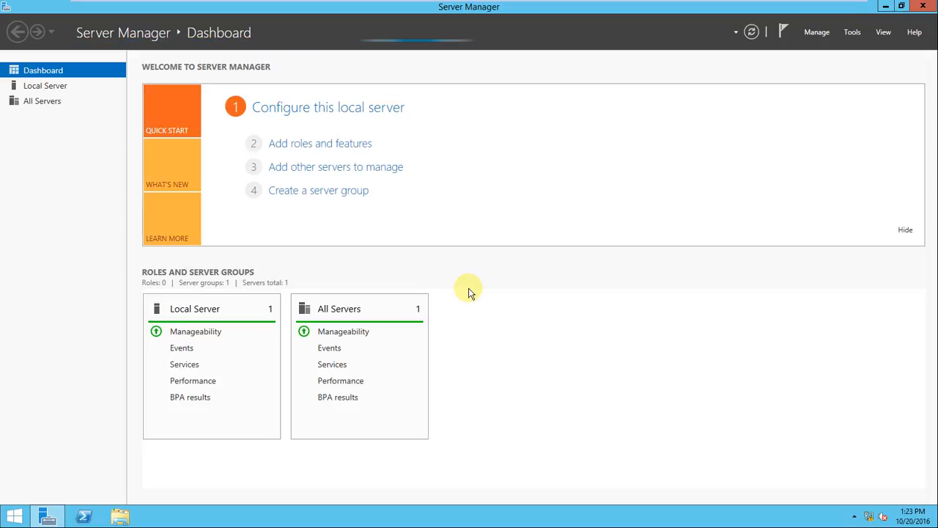
pyautogui.moveTo(674, 157)
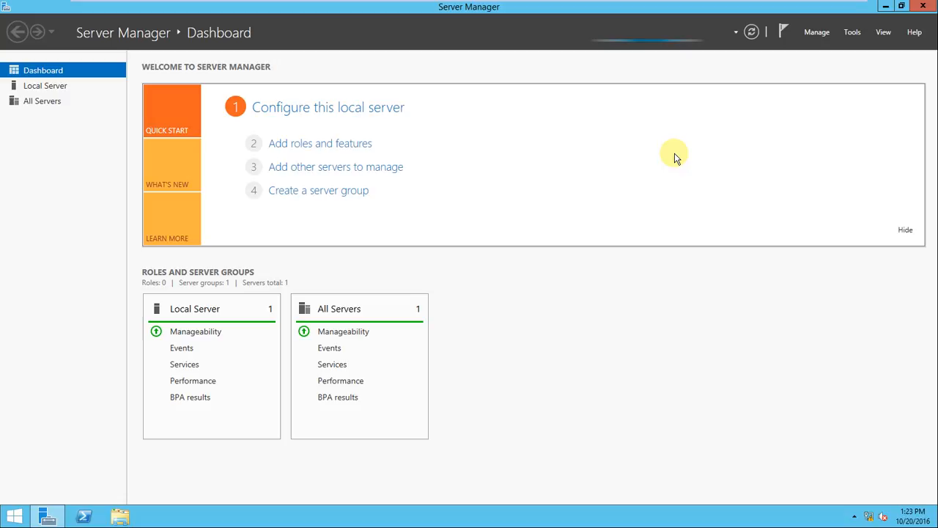
pyautogui.moveTo(679, 152)
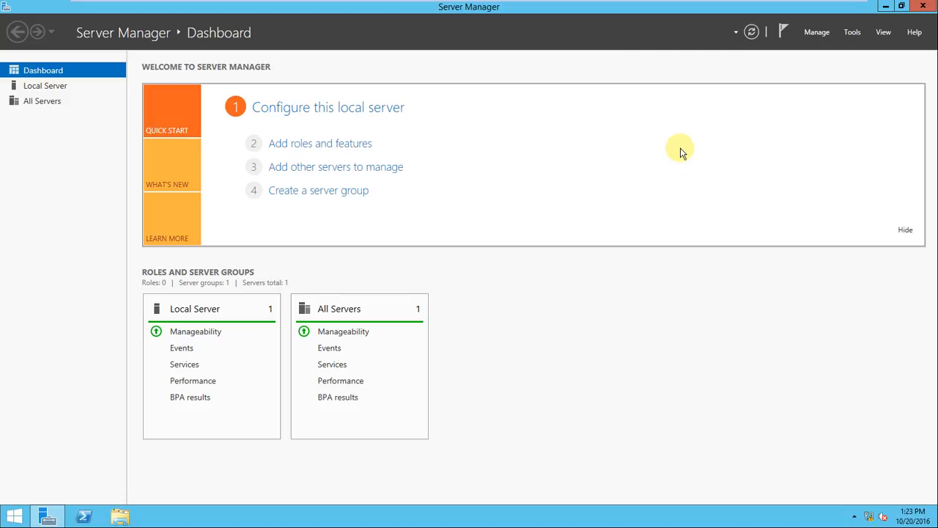
pyautogui.moveTo(484, 288)
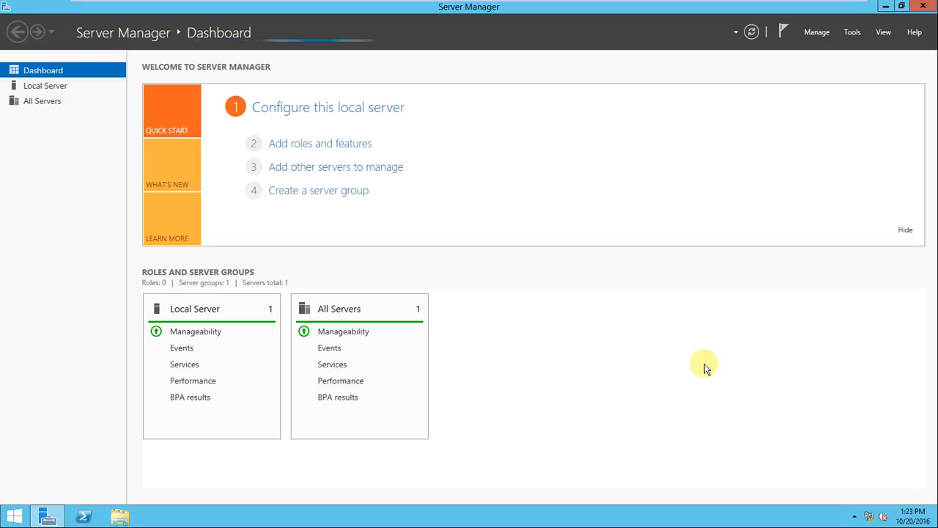
pyautogui.moveTo(485, 57)
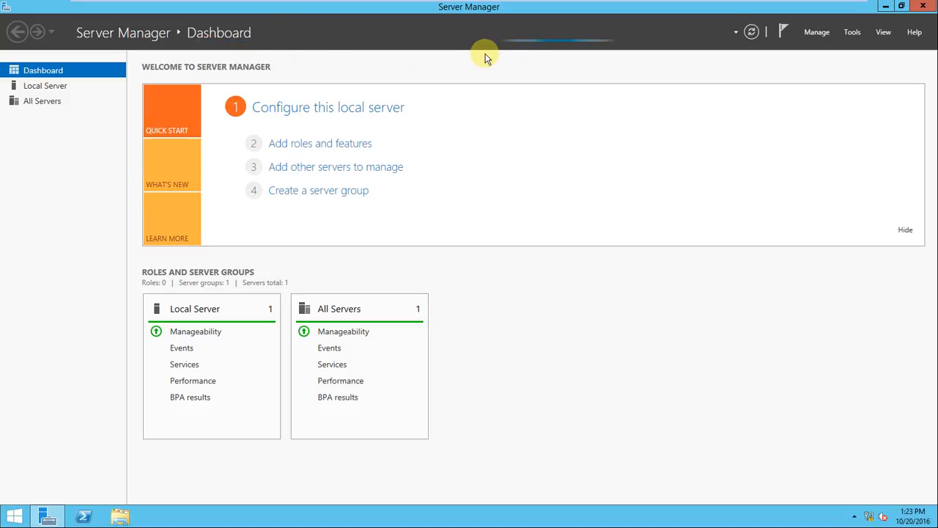
pyautogui.moveTo(551, 61)
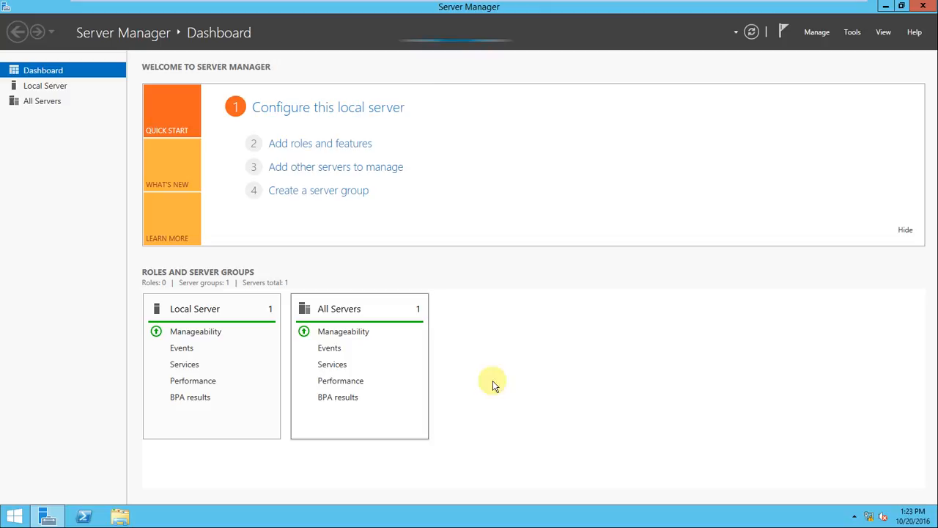
pyautogui.moveTo(801, 370)
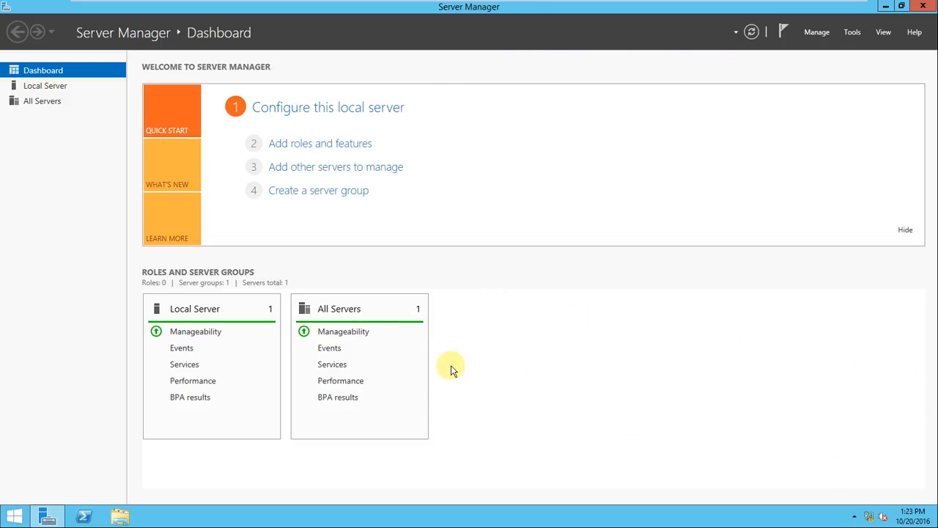
pyautogui.moveTo(607, 266)
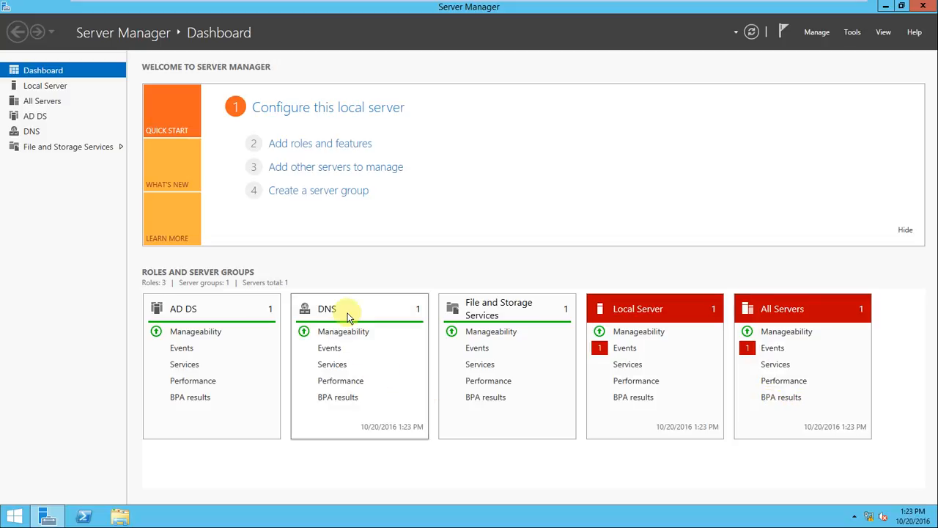
pyautogui.moveTo(374, 337)
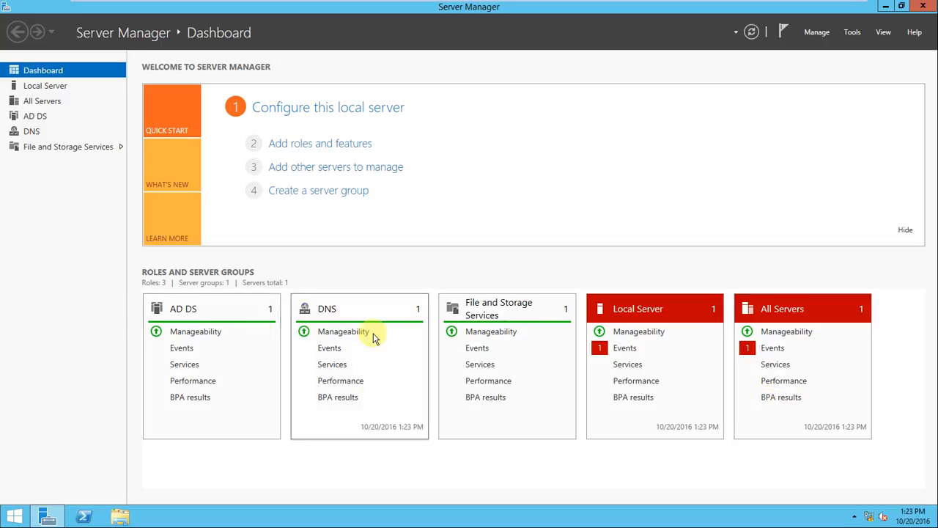
pyautogui.moveTo(357, 305)
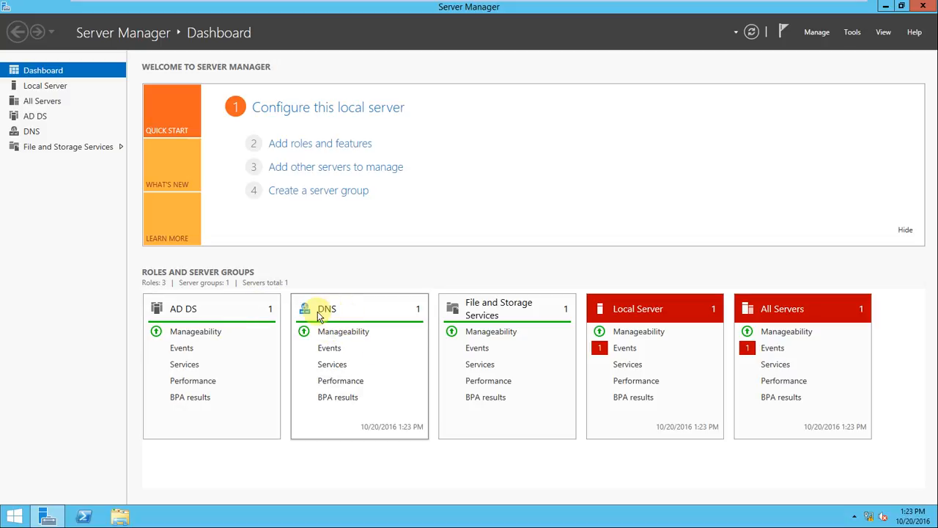
pyautogui.moveTo(382, 382)
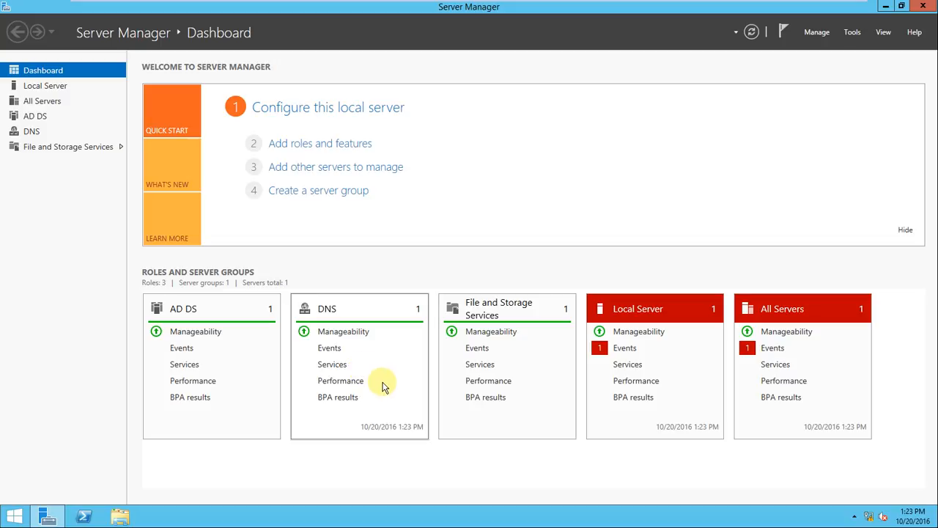
# Open a command prompt and run nslookup to check the default DNS server.
pyautogui.write('dcpromo')
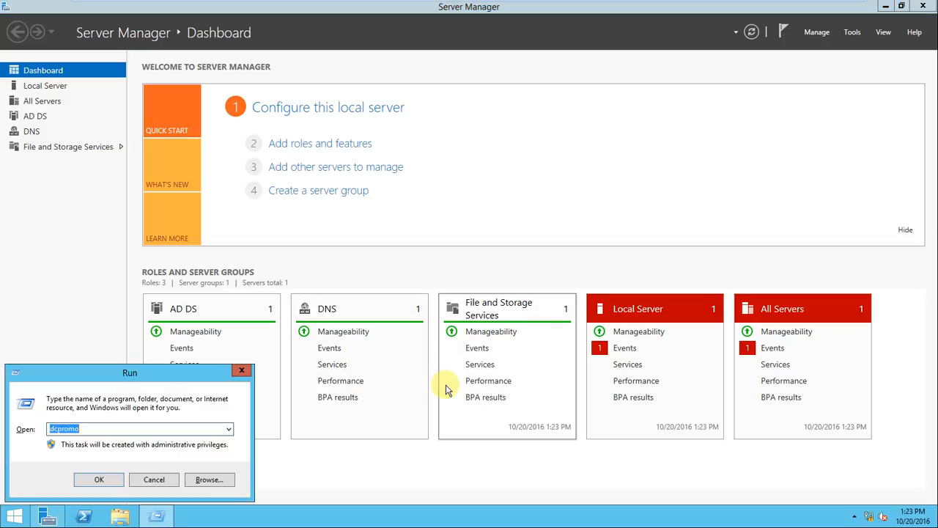
pyautogui.click(99, 479)
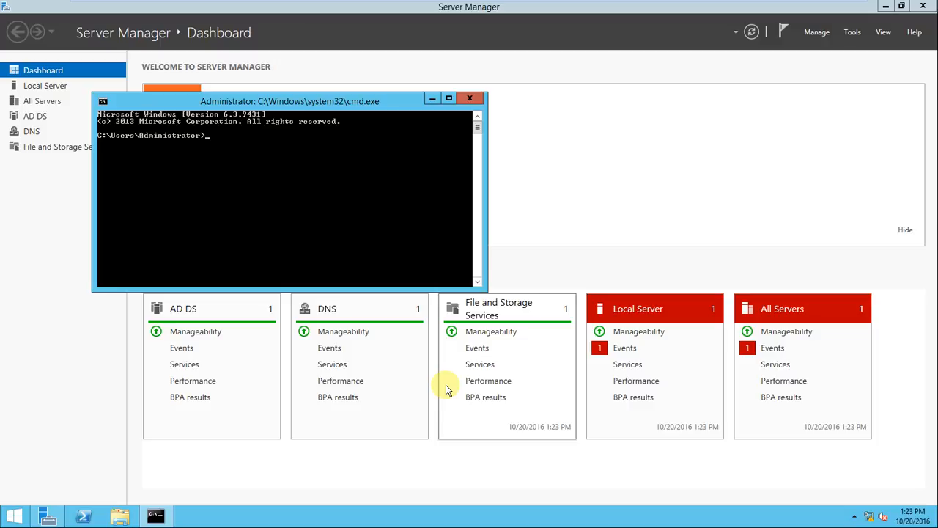
pyautogui.write('nslook')
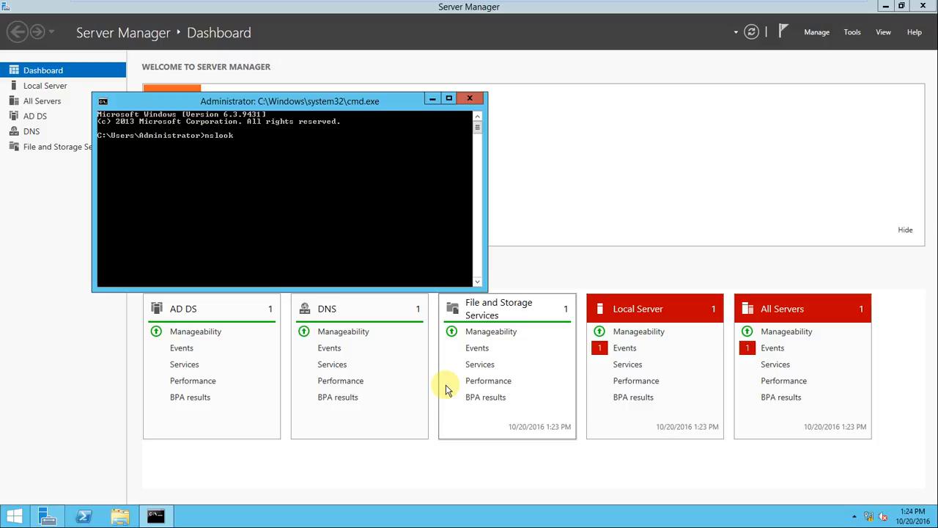
pyautogui.write('up')
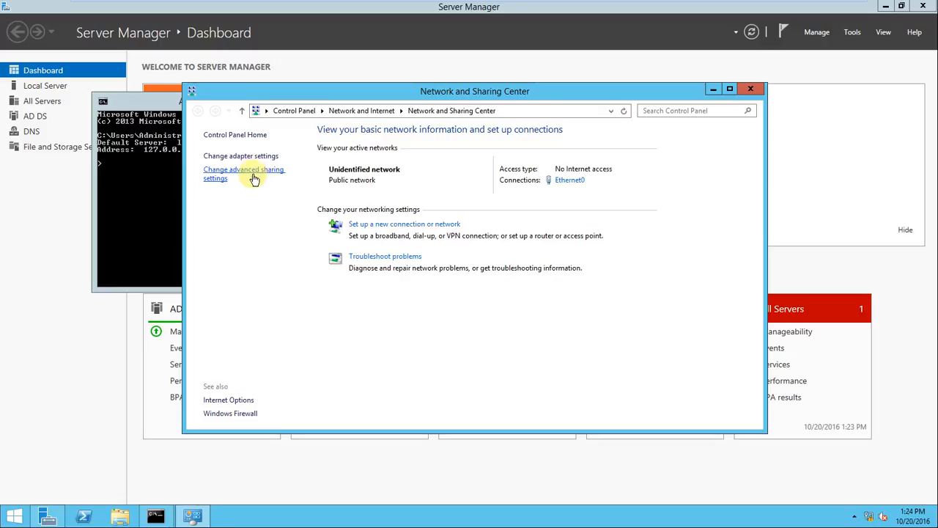
# Set Ethernet0's preferred DNS server to 192.168.1.2 and close the network dialogs.
pyautogui.click(570, 180)
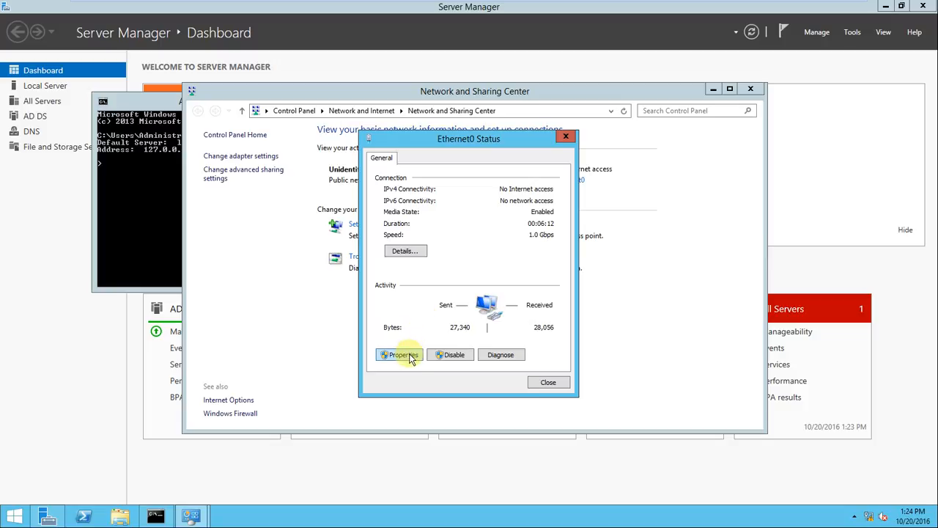
pyautogui.click(399, 354)
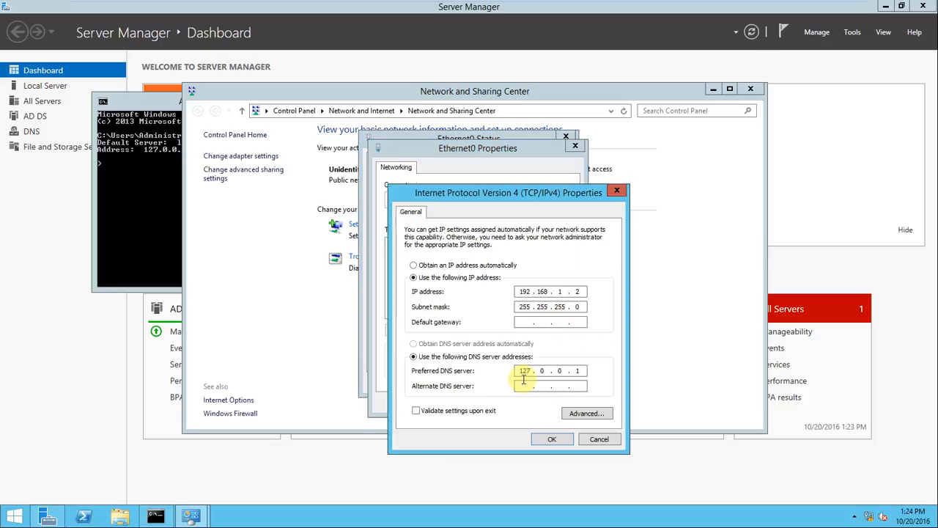
pyautogui.click(578, 370)
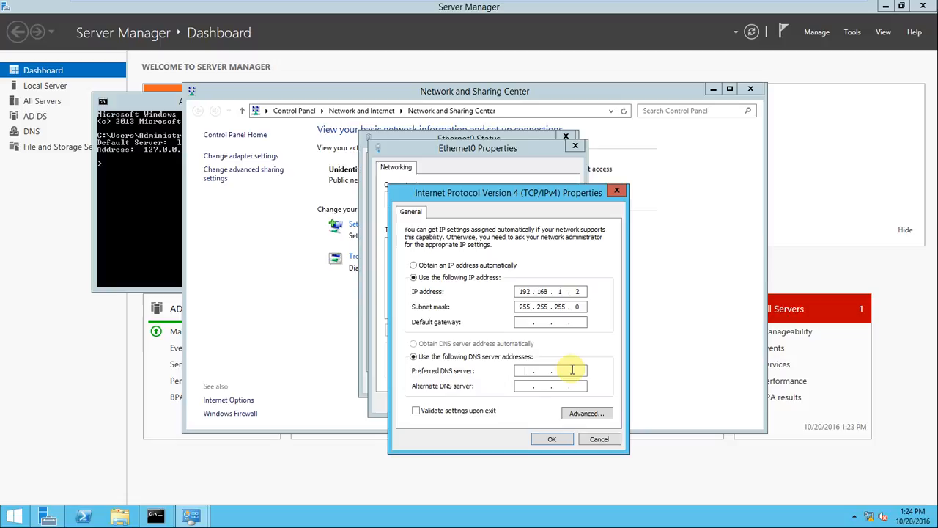
pyautogui.write('192 . . .')
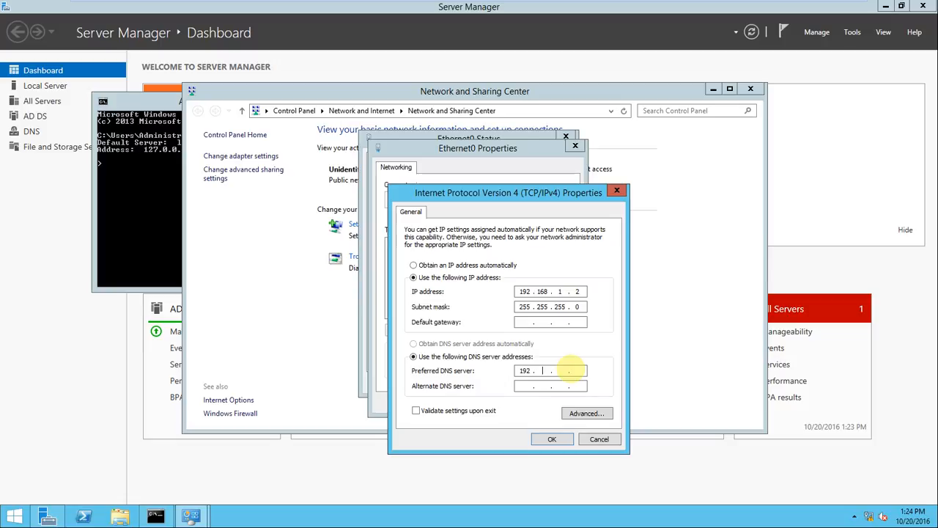
pyautogui.write('192.168.1.2')
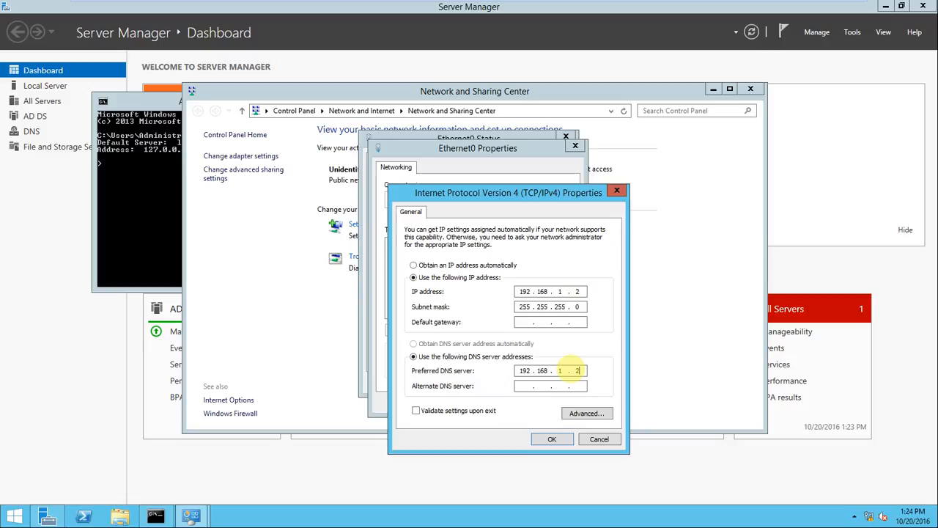
pyautogui.click(552, 438)
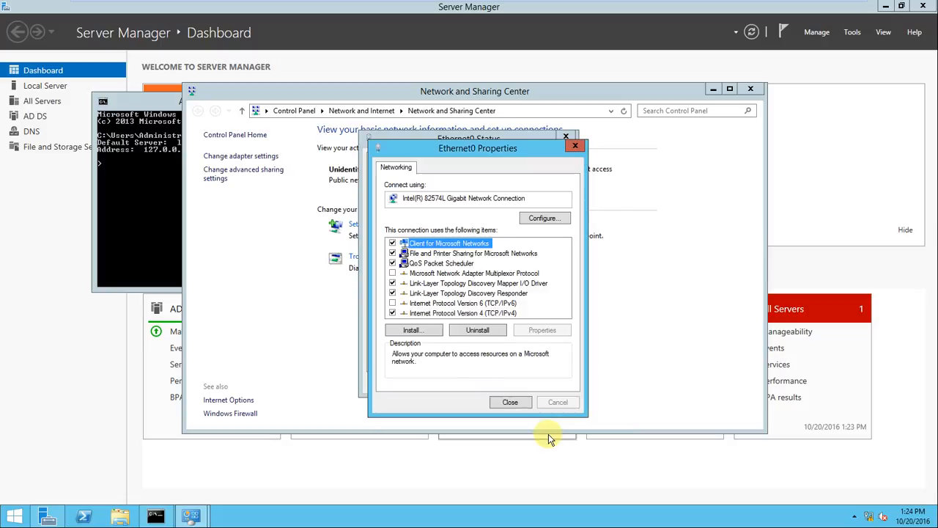
pyautogui.click(510, 402)
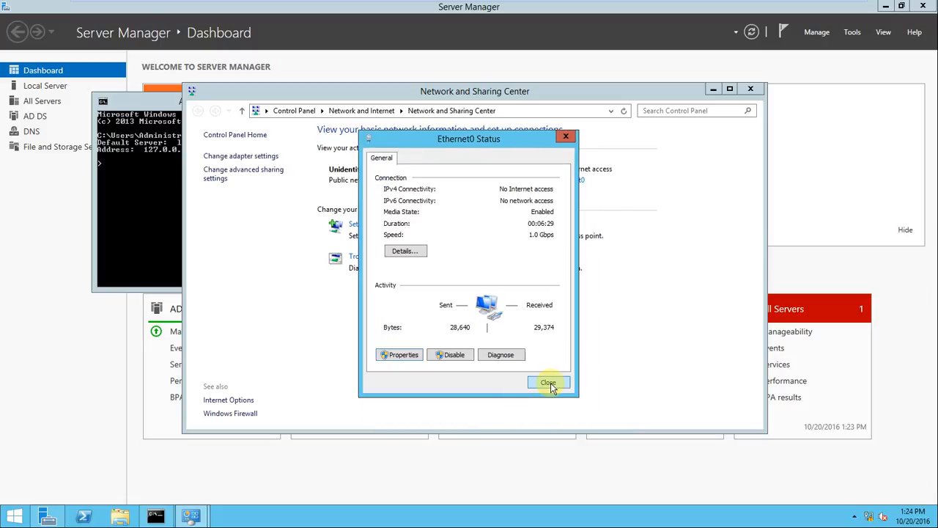
pyautogui.click(549, 382)
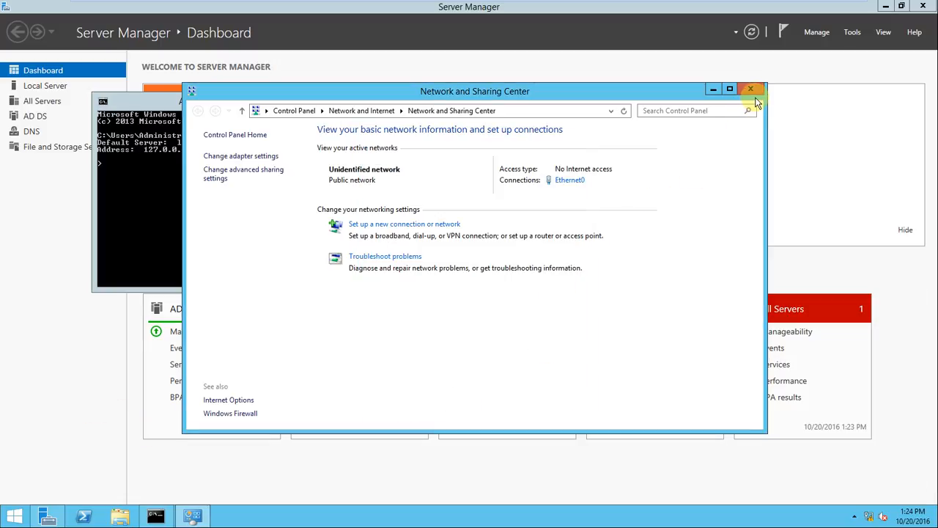
# Open DNS Manager, expand SCCM-DC1 and right-click Reverse Lookup Zones.
pyautogui.click(751, 88)
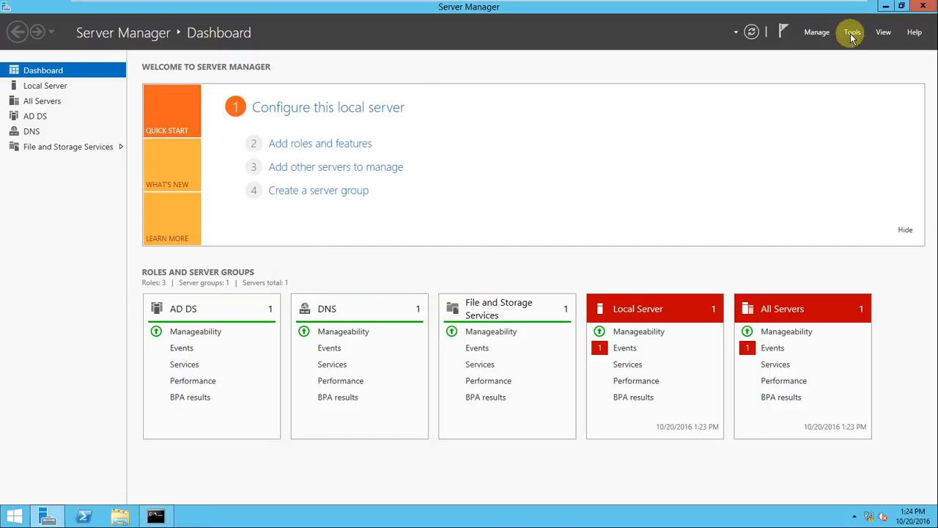
pyautogui.moveTo(780, 166)
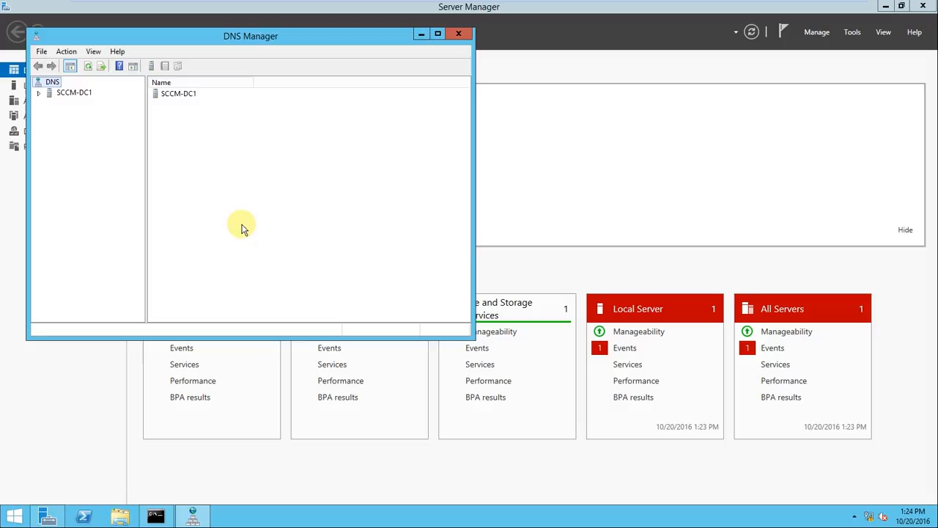
pyautogui.click(73, 92)
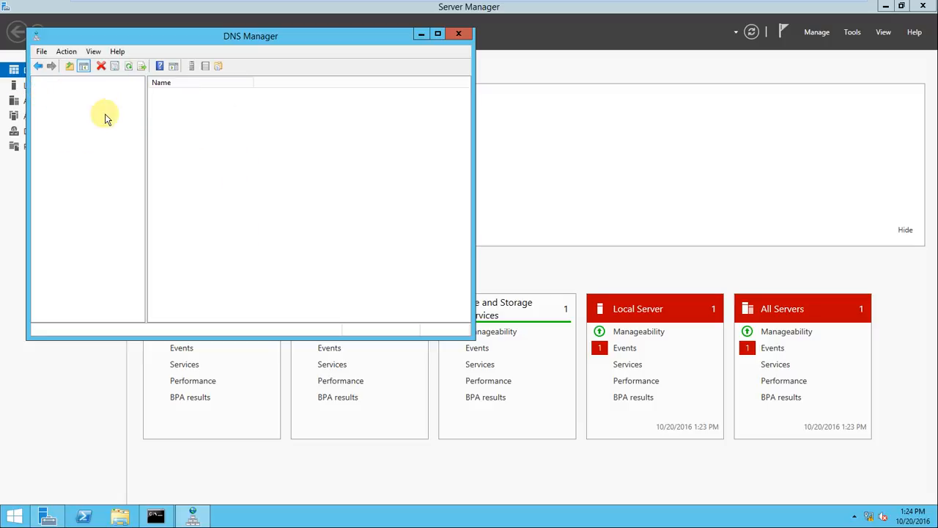
pyautogui.click(104, 113)
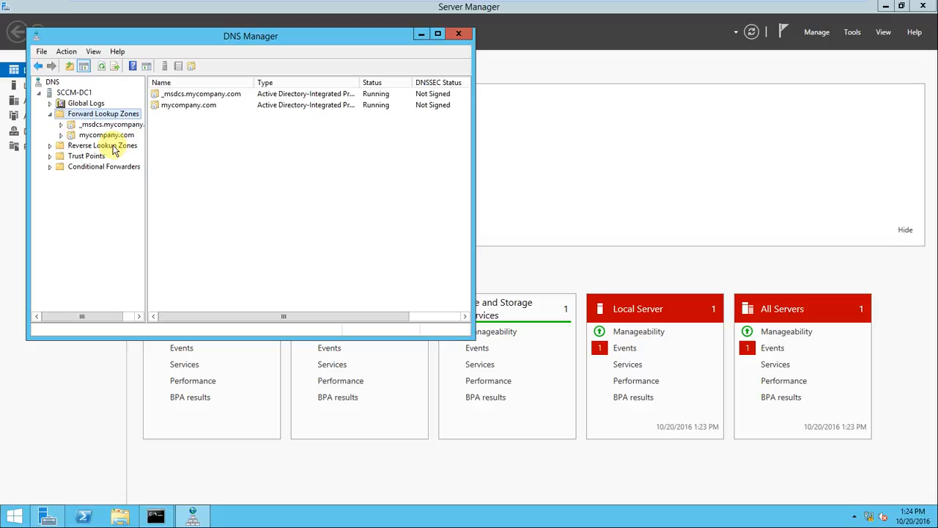
pyautogui.click(101, 144)
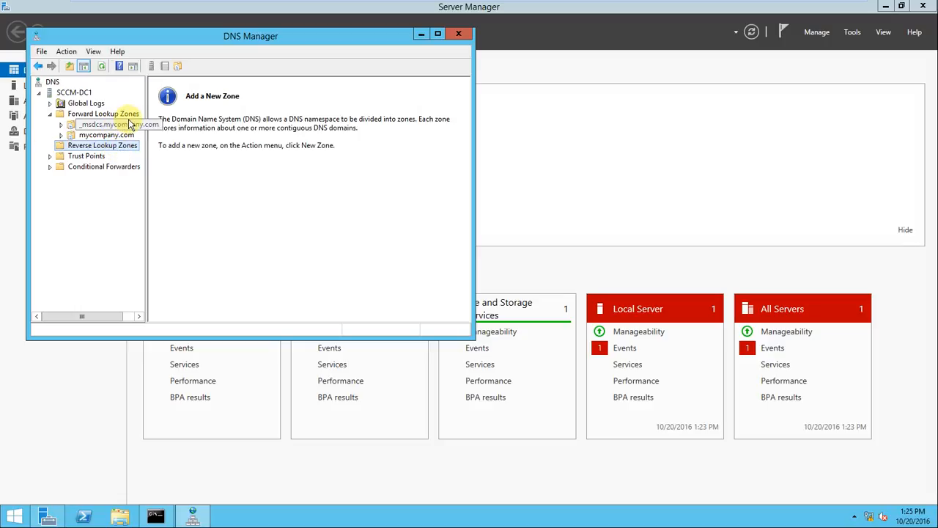
pyautogui.rightClick(102, 144)
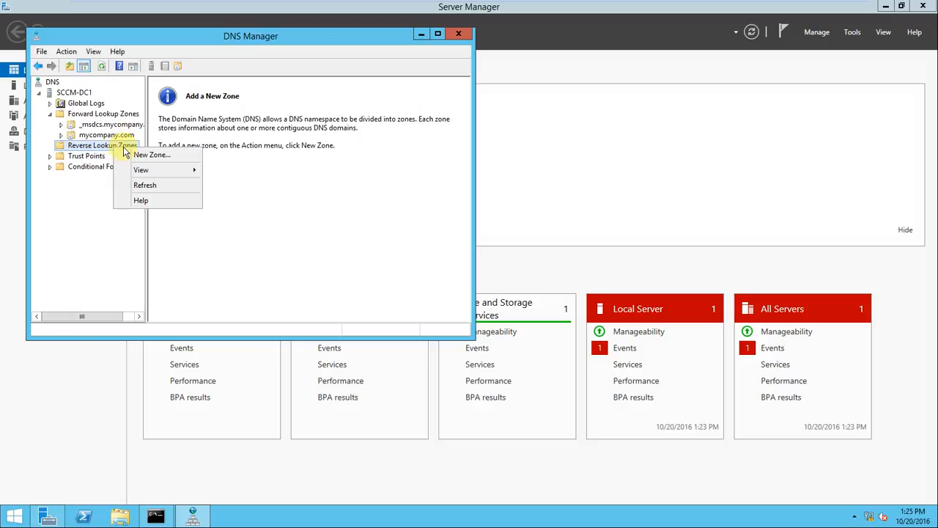
# Create an AD-integrated primary IPv4 reverse zone for 192.168.1 allowing nonsecure and secure updates.
pyautogui.click(152, 155)
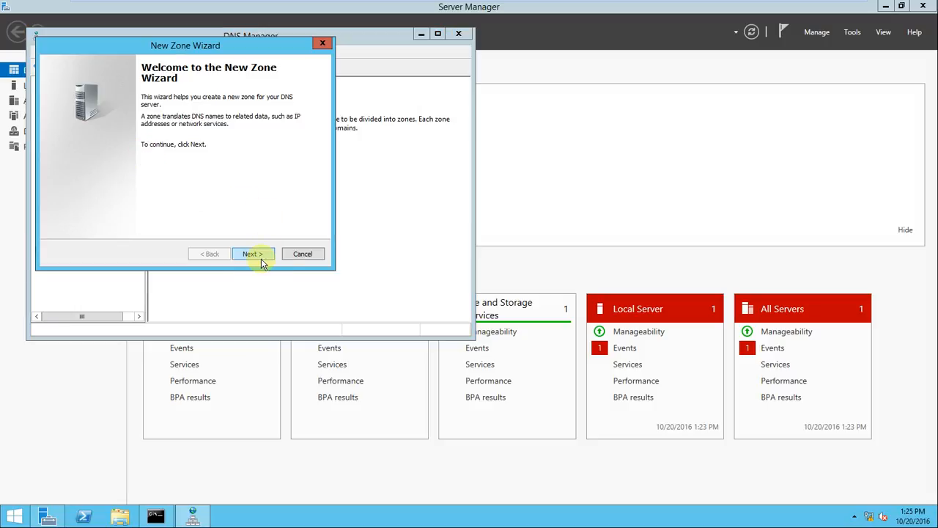
pyautogui.click(253, 254)
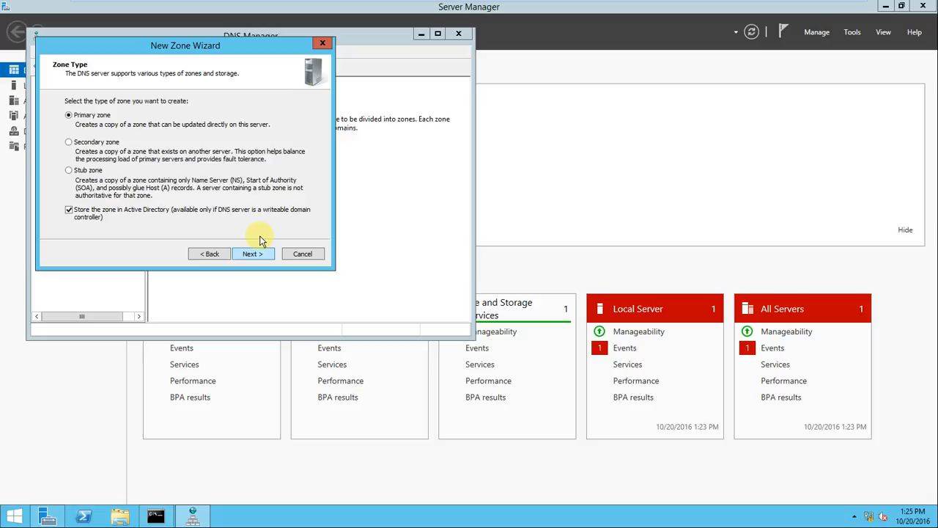
pyautogui.moveTo(182, 168)
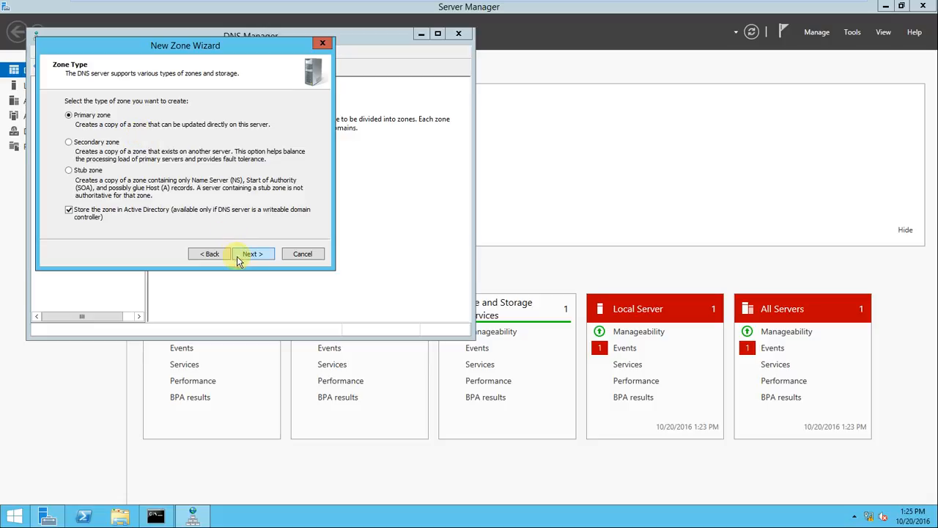
pyautogui.moveTo(113, 180)
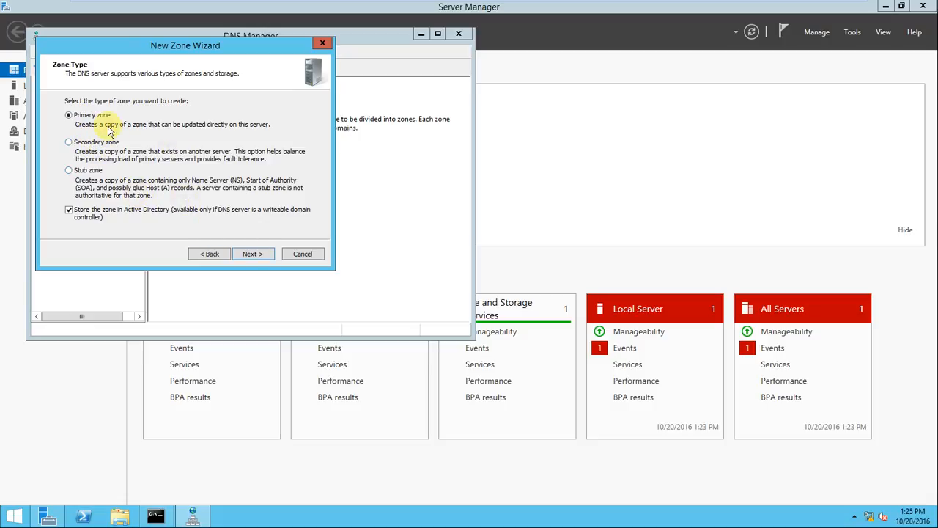
pyautogui.click(252, 254)
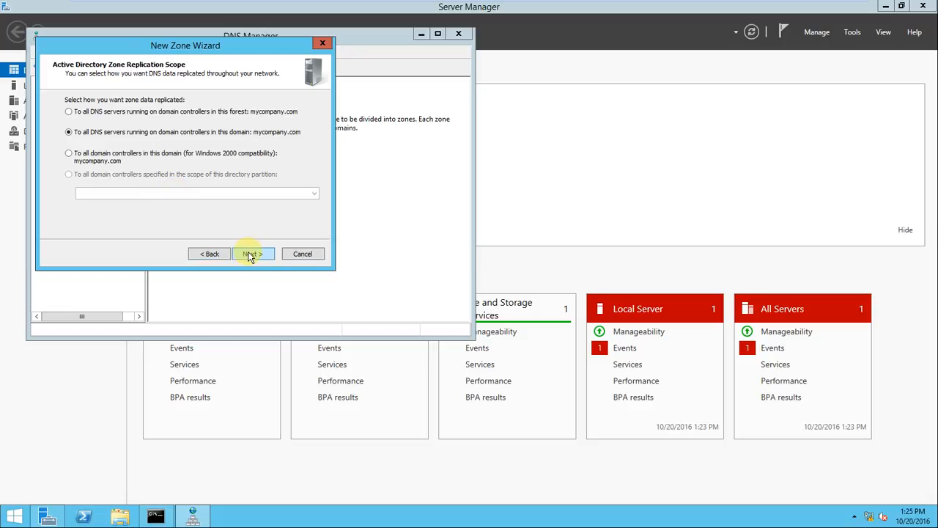
pyautogui.click(252, 253)
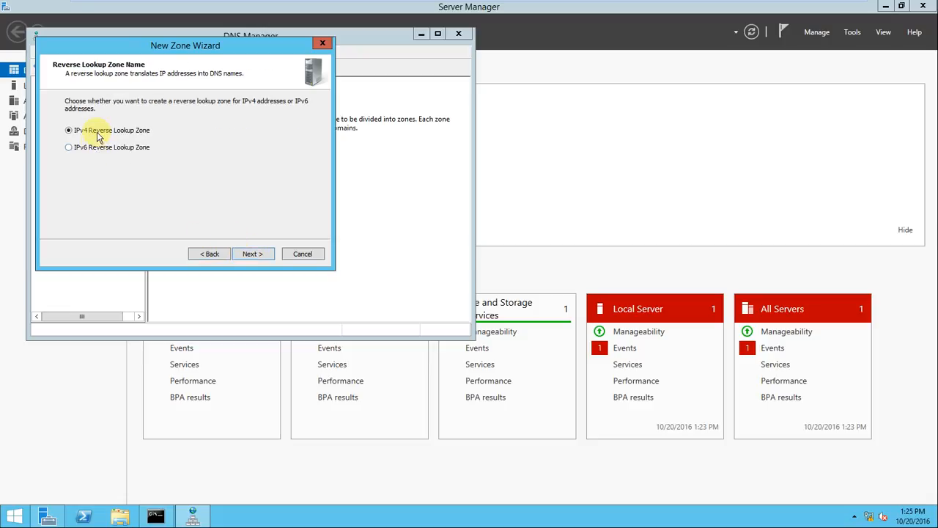
pyautogui.click(252, 254)
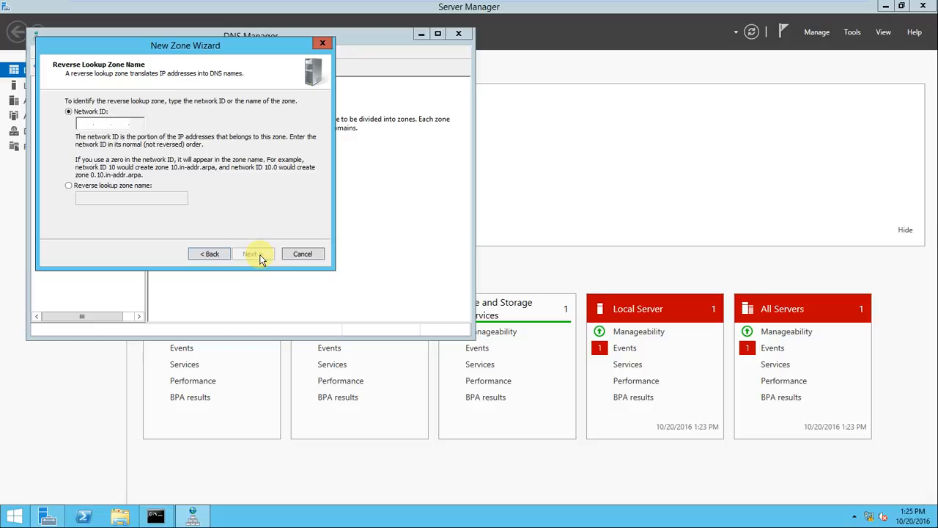
pyautogui.moveTo(183, 146)
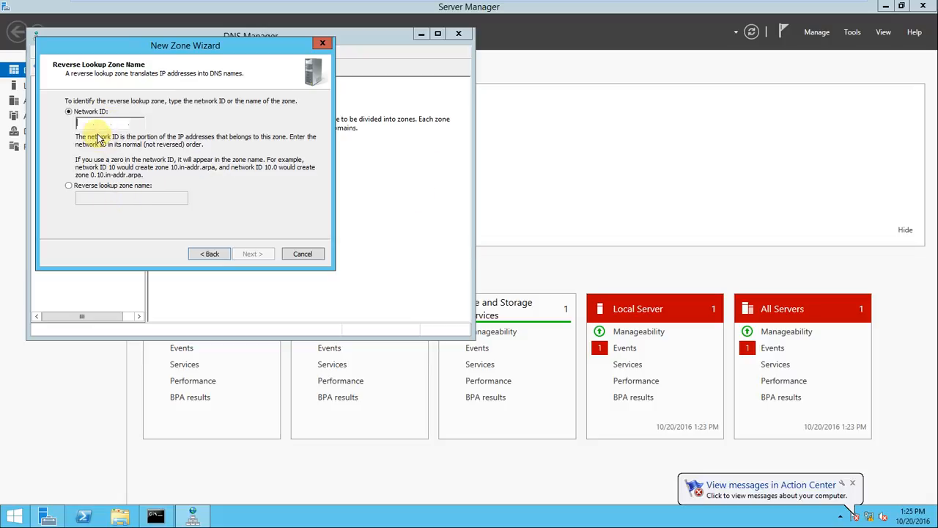
pyautogui.write('192 .168 .1 .')
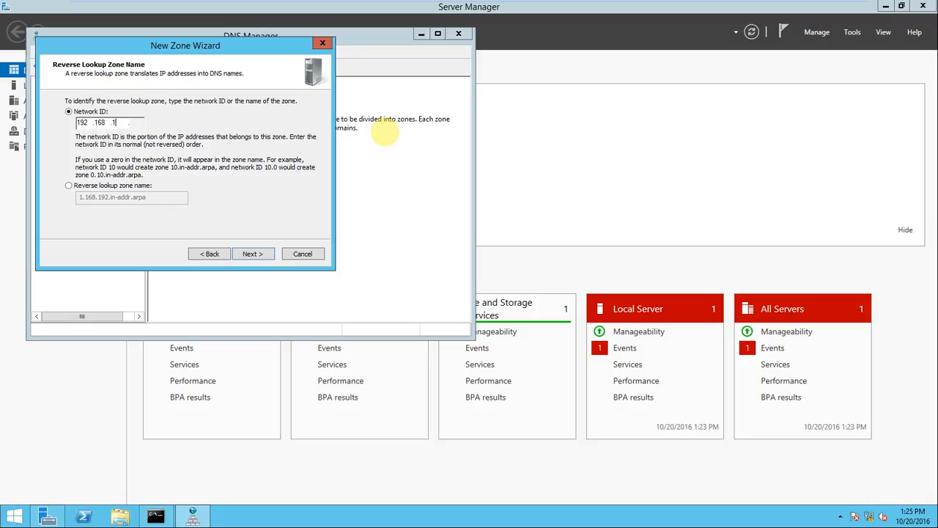
pyautogui.moveTo(308, 205)
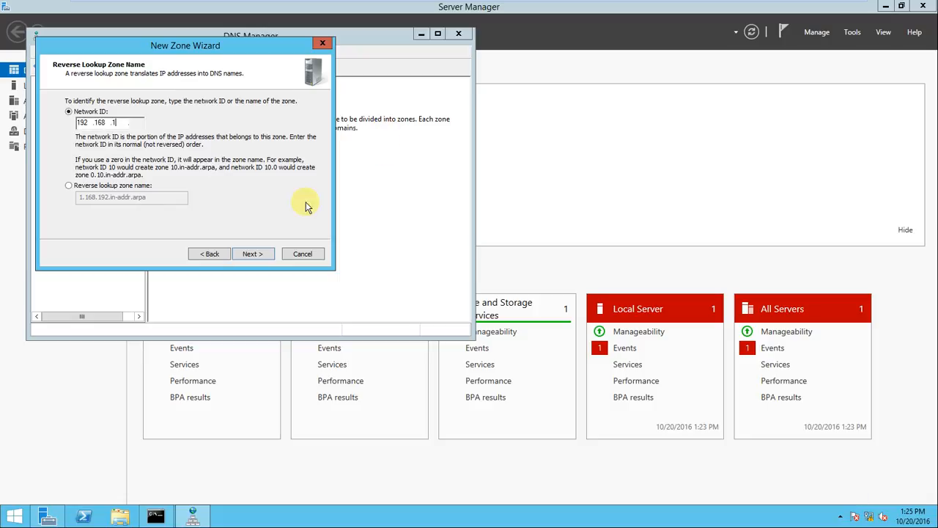
pyautogui.moveTo(150, 204)
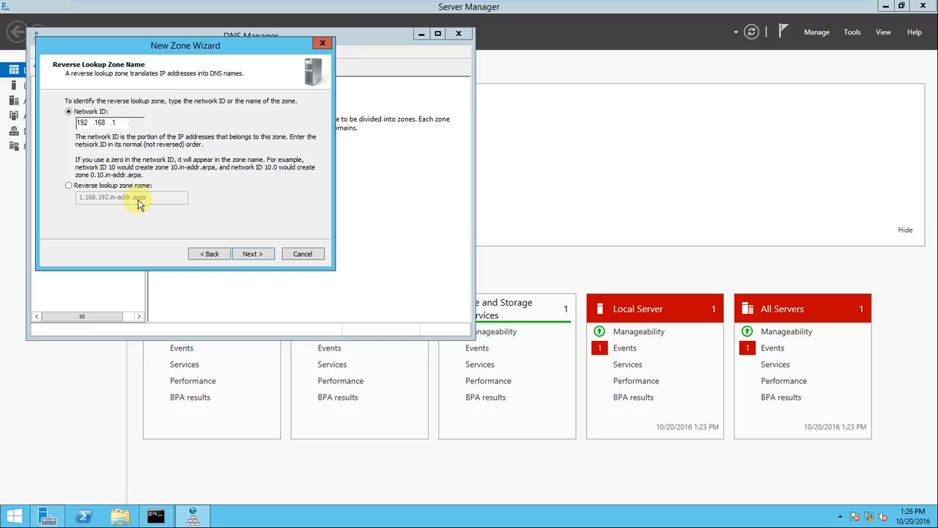
pyautogui.moveTo(196, 220)
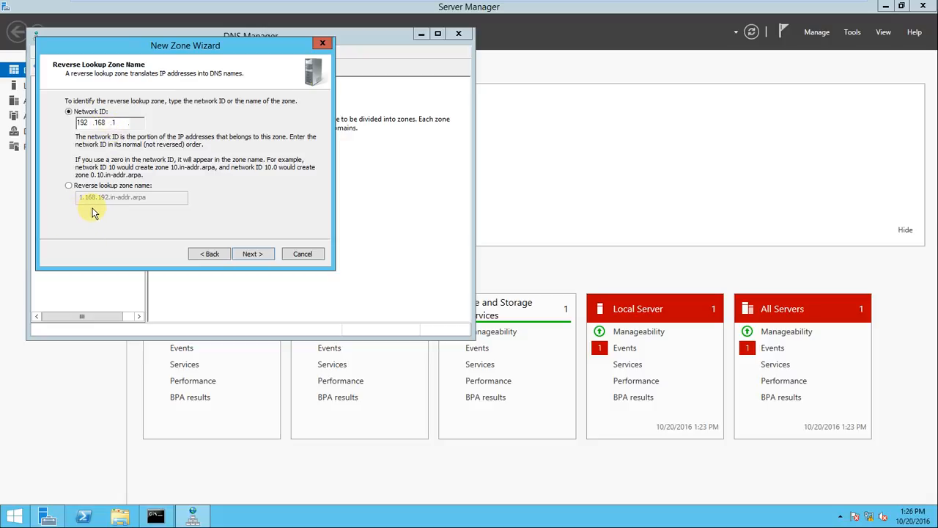
pyautogui.click(252, 254)
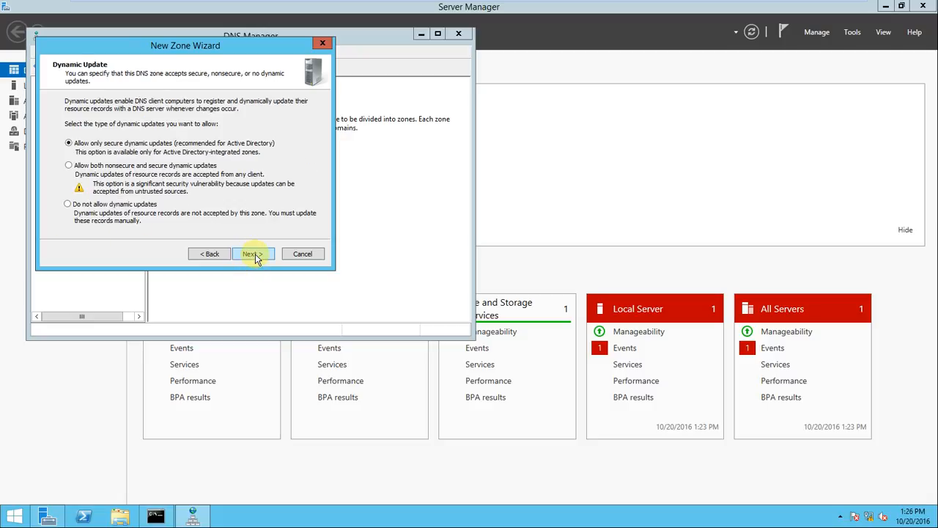
pyautogui.click(68, 165)
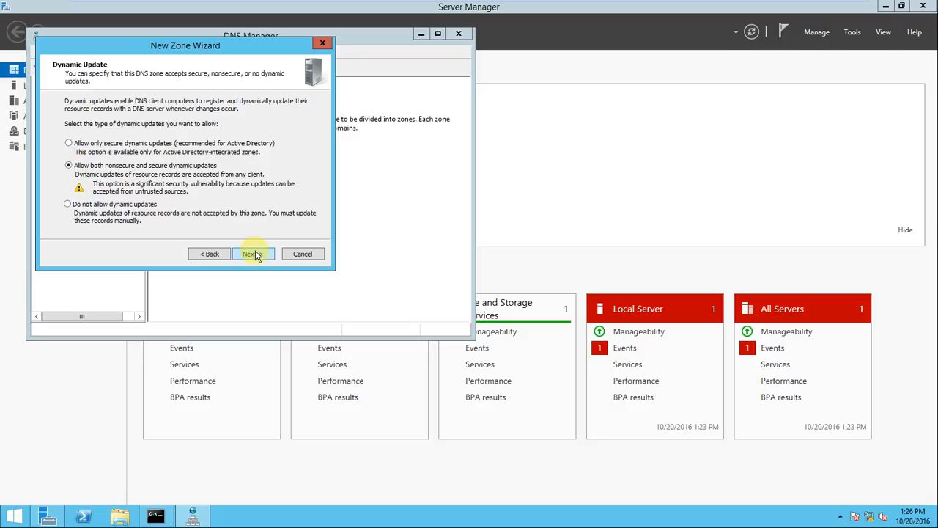
pyautogui.click(252, 253)
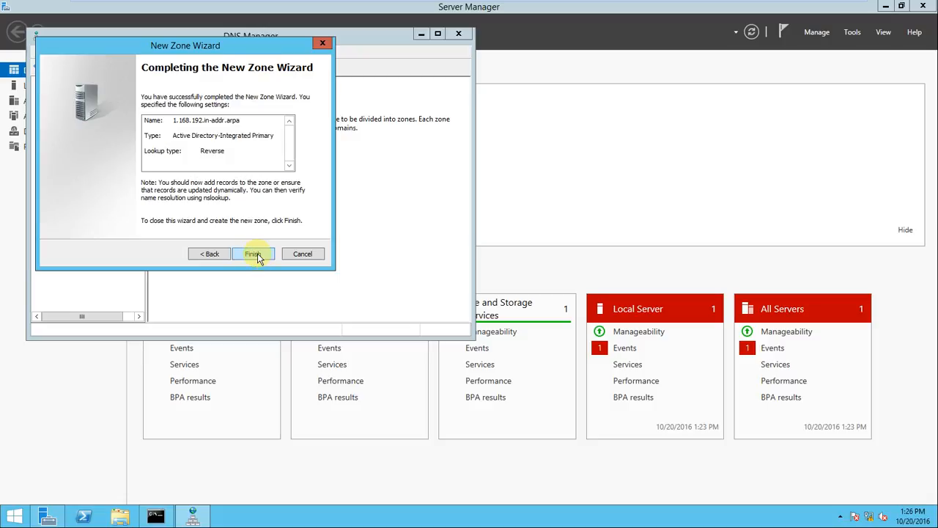
pyautogui.click(253, 253)
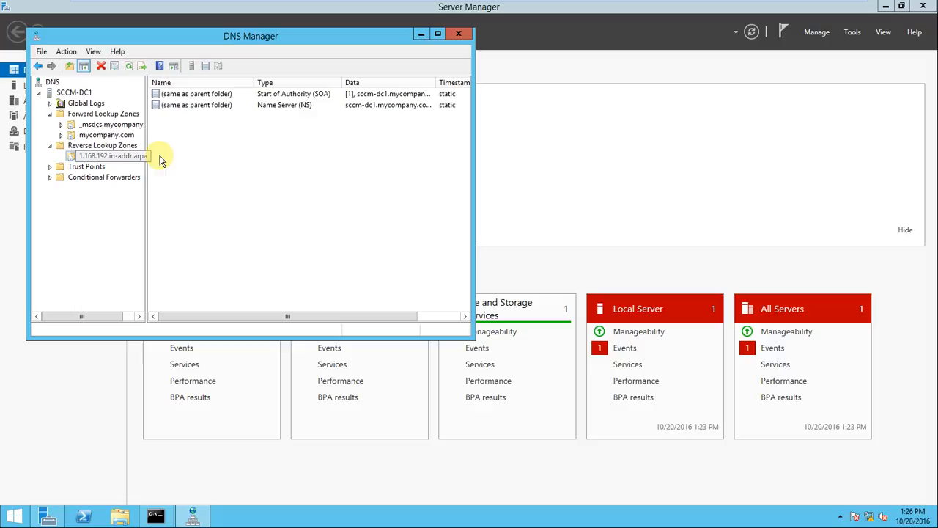
# Add a new PTR record pointing to the sccm-dc1 host in mycompany.com.
pyautogui.rightClick(112, 155)
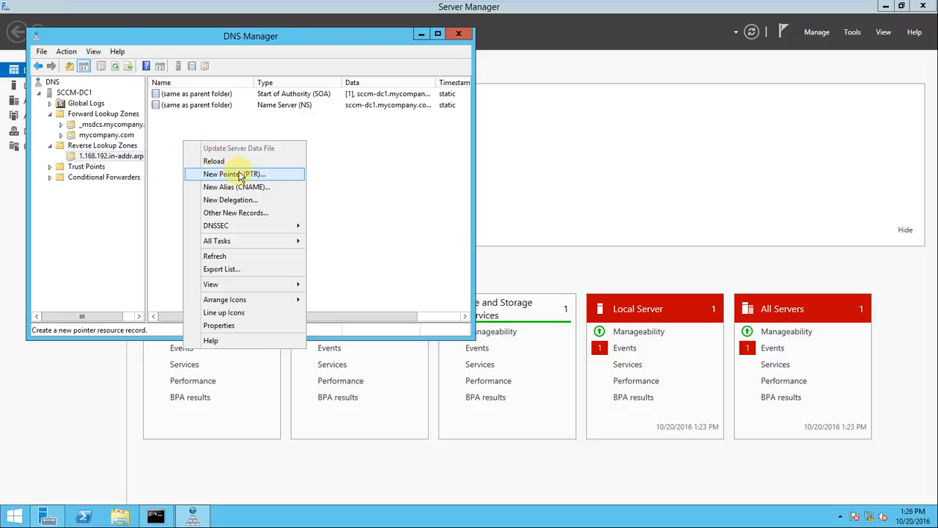
pyautogui.click(233, 174)
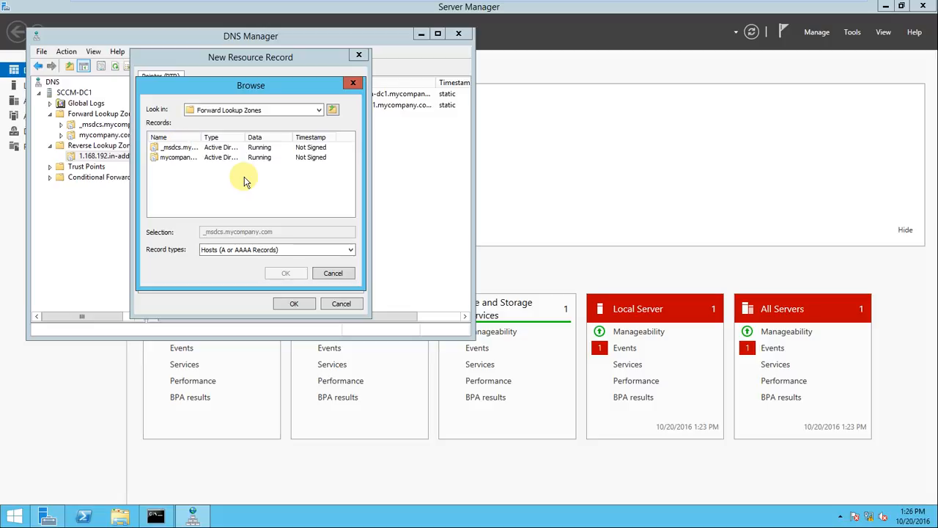
pyautogui.doubleClick(177, 157)
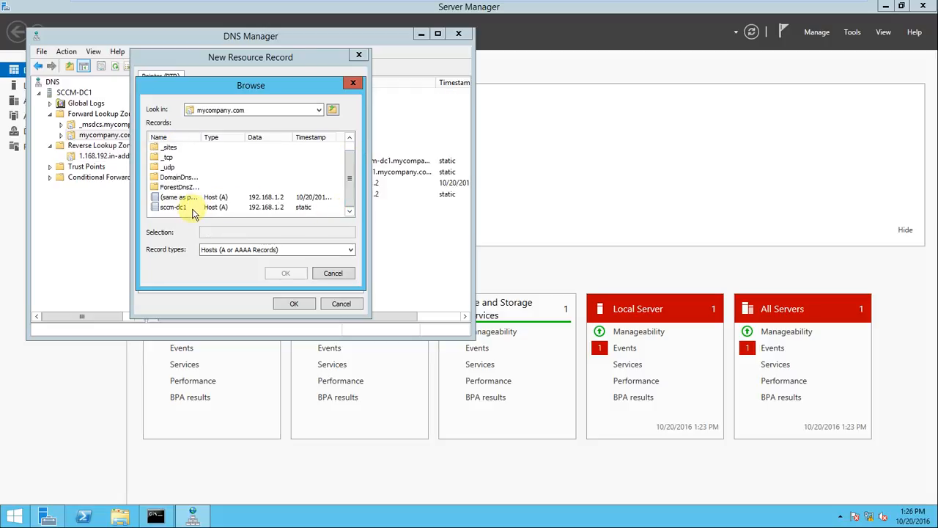
pyautogui.click(176, 196)
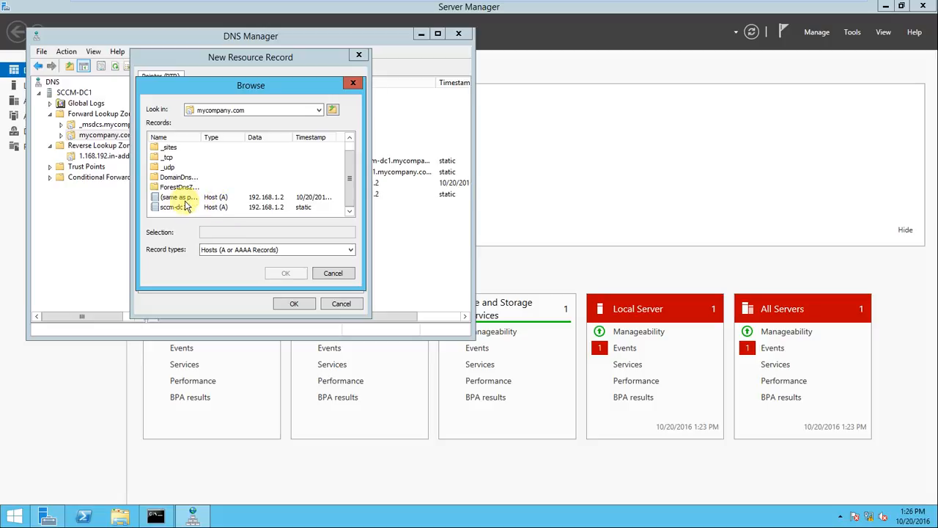
pyautogui.click(174, 206)
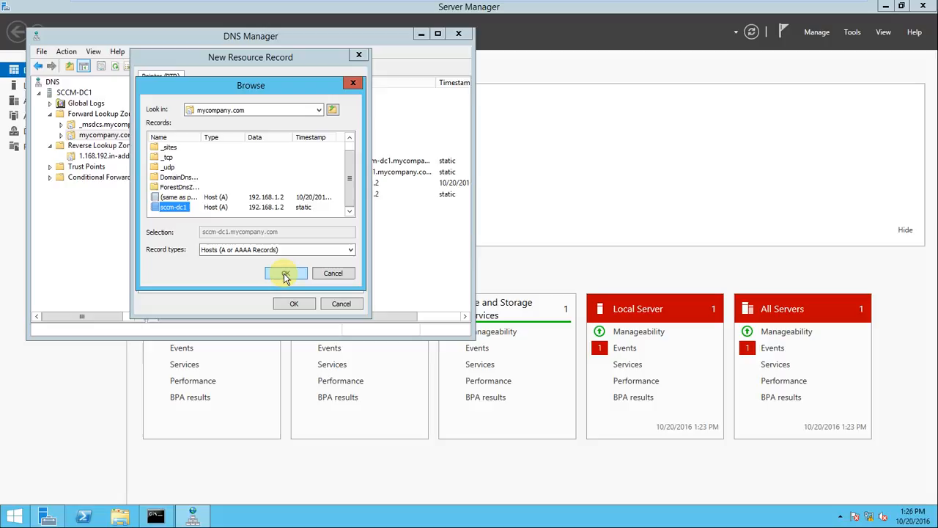
pyautogui.click(286, 272)
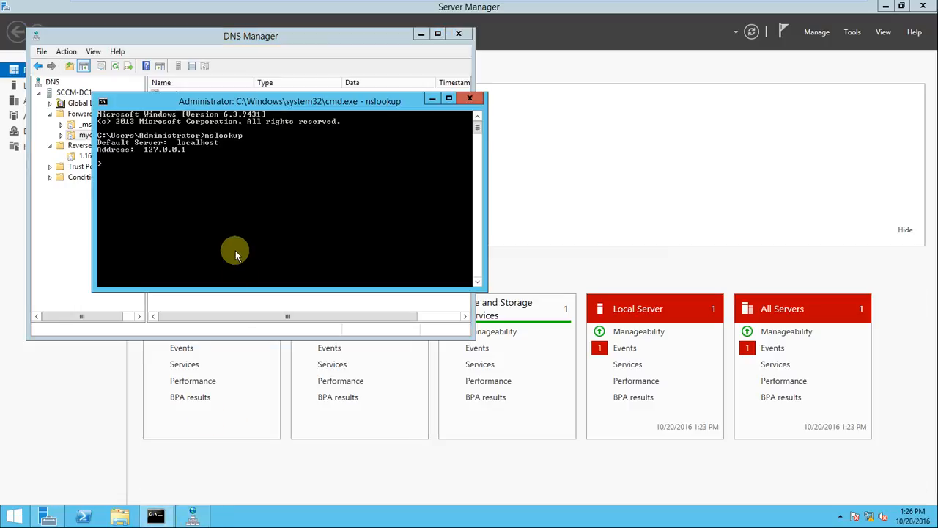
# Run nslookup in a fresh console, showing sccm-dc1.mycompany.com at 192.168.1.2 as default server.
pyautogui.write('nsloo')
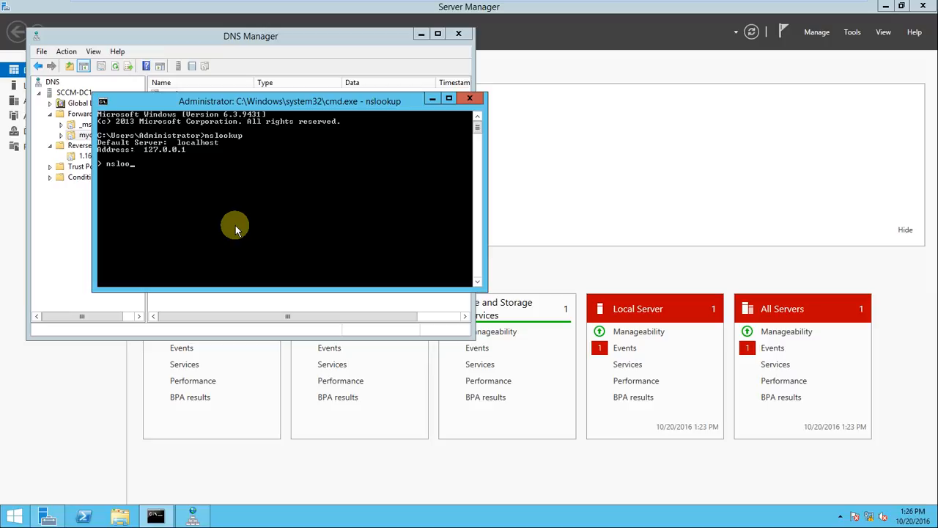
pyautogui.write('kup')
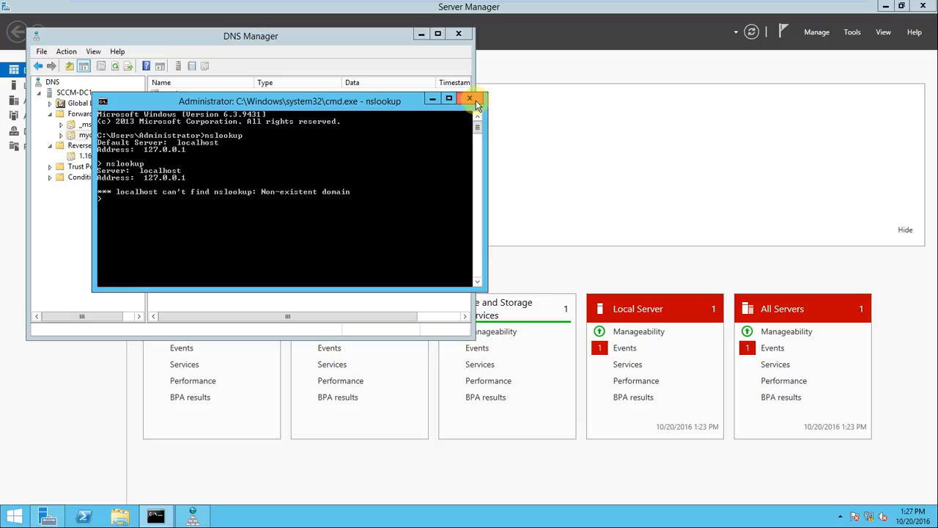
pyautogui.click(469, 98)
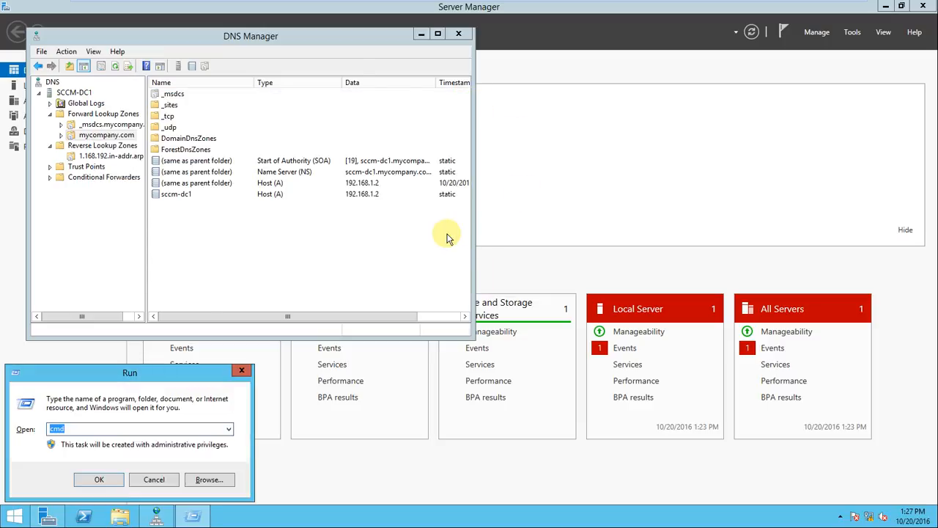
pyautogui.click(99, 478)
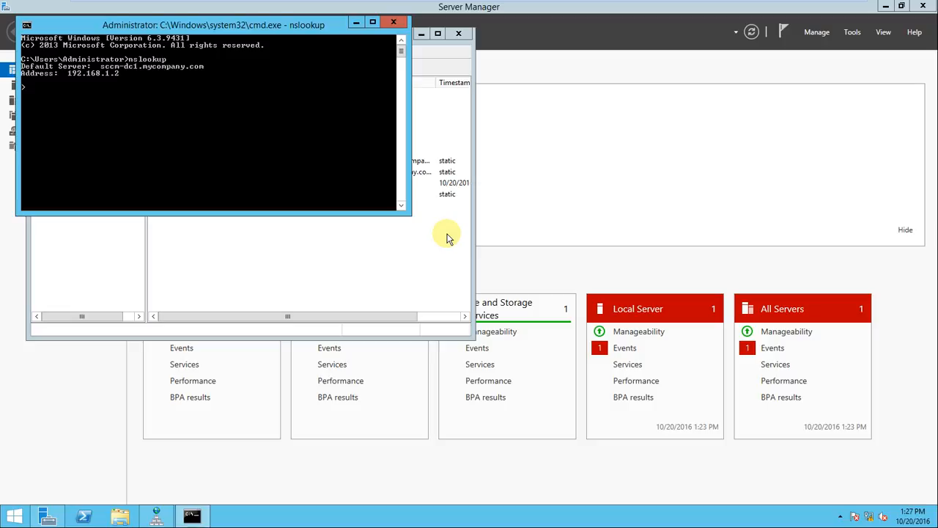
pyautogui.moveTo(169, 16)
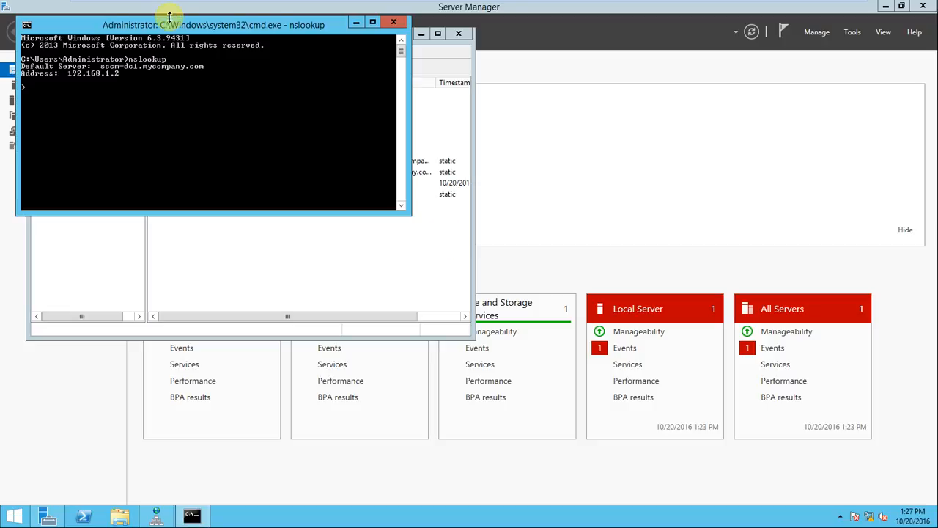
pyautogui.moveTo(213, 25); pyautogui.dragTo(660, 129)
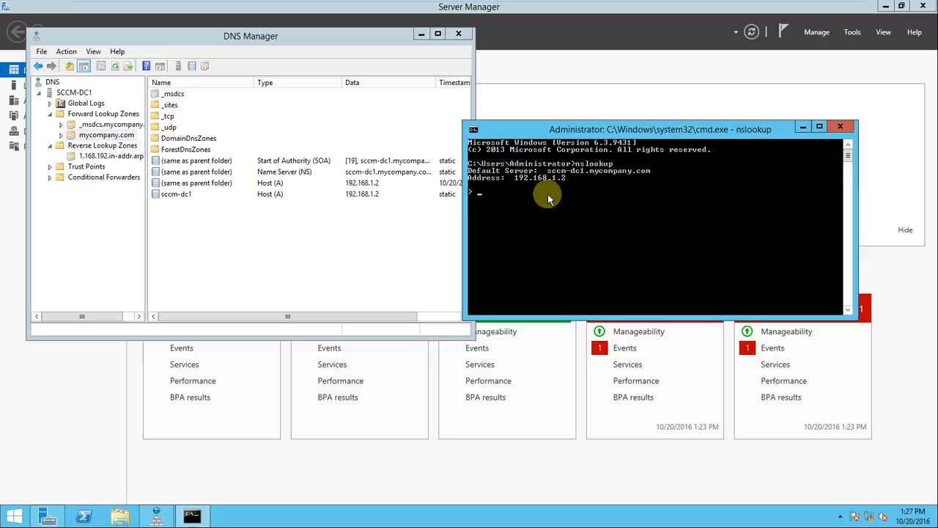
pyautogui.moveTo(533, 192)
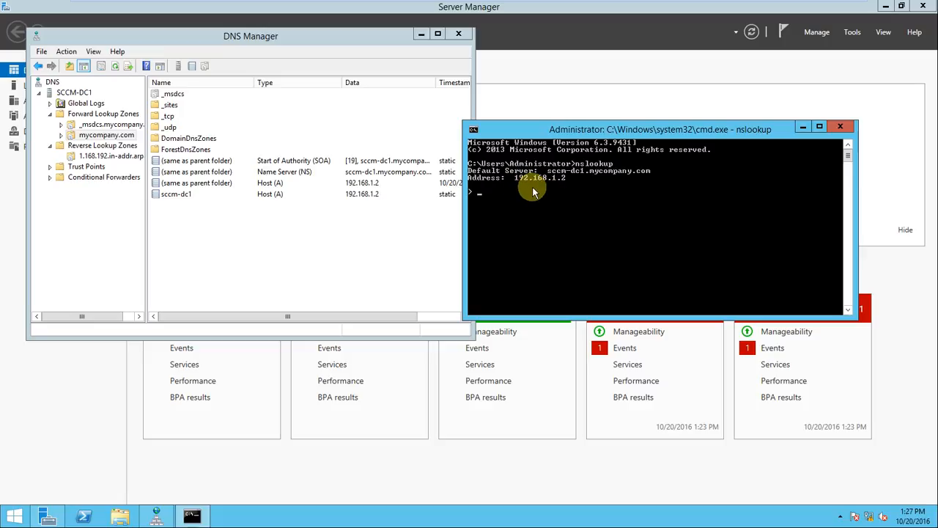
pyautogui.moveTo(571, 195)
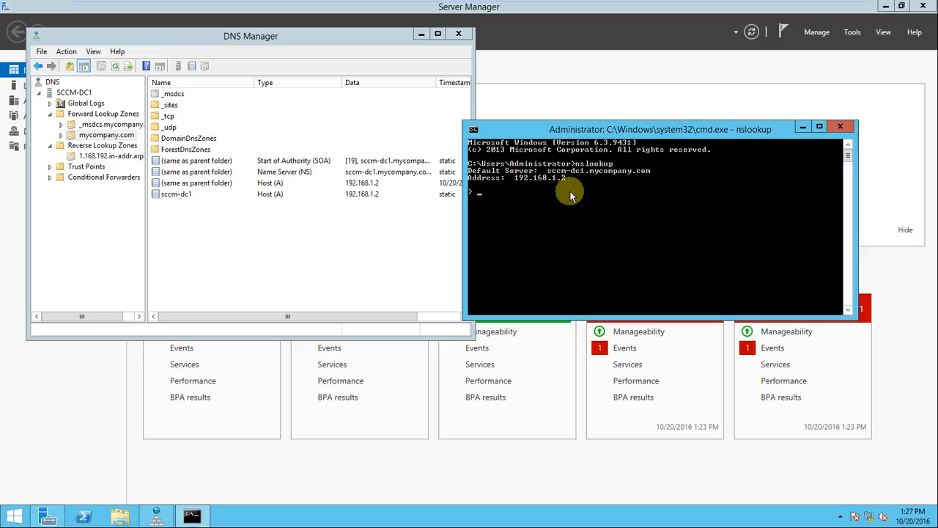
pyautogui.moveTo(619, 183)
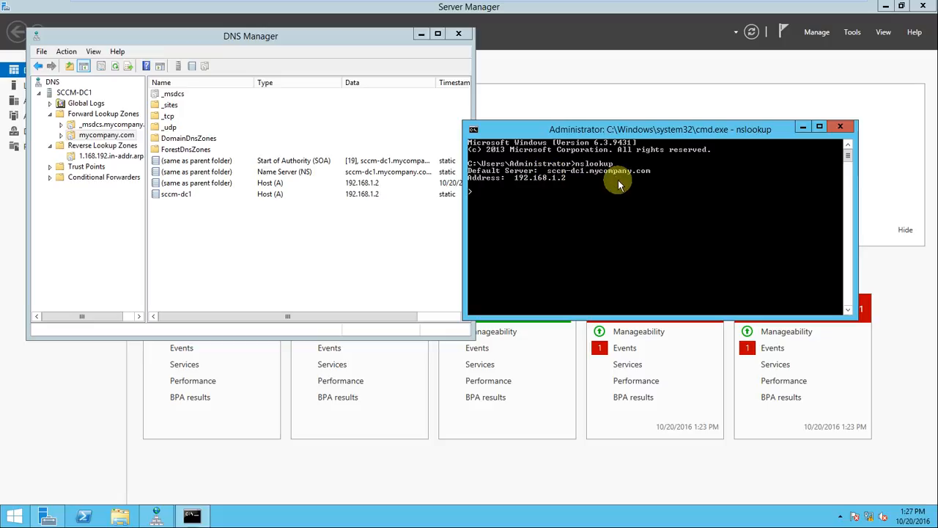
pyautogui.moveTo(618, 174)
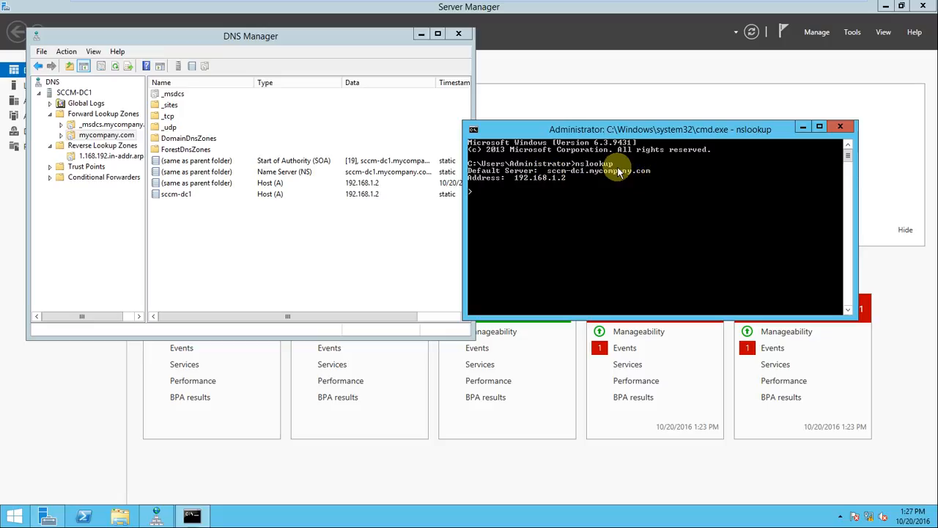
pyautogui.moveTo(575, 180)
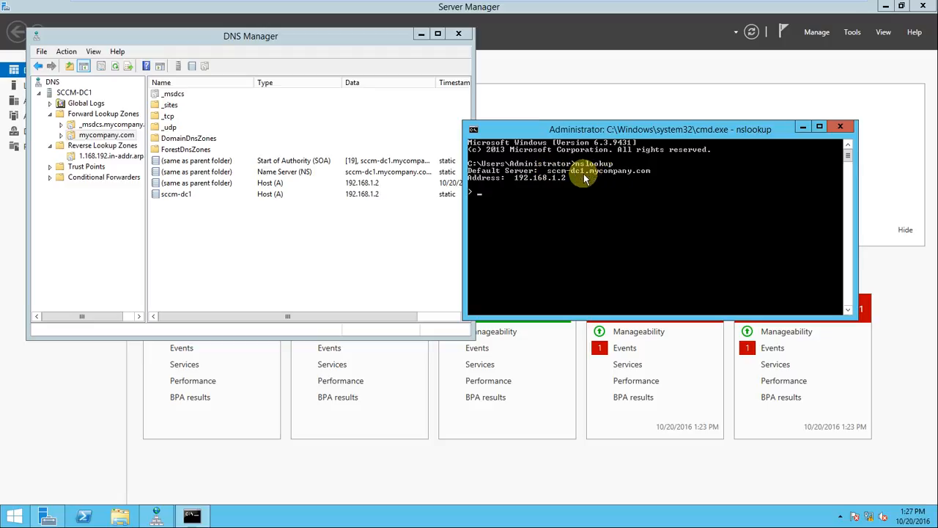
pyautogui.moveTo(636, 182)
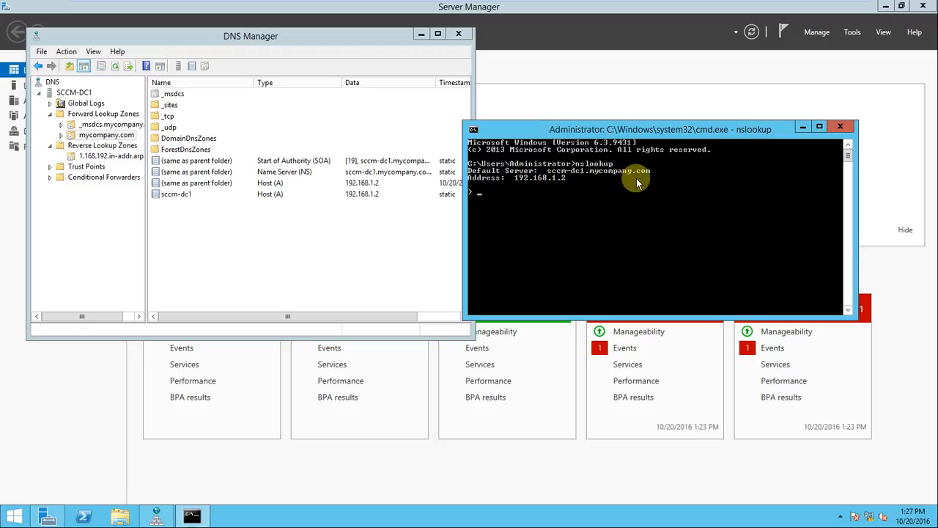
pyautogui.moveTo(571, 194)
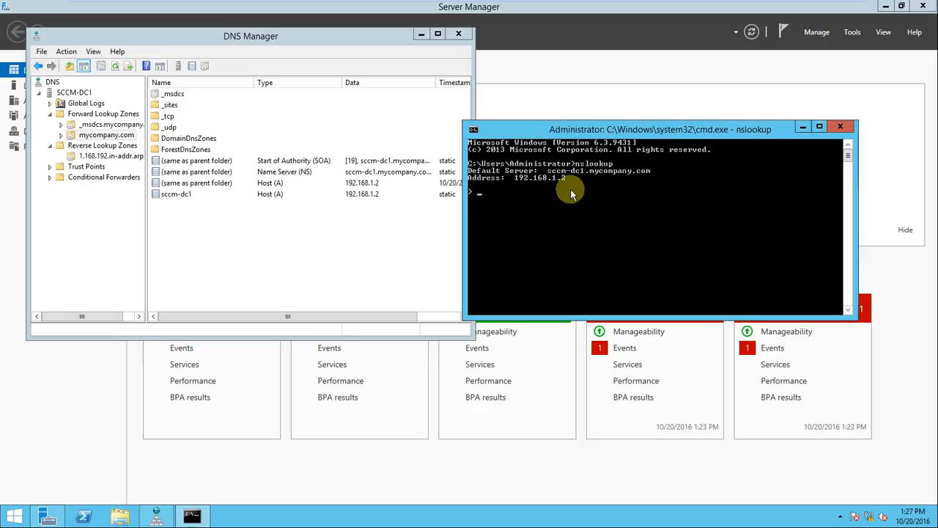
pyautogui.moveTo(414, 6)
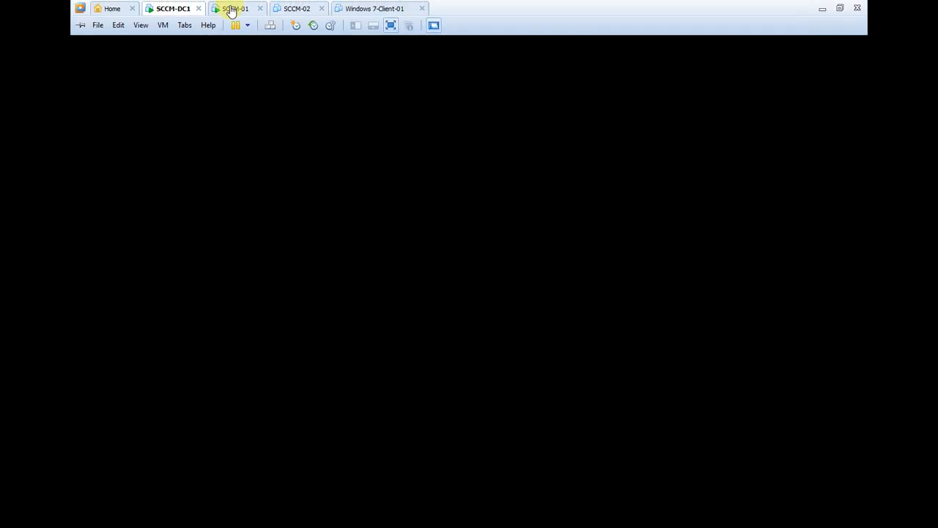
# On SCCM-01, open Ethernet0's IPv4 properties showing static IP 192.168.1.3 with no DNS.
pyautogui.click(234, 8)
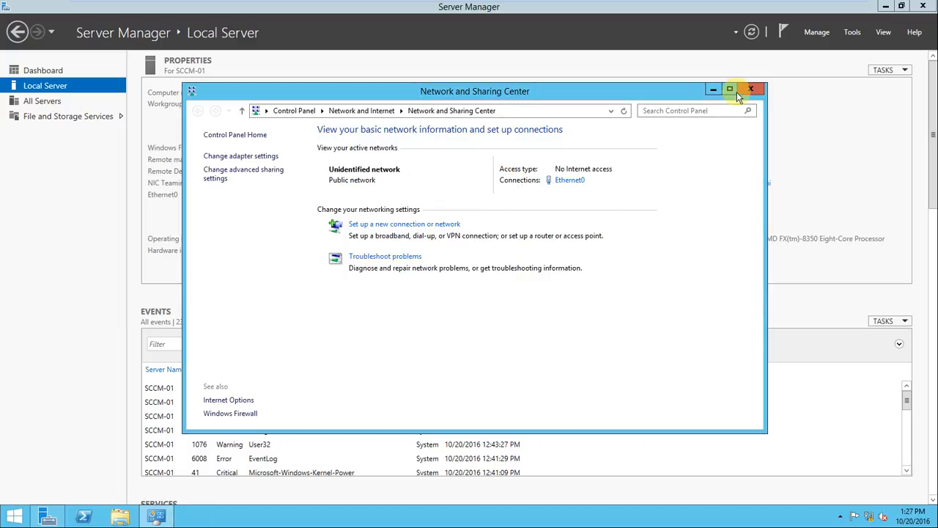
pyautogui.click(750, 89)
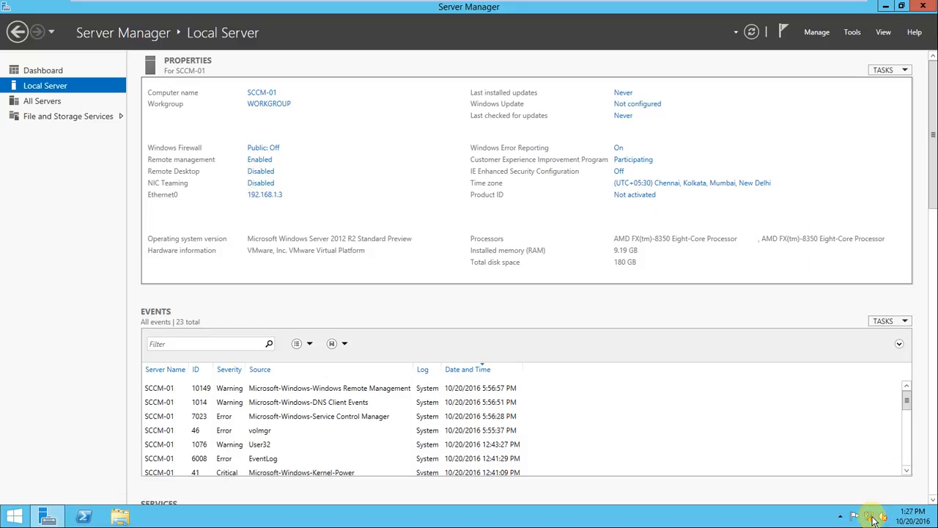
pyautogui.click(873, 515)
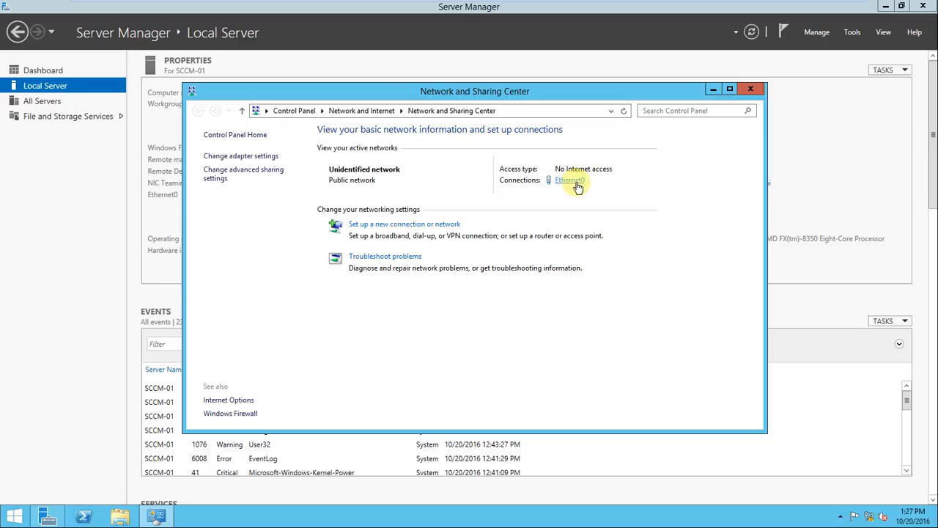
pyautogui.click(570, 180)
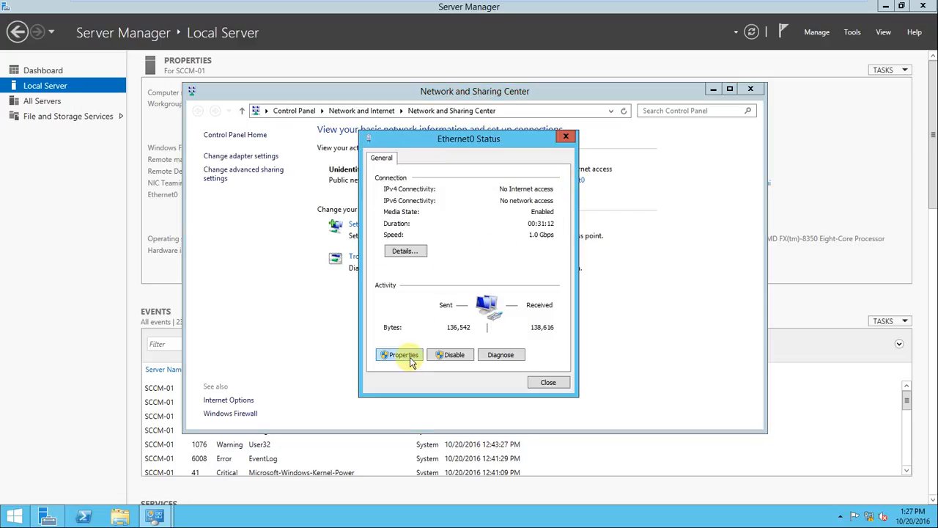
pyautogui.click(399, 354)
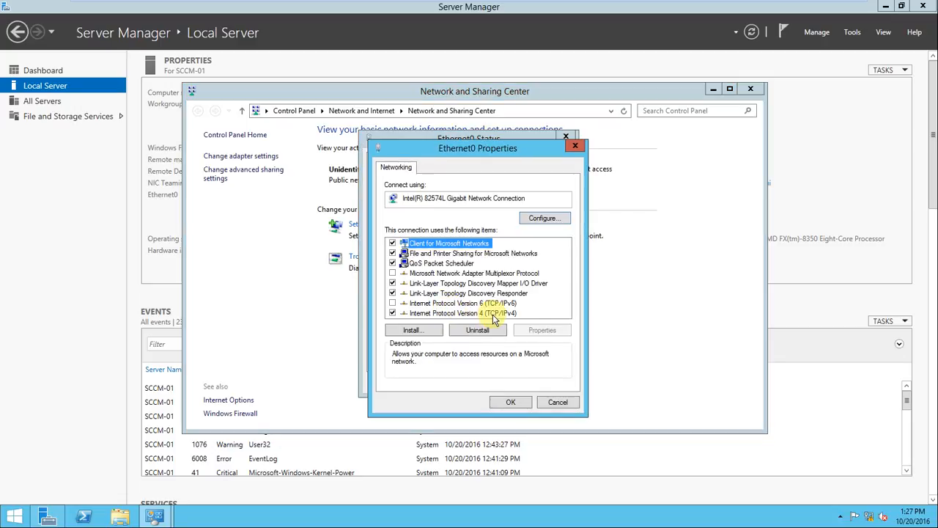
pyautogui.click(541, 329)
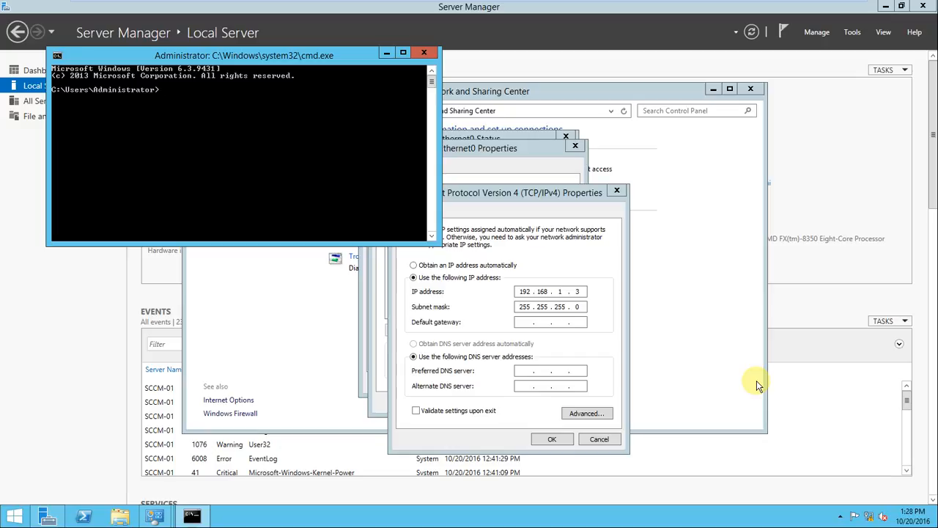
# Run nslookup, then set SCCM-01's preferred DNS server to 192.168.1.2 and close the dialogs.
pyautogui.write('ns')
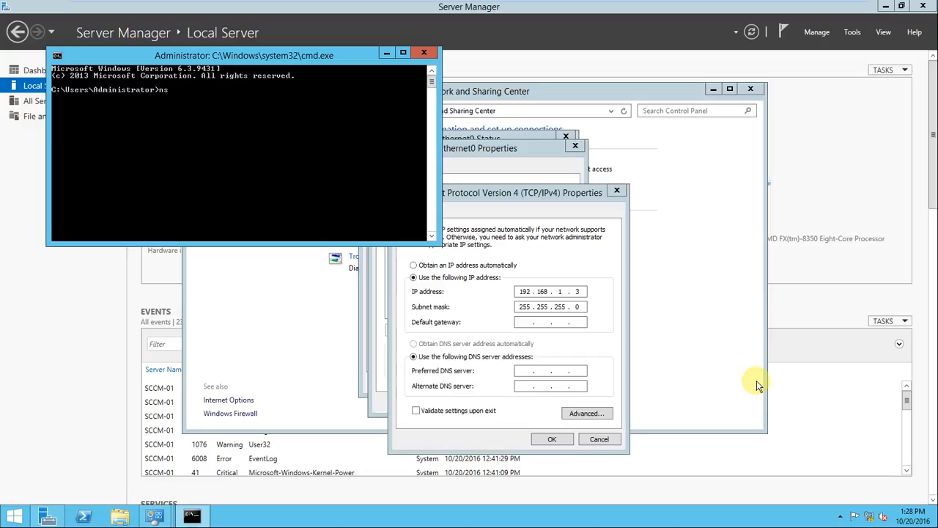
pyautogui.write('nslookup')
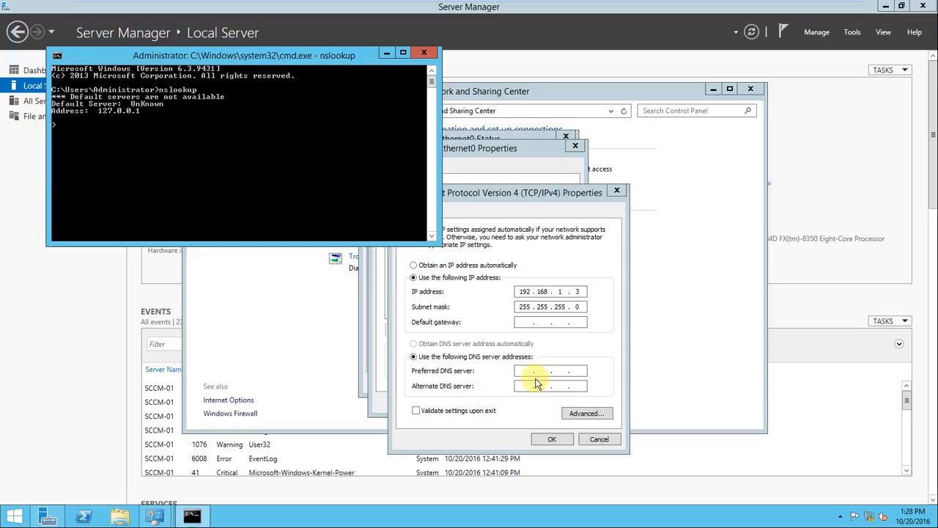
pyautogui.click(548, 370)
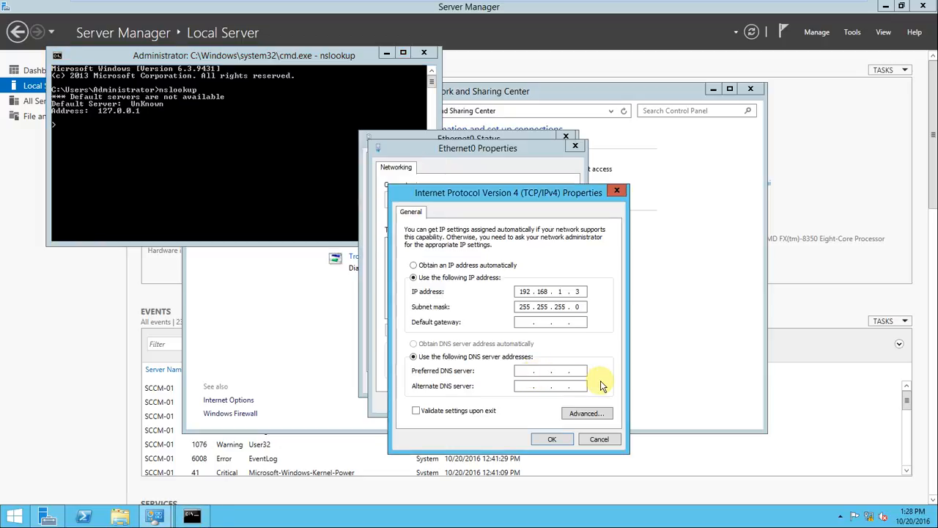
pyautogui.write('192 . . .')
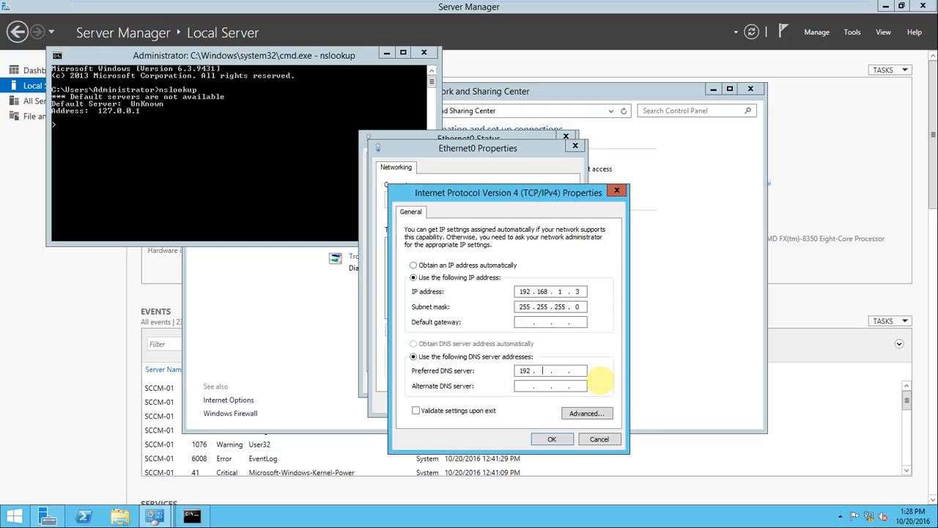
pyautogui.write('198')
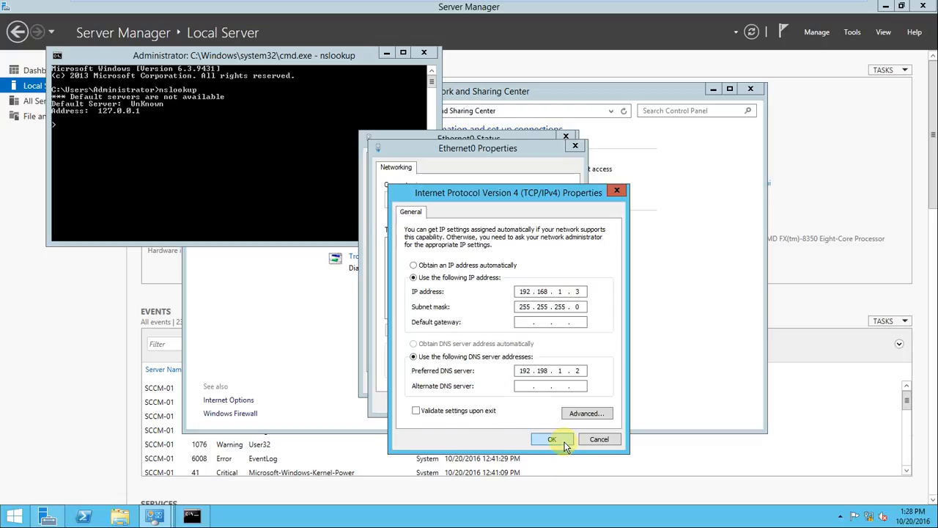
pyautogui.click(552, 439)
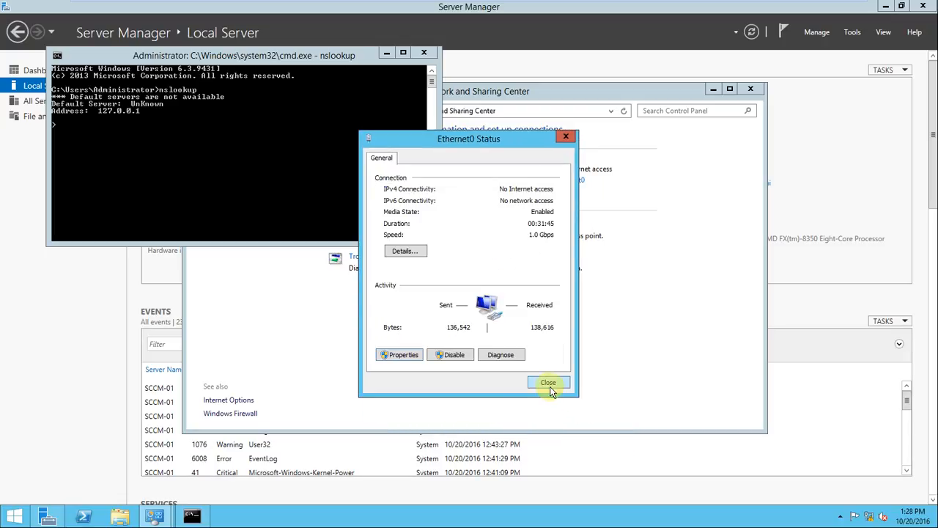
pyautogui.click(548, 381)
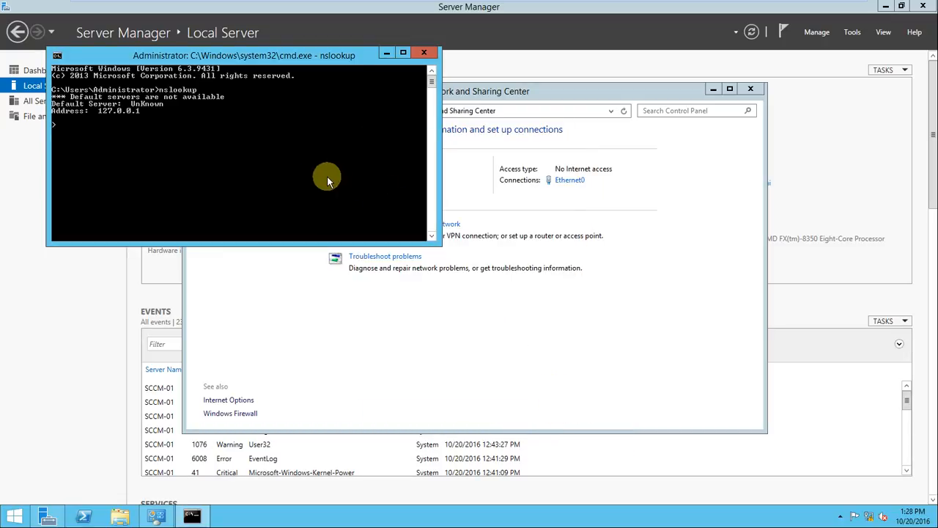
pyautogui.moveTo(339, 380)
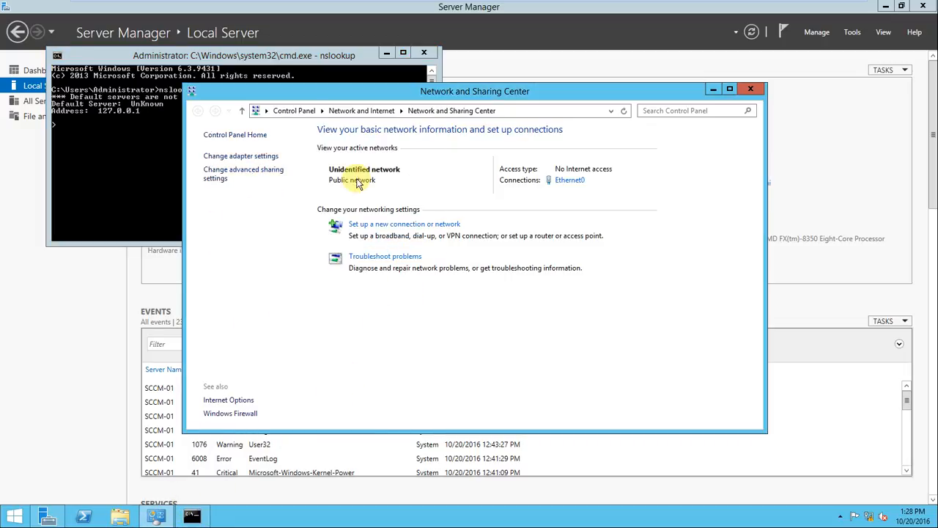
pyautogui.click(750, 88)
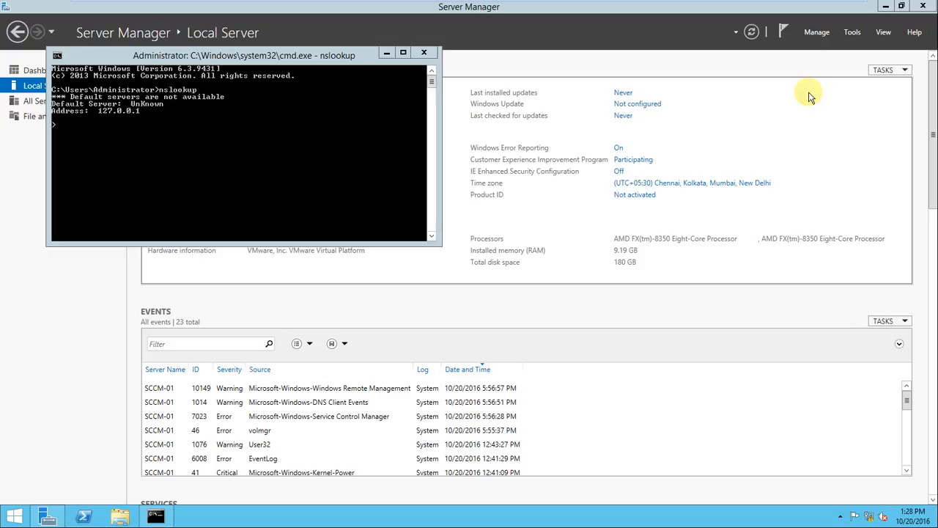
# Submit joining SCCM-01 to domain mycompany.com, dismiss the domain-controller error, and retry.
pyautogui.click(423, 52)
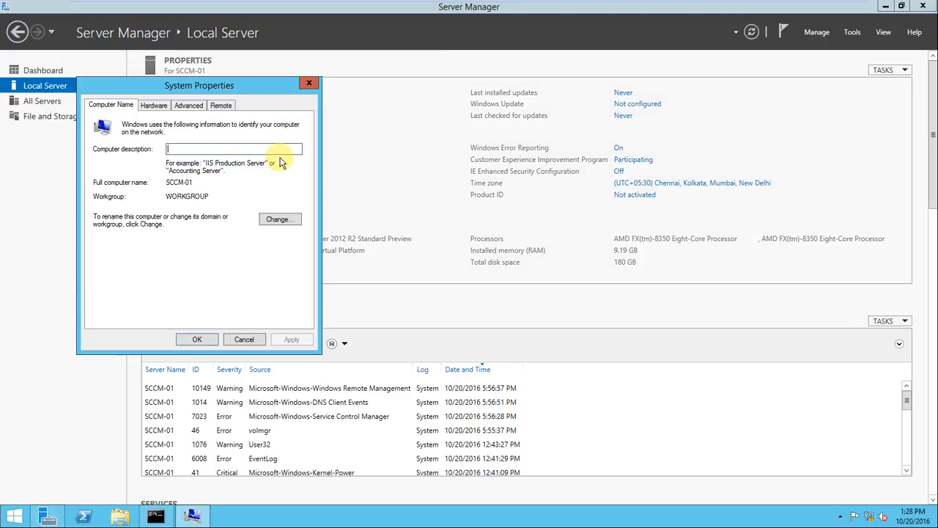
pyautogui.click(279, 218)
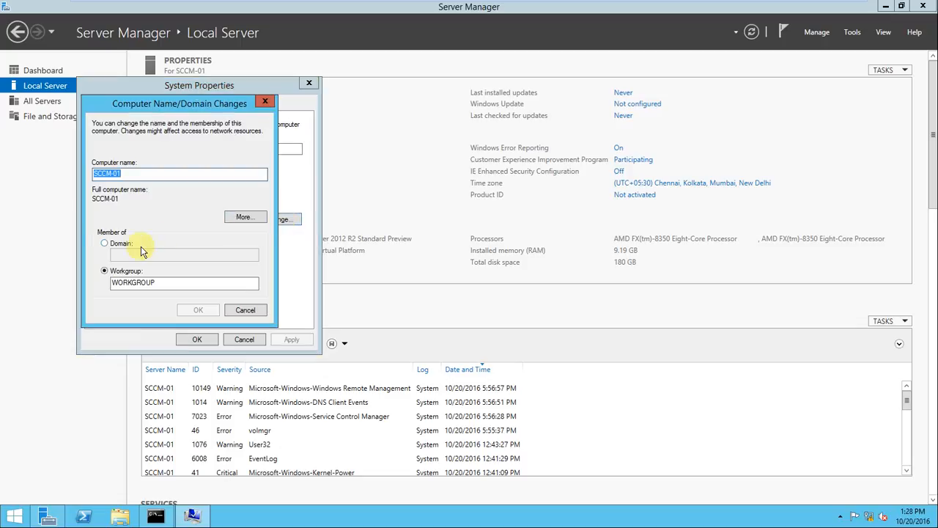
pyautogui.click(104, 242)
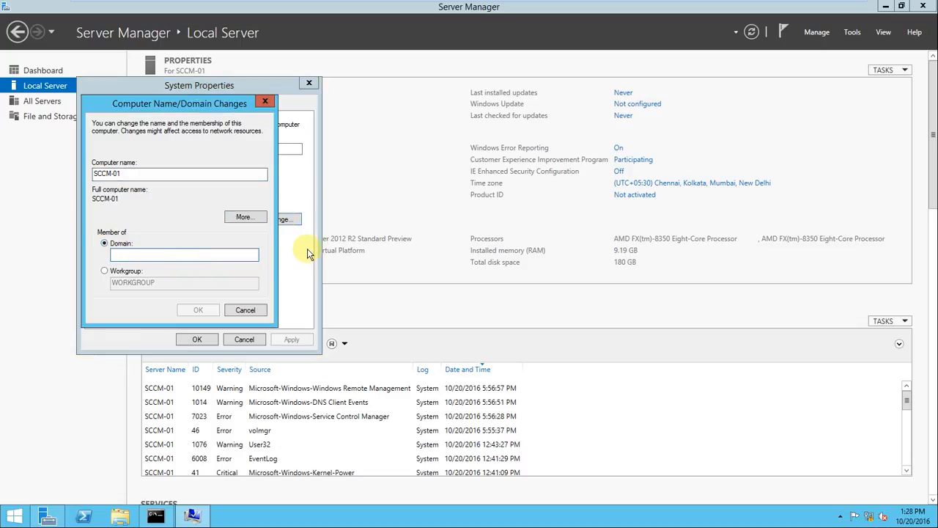
pyautogui.write('mycompany')
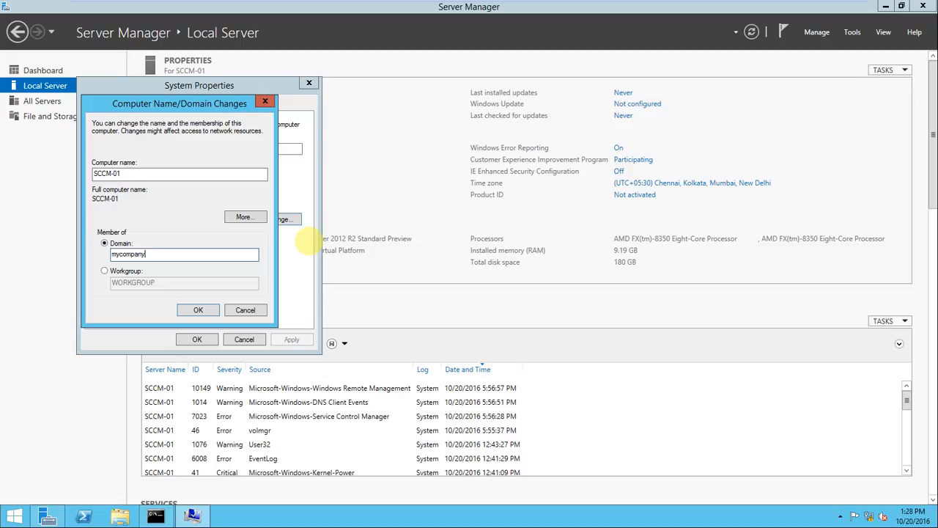
pyautogui.write('.com')
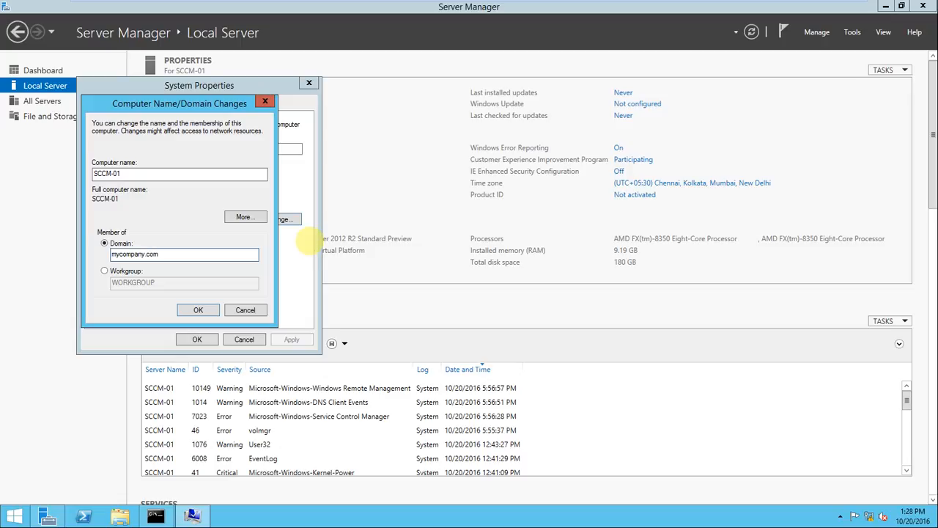
pyautogui.click(198, 309)
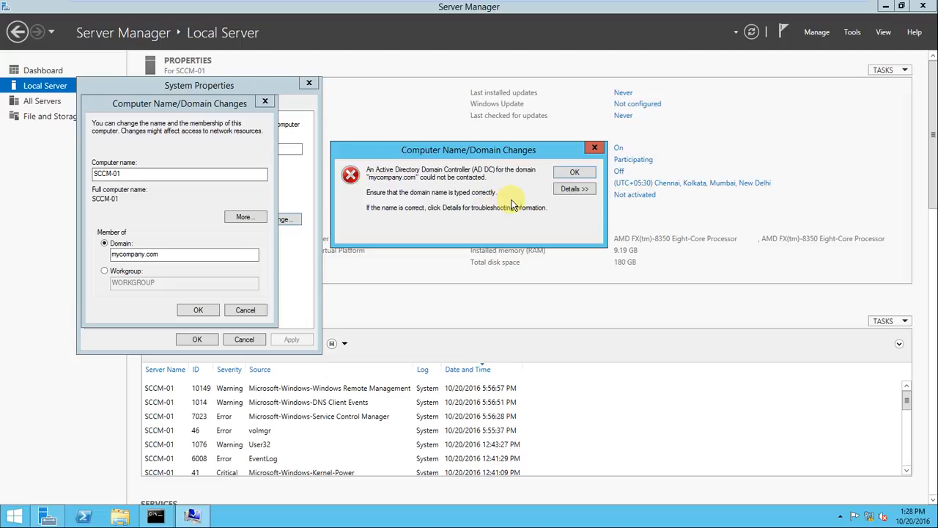
pyautogui.moveTo(129, 194)
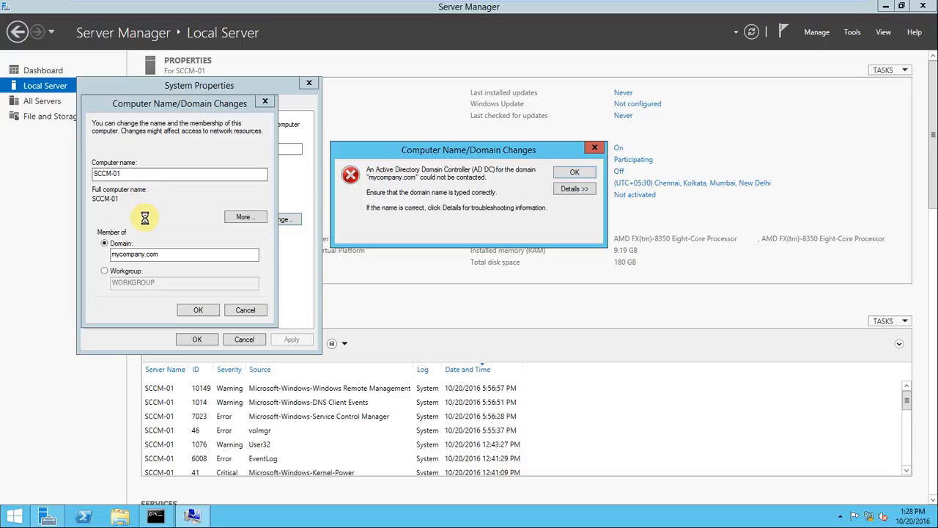
pyautogui.click(574, 171)
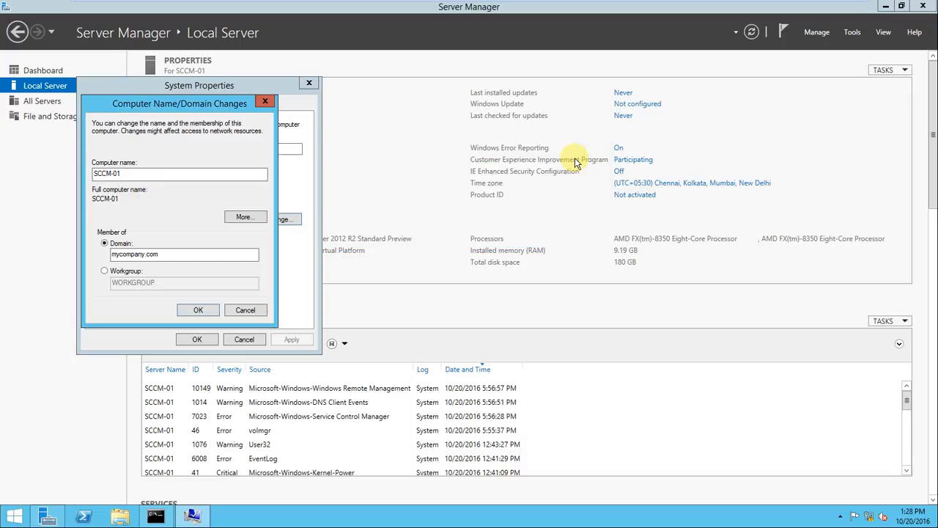
pyautogui.click(198, 309)
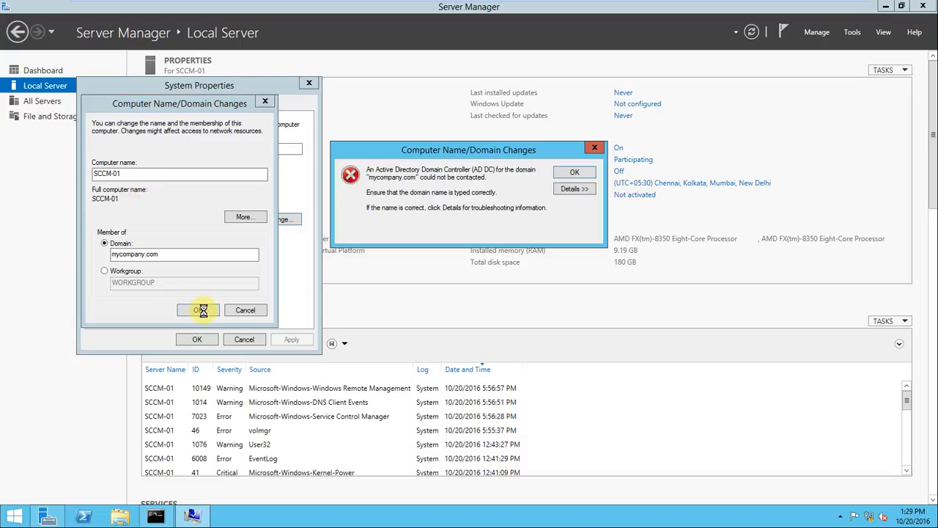
# Review Ethernet0's IPv4 address 192.168.1.3 and DNS 192.168.1.2, then retry the join.
pyautogui.click(574, 171)
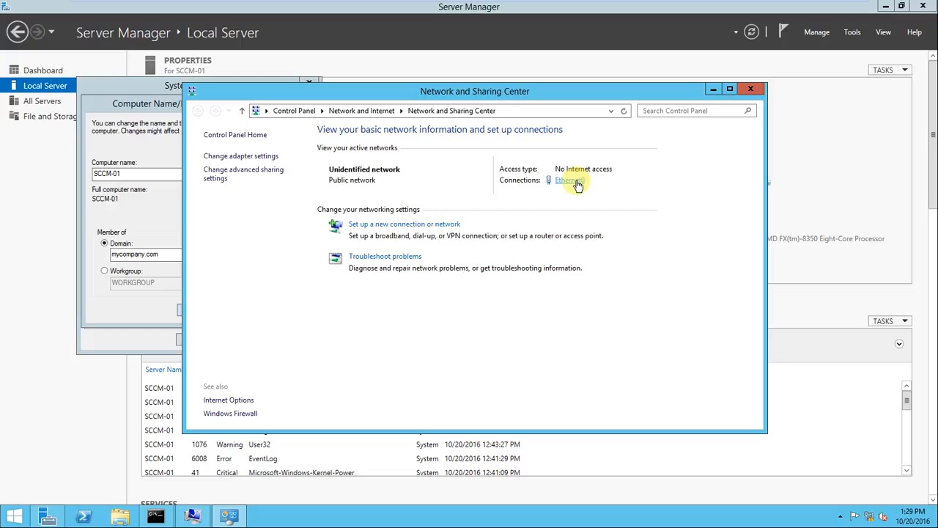
pyautogui.click(568, 181)
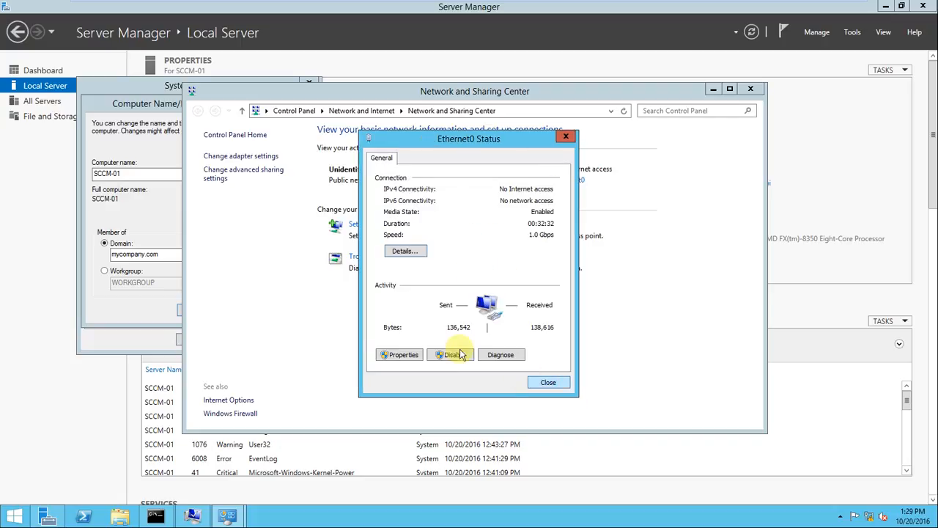
pyautogui.click(399, 354)
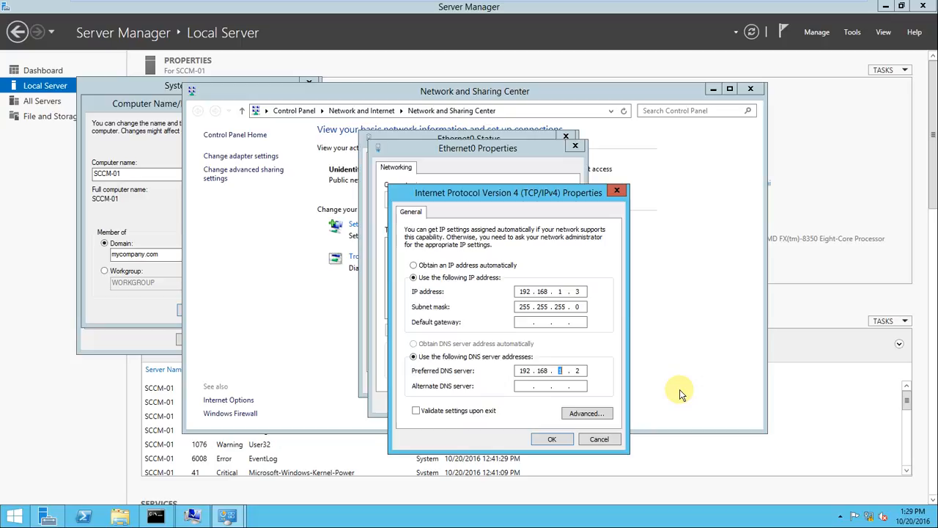
pyautogui.click(551, 438)
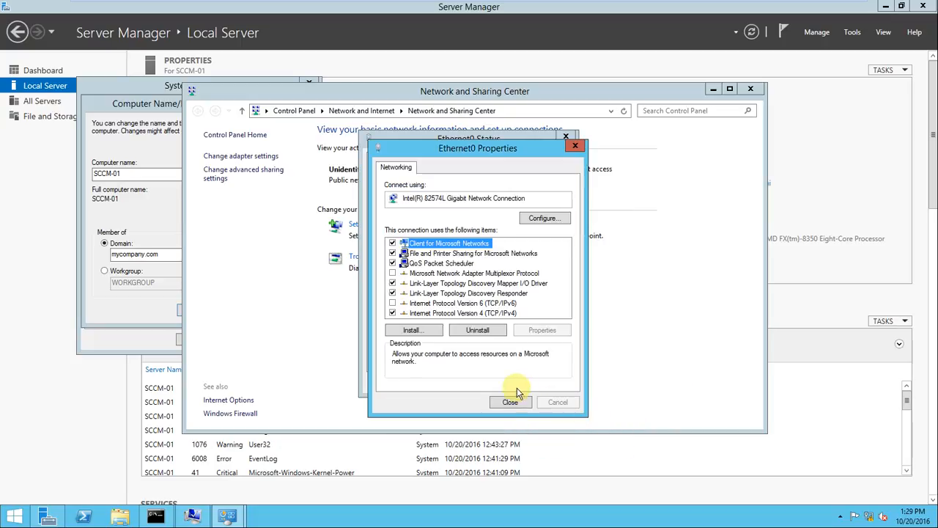
pyautogui.click(510, 402)
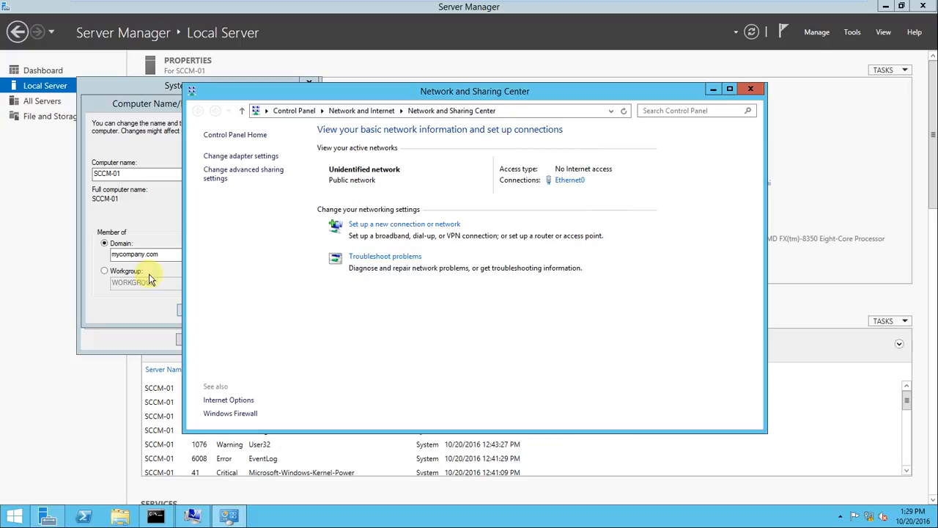
pyautogui.click(198, 309)
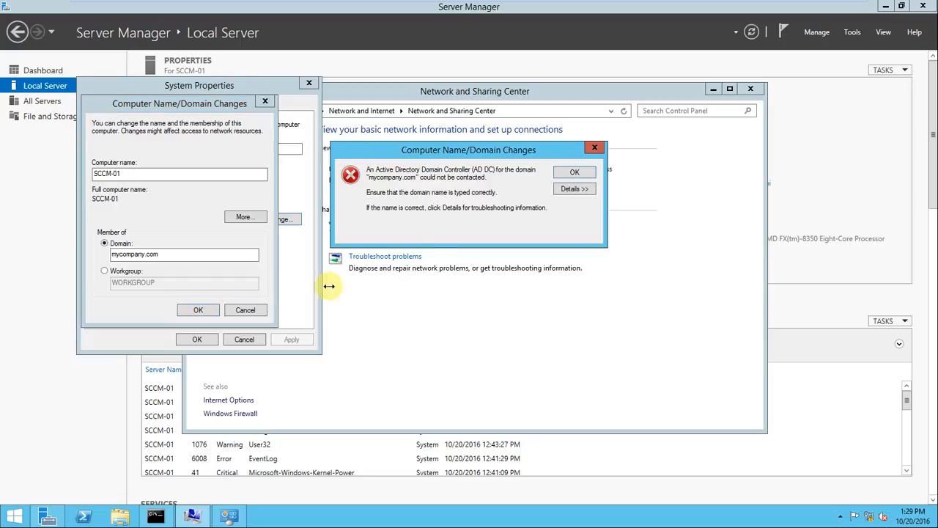
# Retry the mycompany.com join and submit the administrator credentials.
pyautogui.click(574, 172)
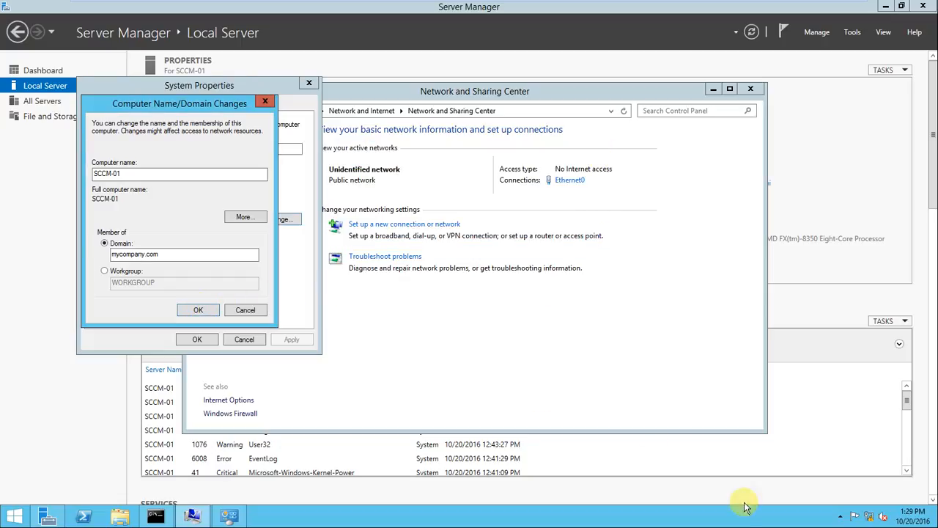
pyautogui.moveTo(277, 362)
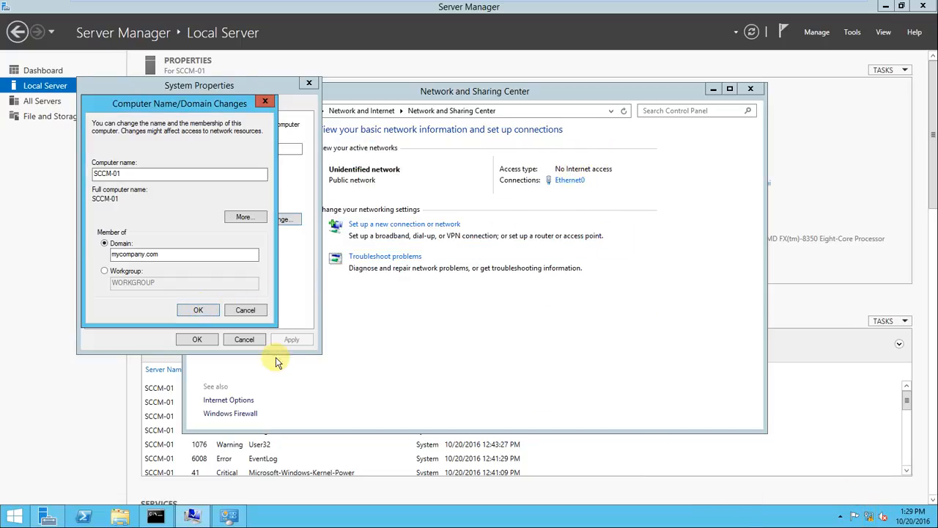
pyautogui.click(198, 309)
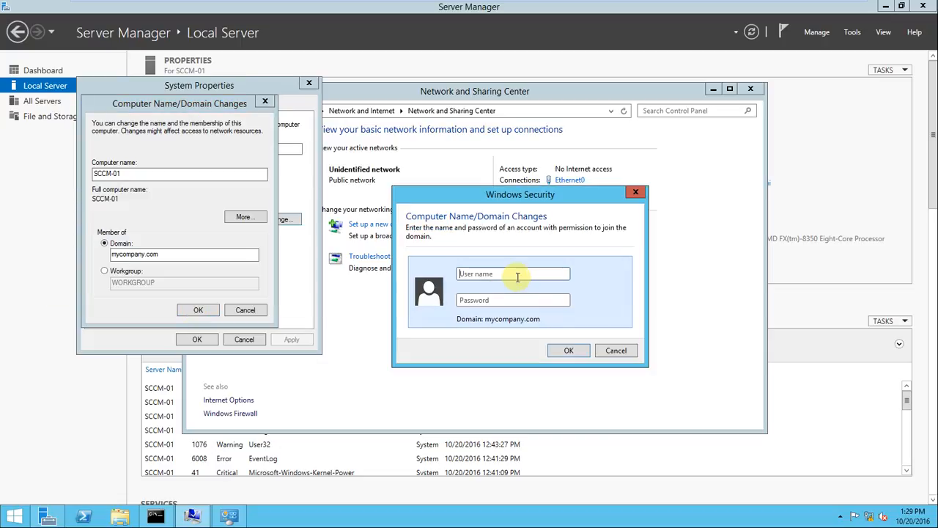
pyautogui.click(512, 274)
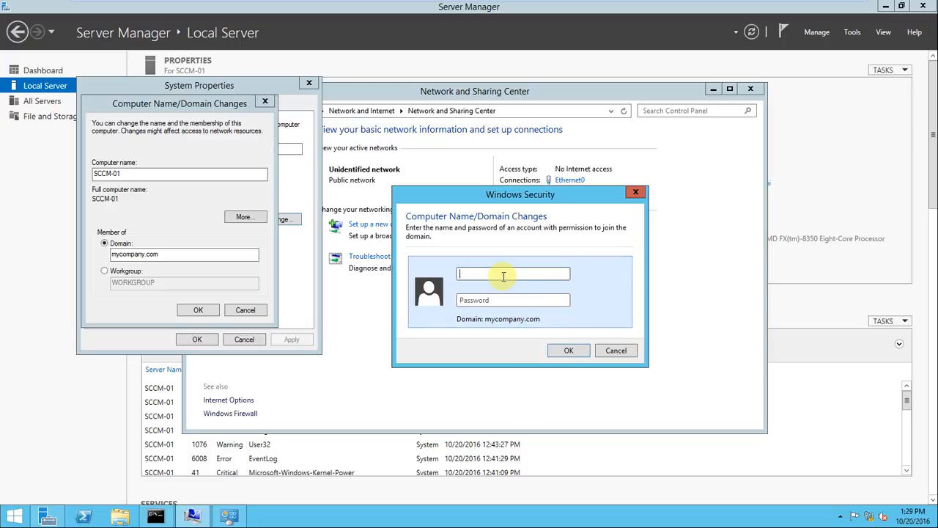
pyautogui.write('administrator')
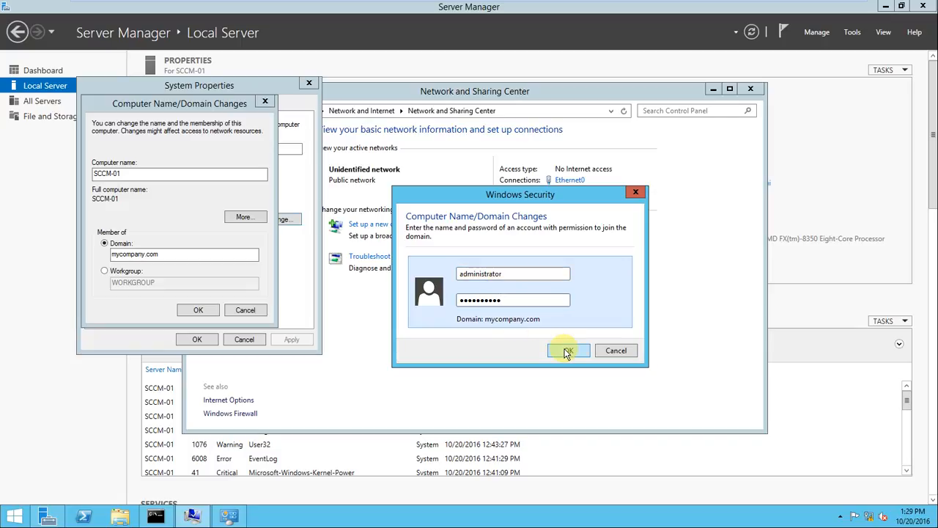
pyautogui.click(568, 350)
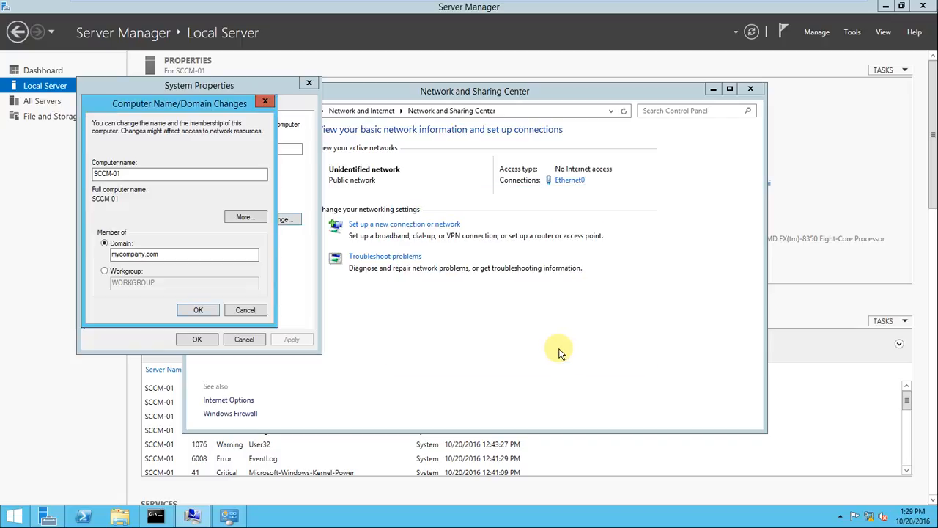
# Acknowledge the mycompany.com welcome and restart-required notices, then close System Properties.
pyautogui.click(198, 309)
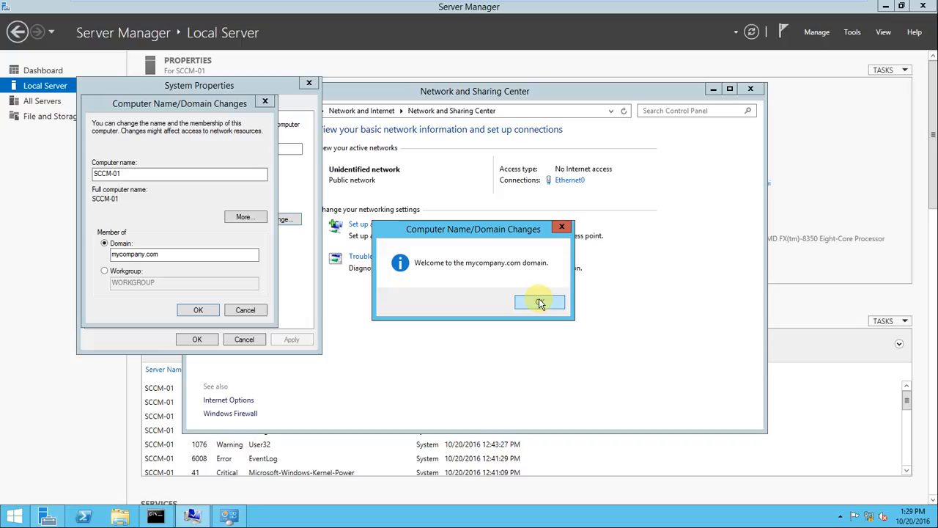
pyautogui.click(539, 302)
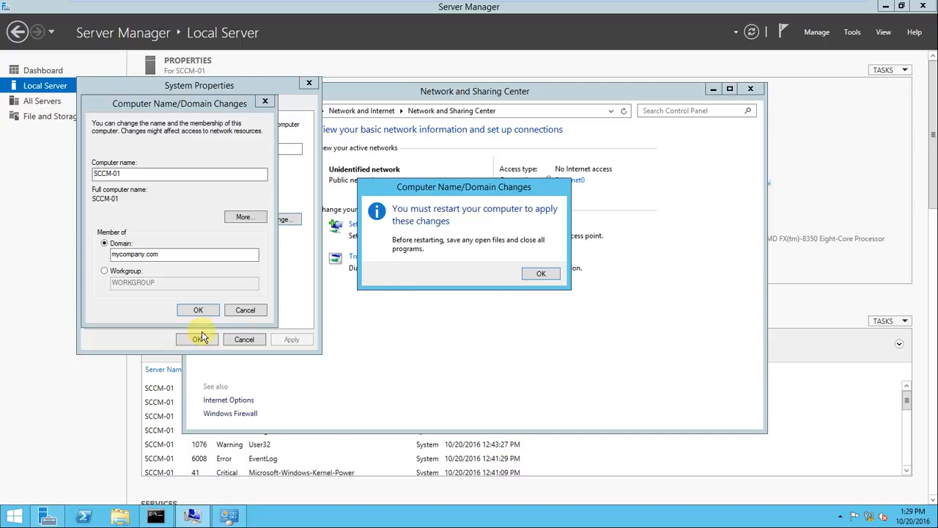
pyautogui.click(540, 272)
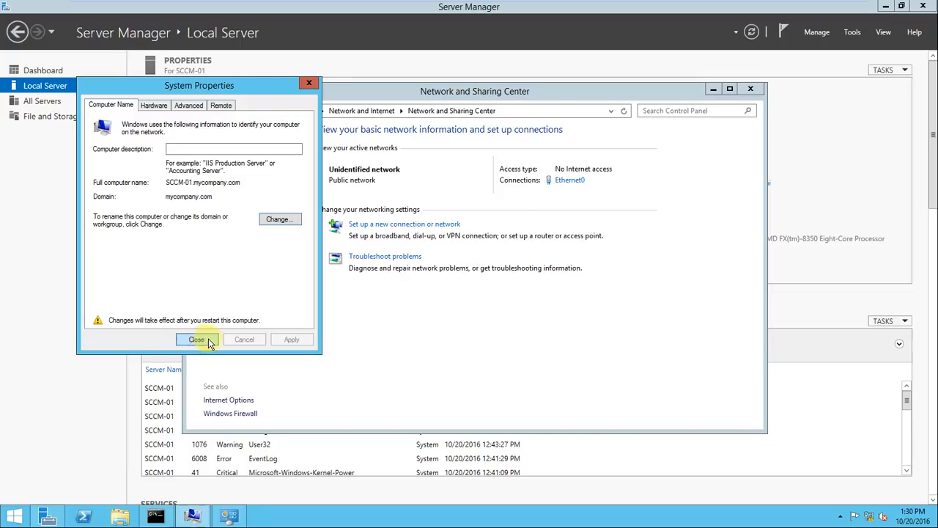
pyautogui.click(197, 339)
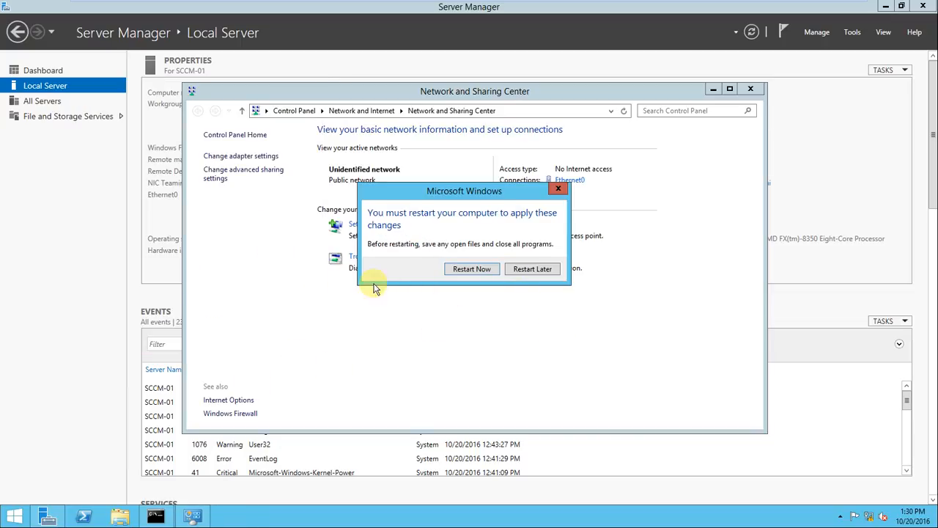
# Choose Restart Now to reboot SCCM-01.
pyautogui.click(532, 268)
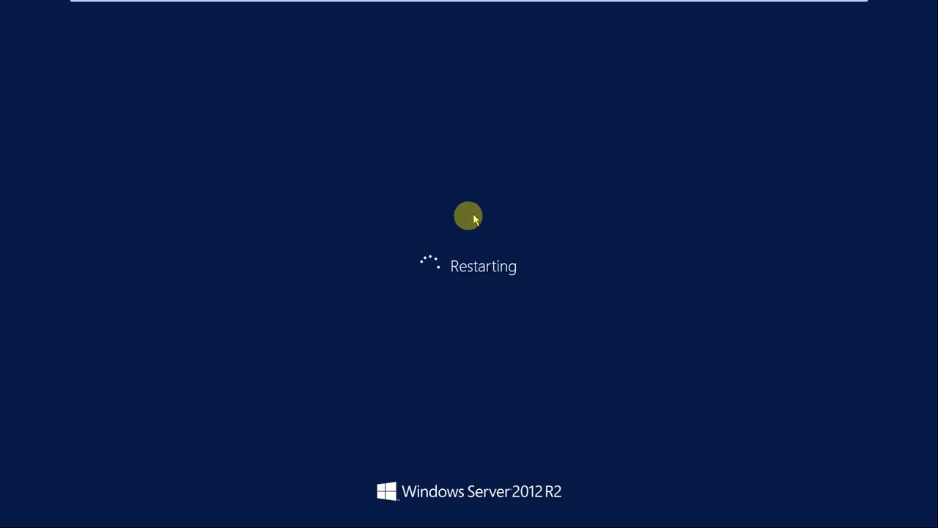
pyautogui.moveTo(345, 16)
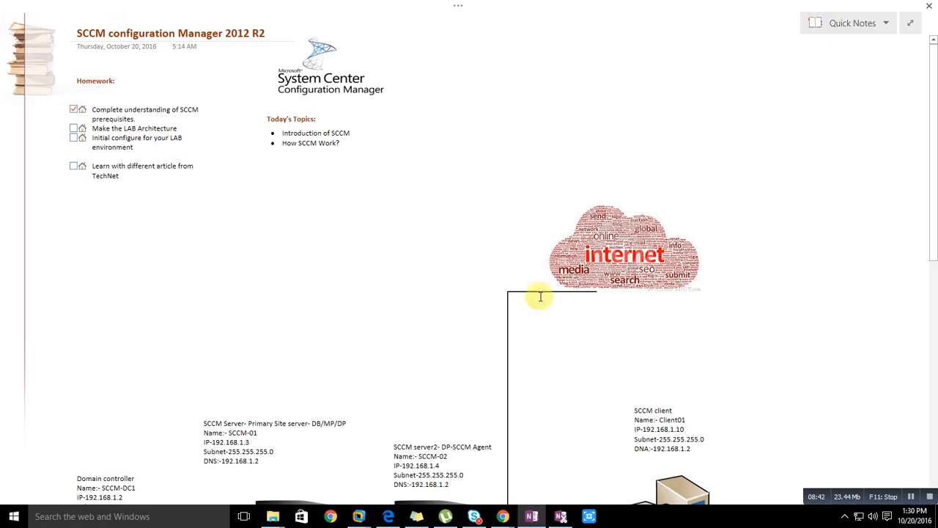
# Tick the 'Make the LAB Architecture' and 'initial LAB configuration' homework items.
pyautogui.scroll(-3)
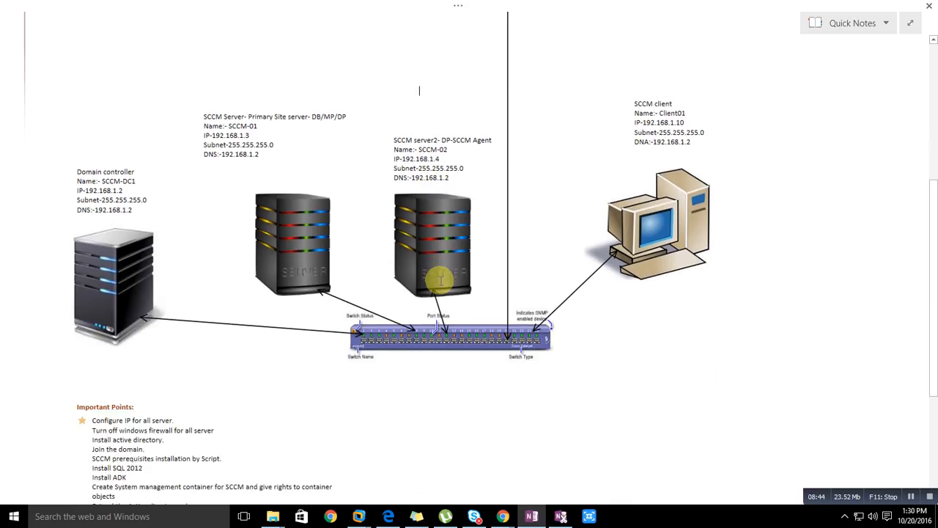
pyautogui.scroll(-3)
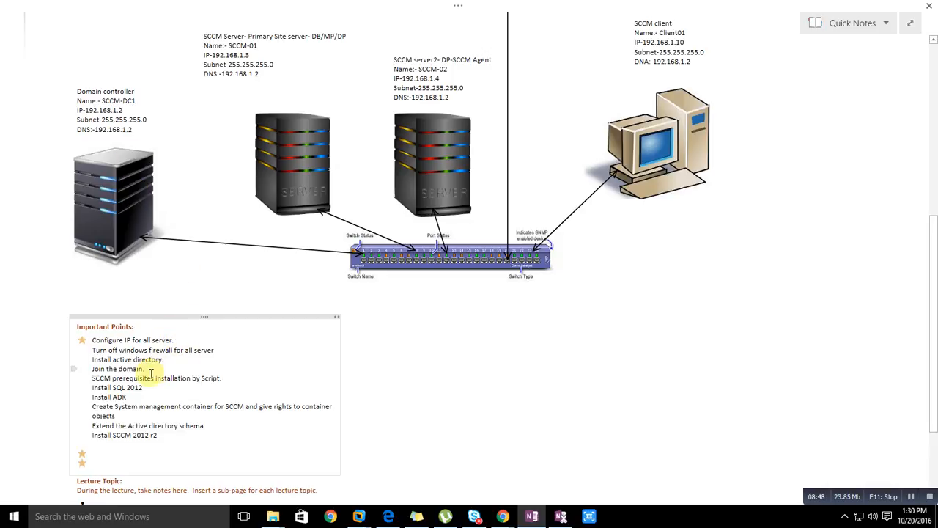
pyautogui.doubleClick(117, 369)
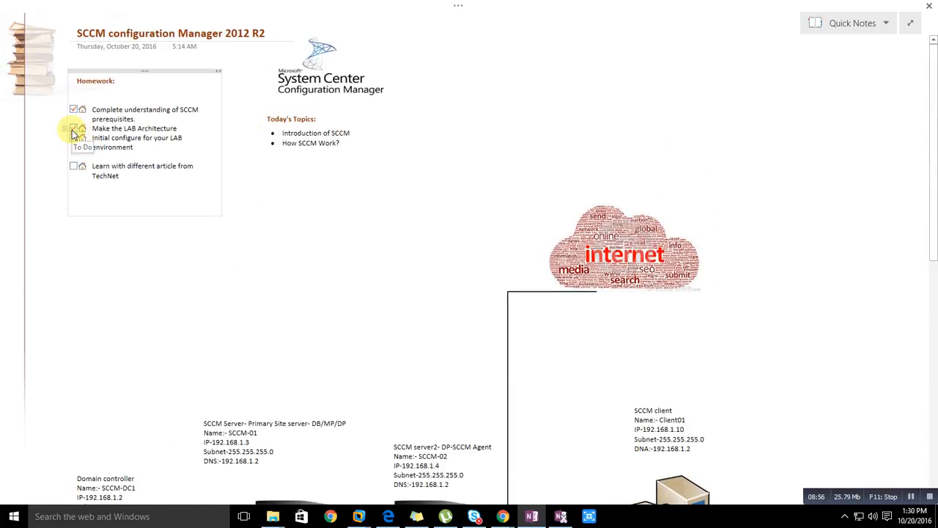
pyautogui.click(73, 129)
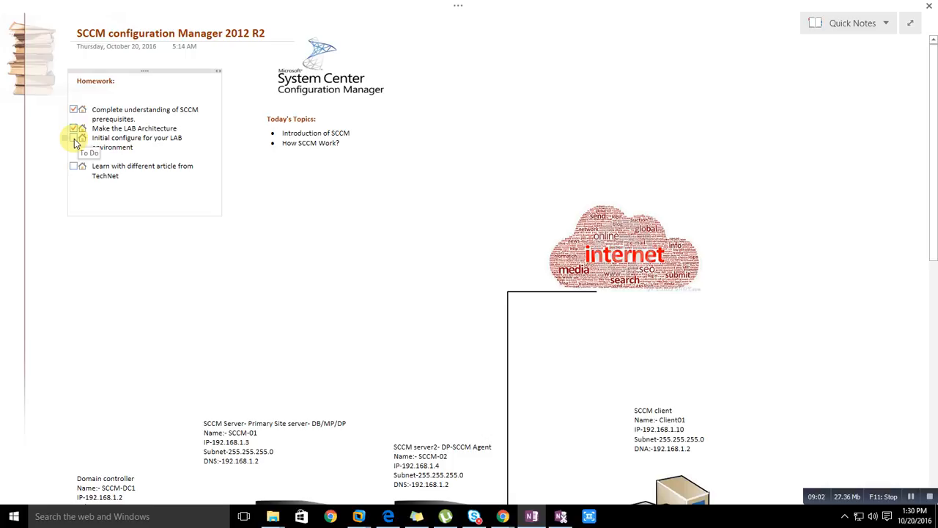
pyautogui.click(74, 138)
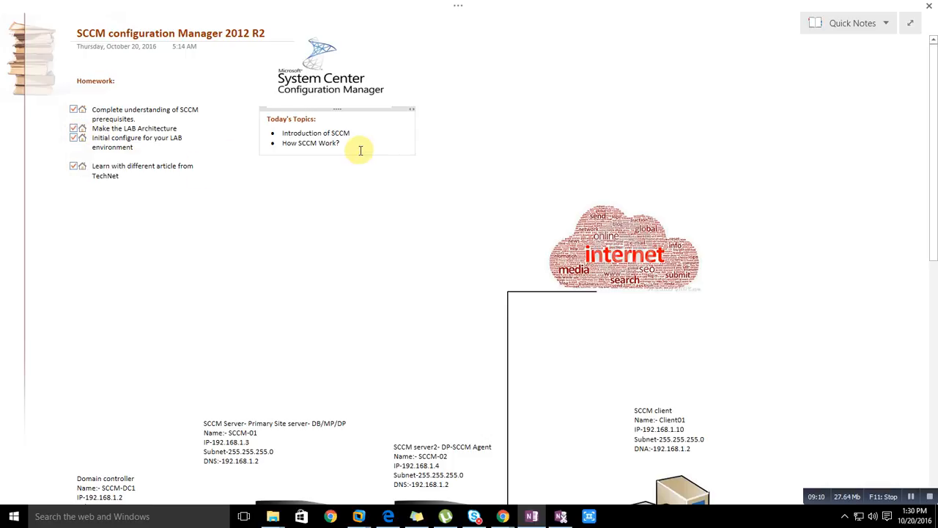
# Select words in the 'How SCCM Work?' topic and scroll further down the notes.
pyautogui.doubleClick(315, 133)
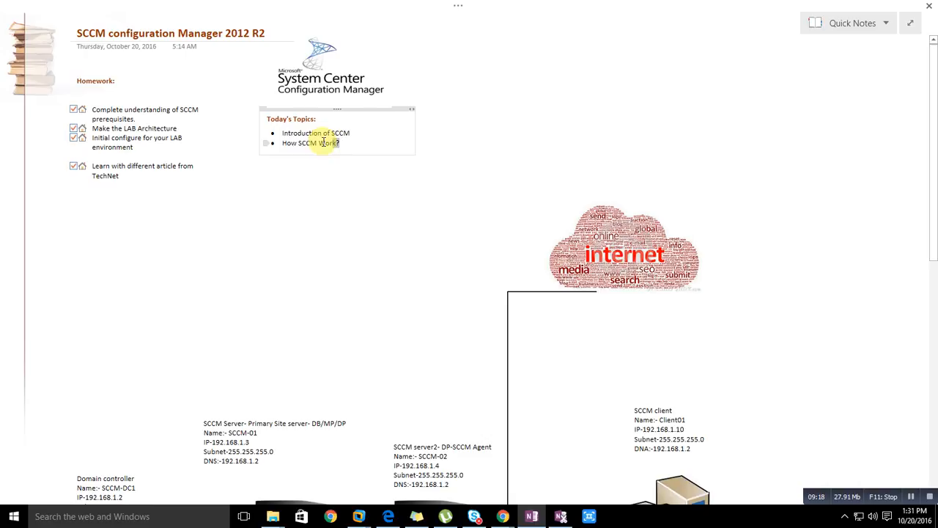
pyautogui.doubleClick(308, 142)
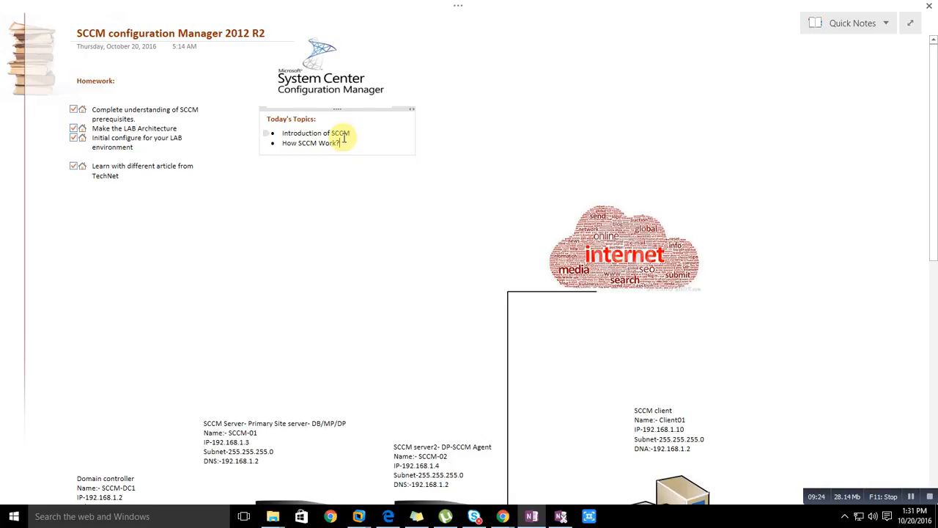
pyautogui.scroll(-3)
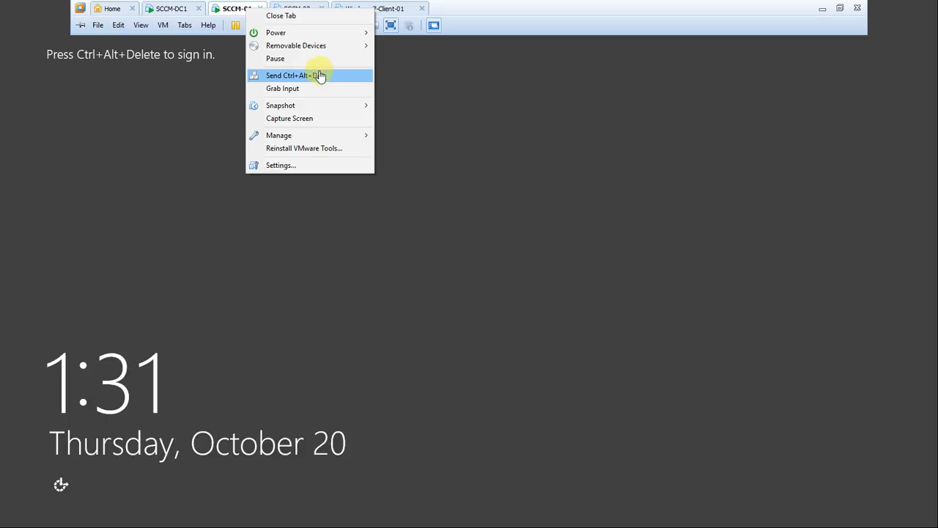
# Send Ctrl+Alt+Del and sign in to SCCM-01 with the Administrator password.
pyautogui.click(286, 75)
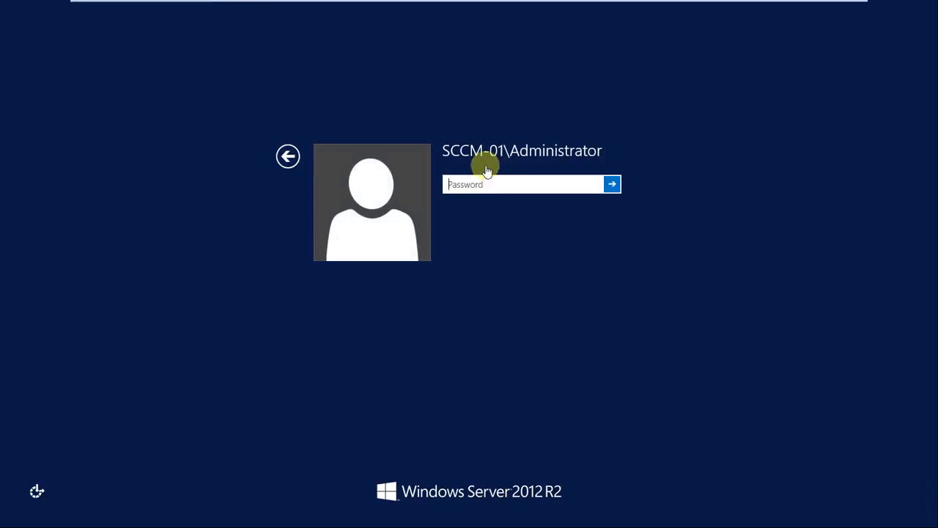
pyautogui.moveTo(502, 200)
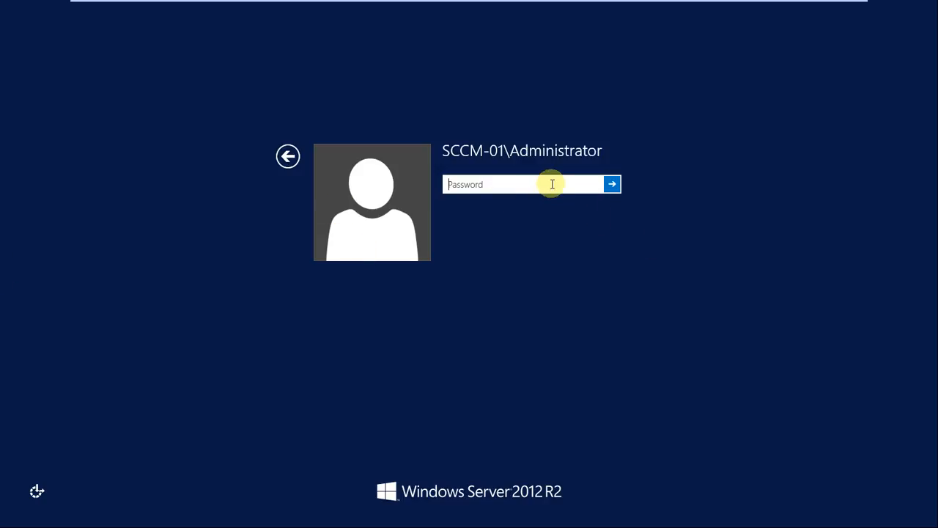
pyautogui.write('password')
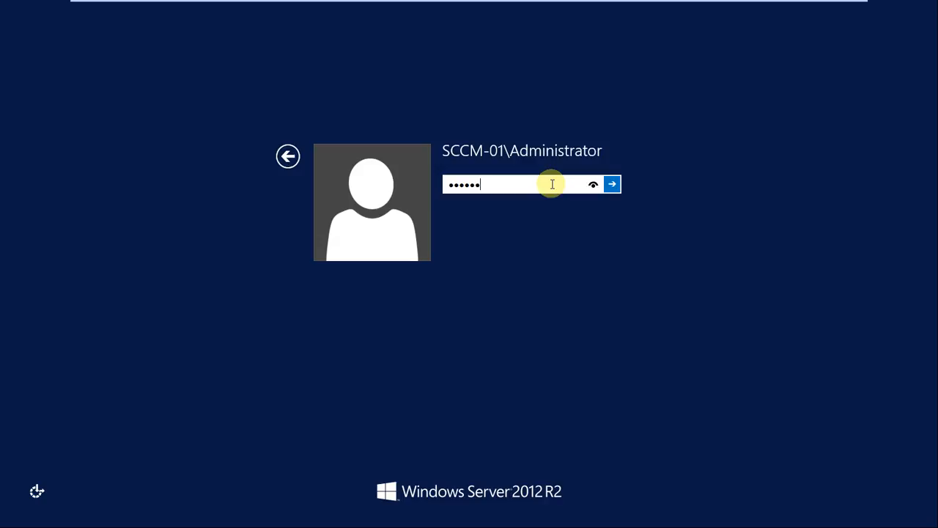
pyautogui.click(611, 184)
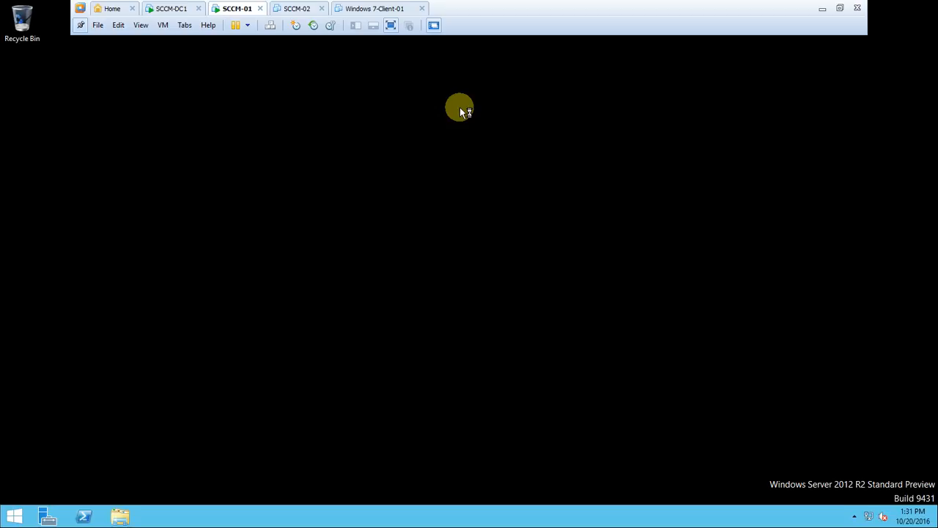
pyautogui.moveTo(147, 448)
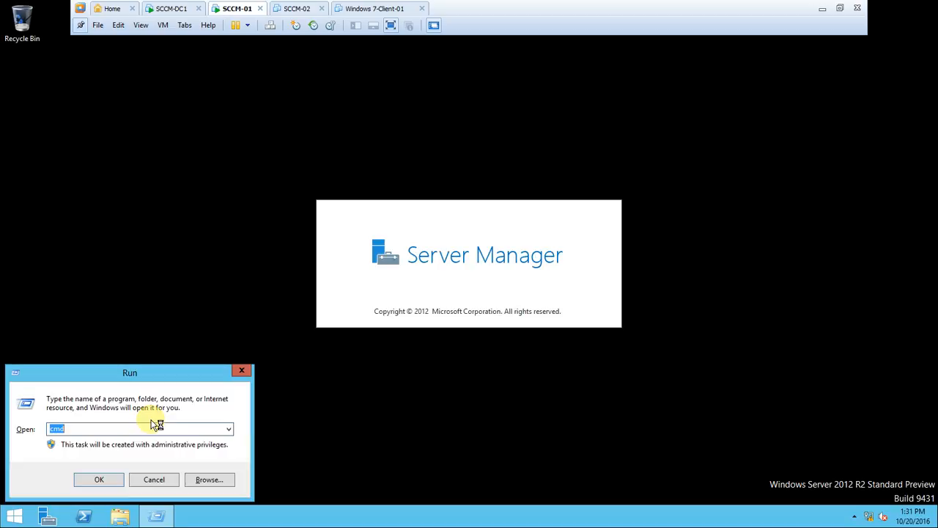
# Run 'set l' in Command Prompt to confirm LOGONSERVER is \\SCCM-01, then close it.
pyautogui.click(99, 478)
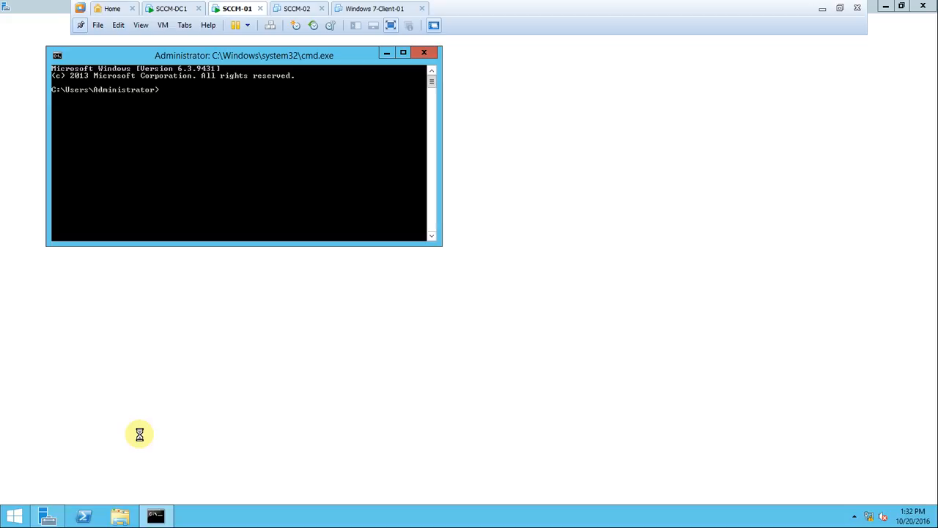
pyautogui.write('set l')
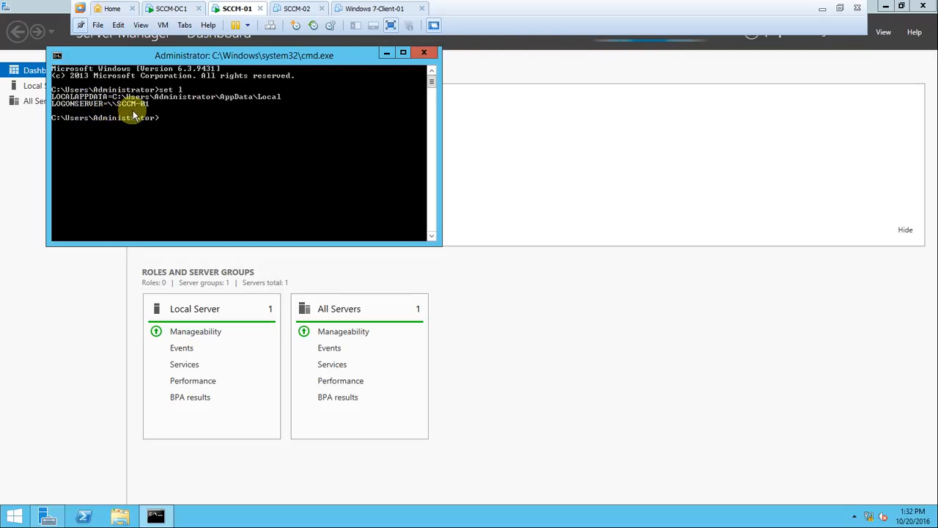
pyautogui.click(423, 52)
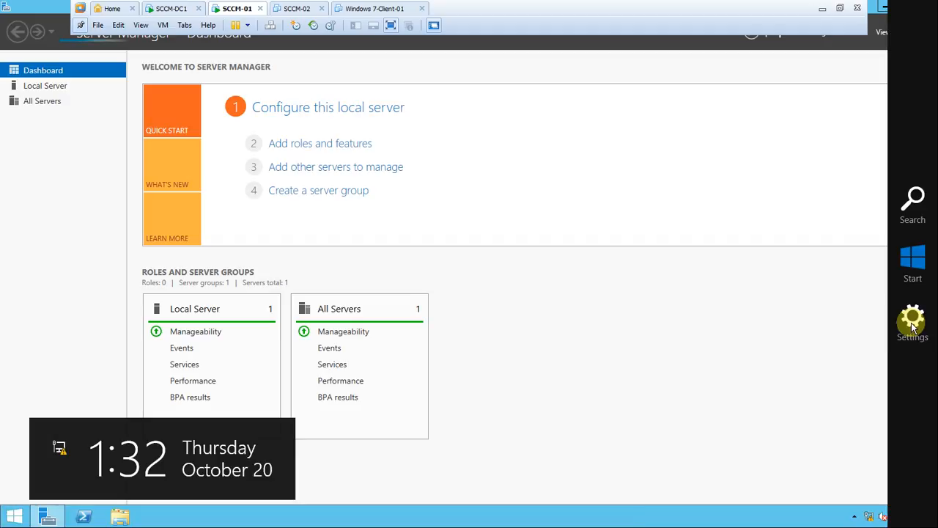
# Sign out of the local Administrator account through the Settings charm.
pyautogui.click(913, 322)
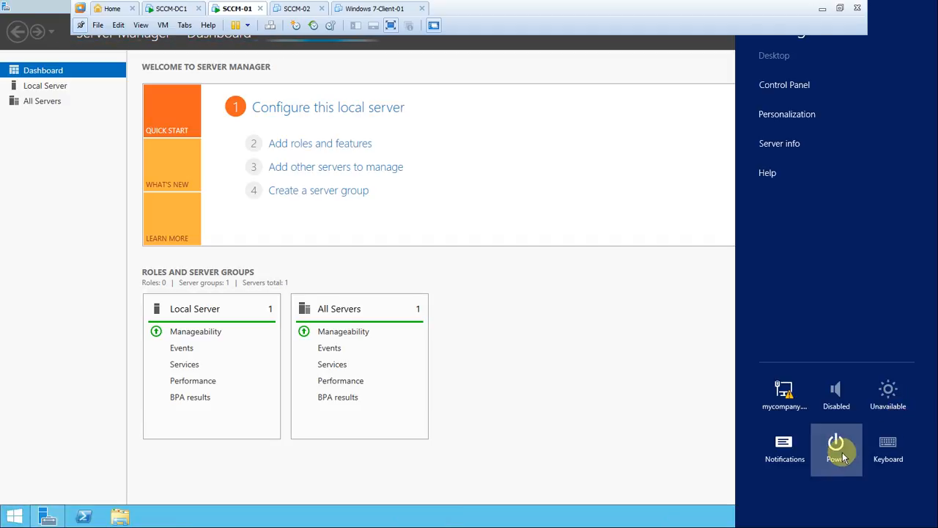
pyautogui.click(836, 447)
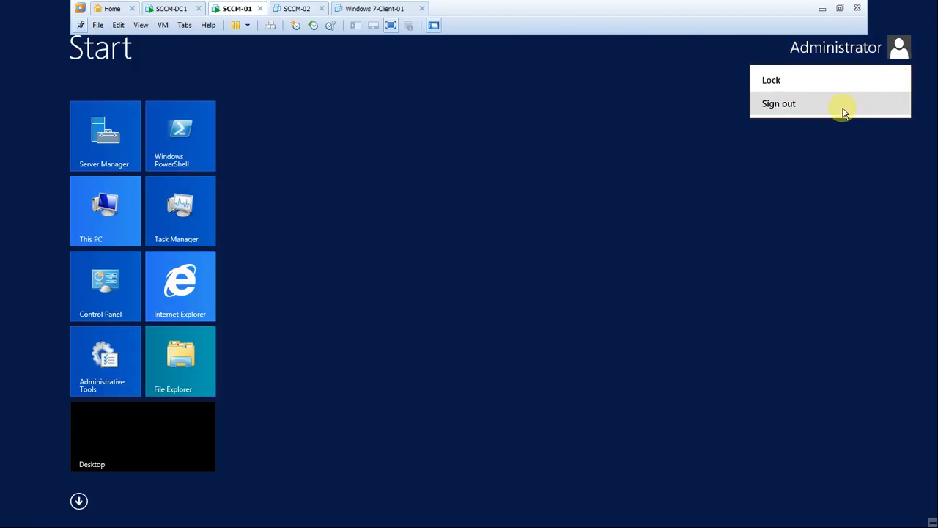
pyautogui.click(778, 103)
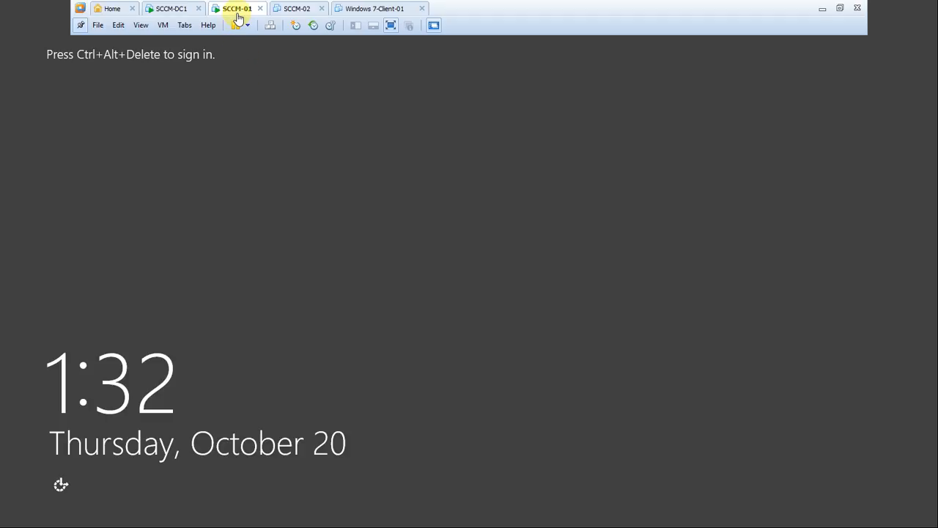
pyautogui.moveTo(240, 14)
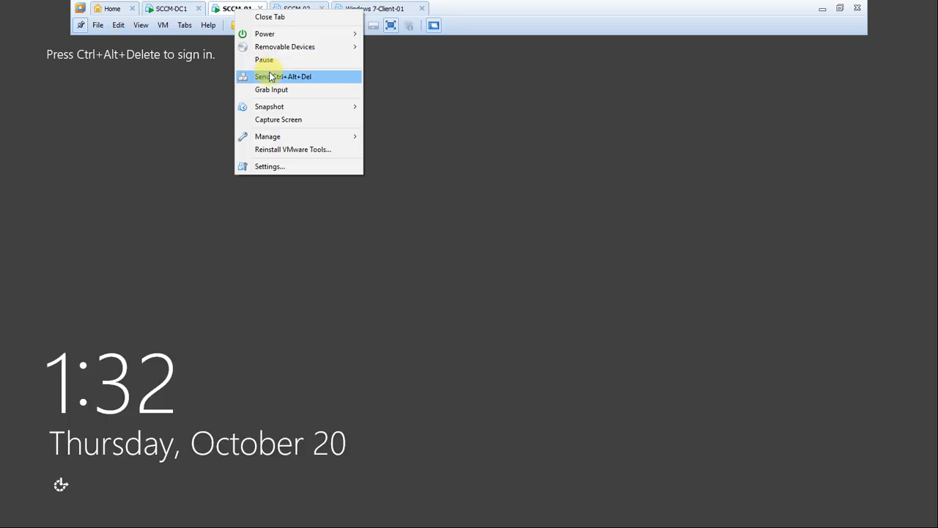
# Sign in as the mycompany domain administrator, then minimize the VMware window.
pyautogui.click(283, 76)
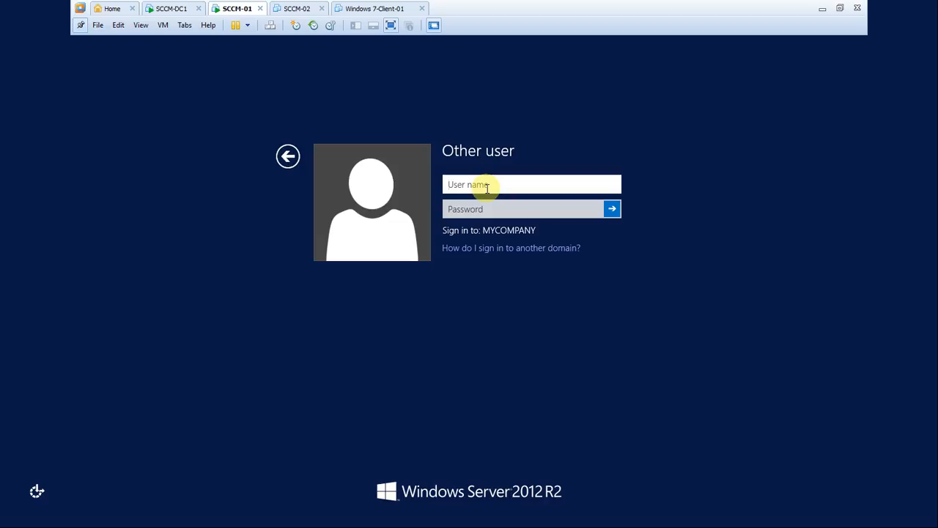
pyautogui.write('mycompany\\')
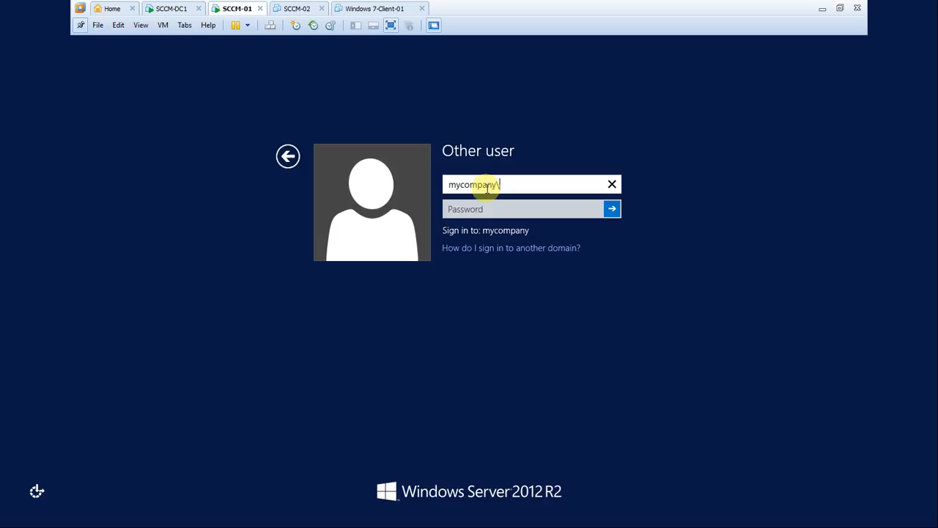
pyautogui.write('admi')
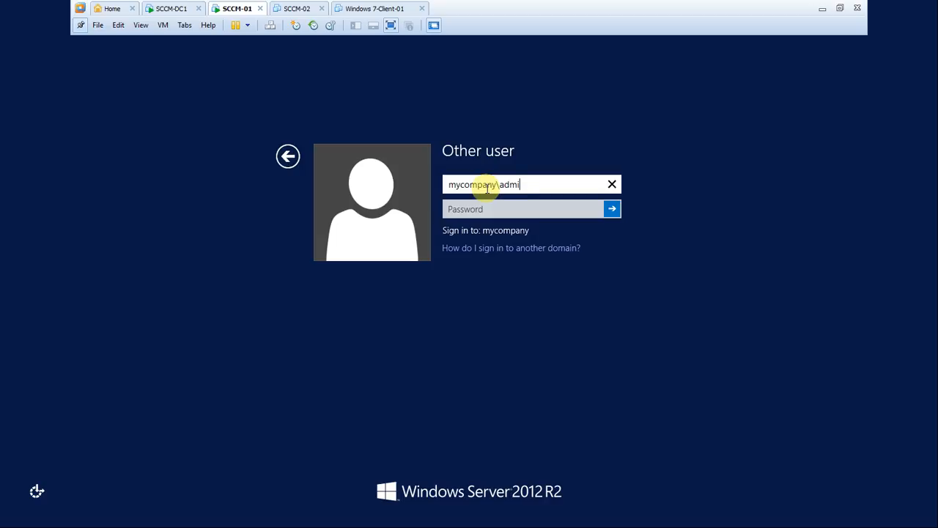
pyautogui.write('nistrator')
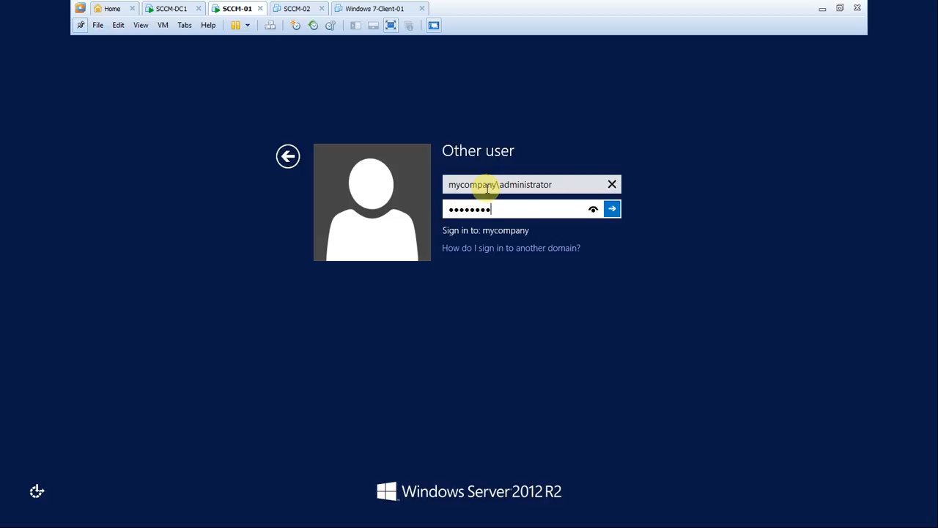
pyautogui.click(612, 209)
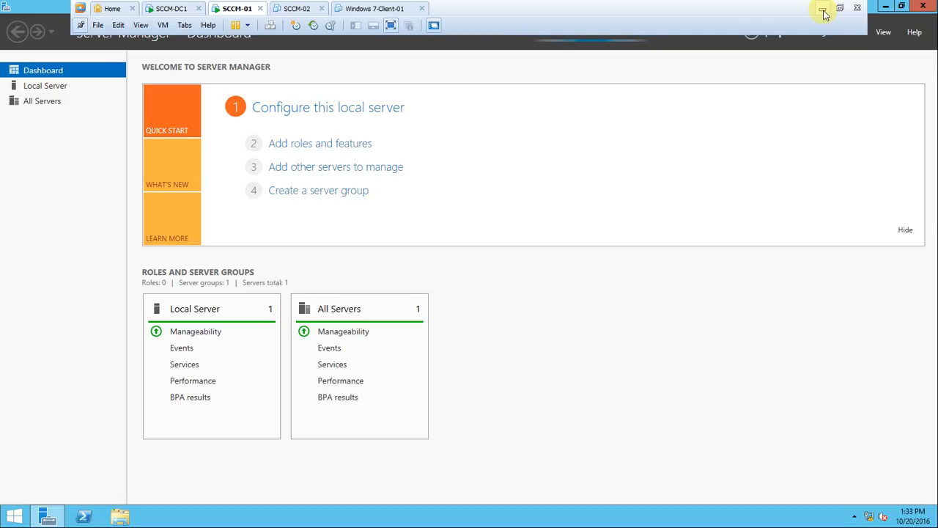
pyautogui.click(822, 13)
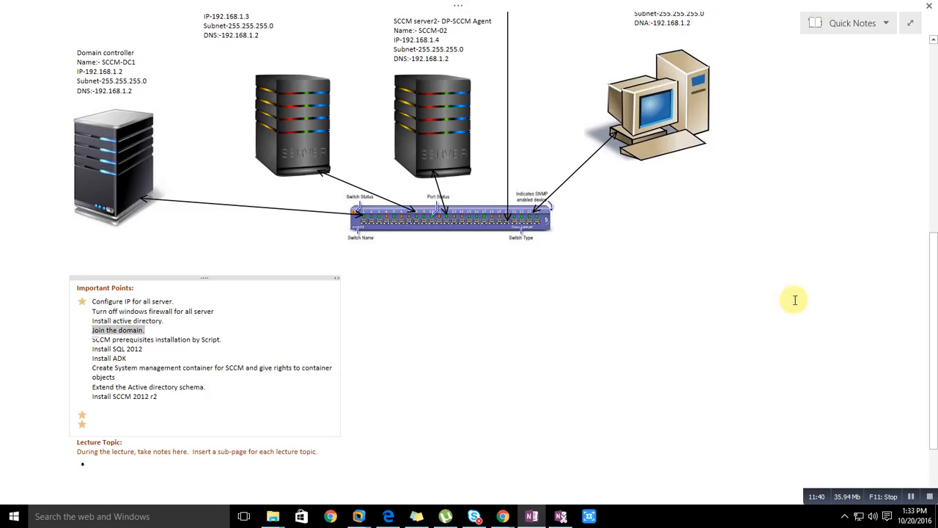
pyautogui.moveTo(813, 426)
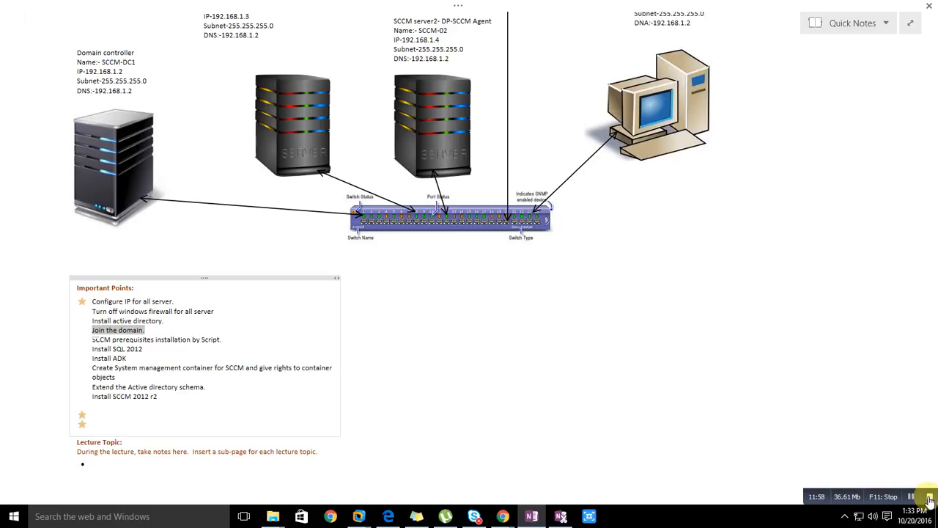
pyautogui.moveTo(928, 499)
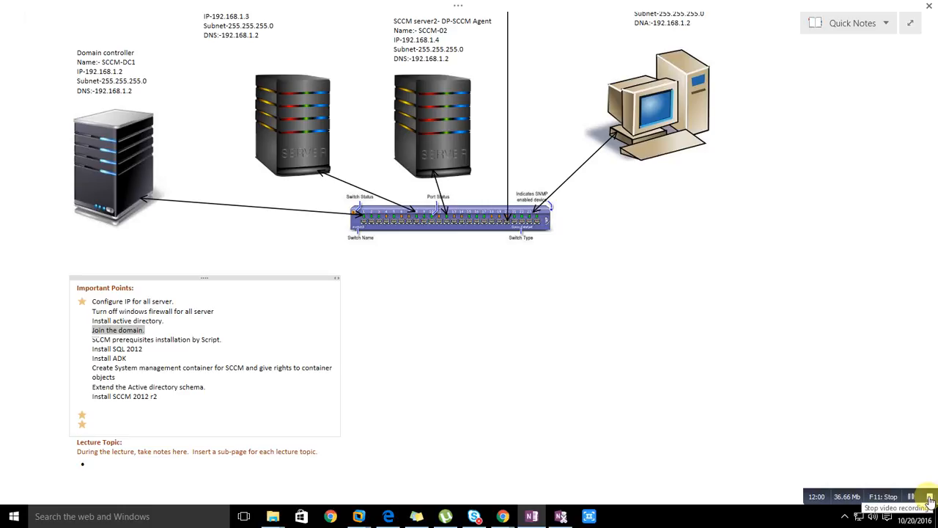